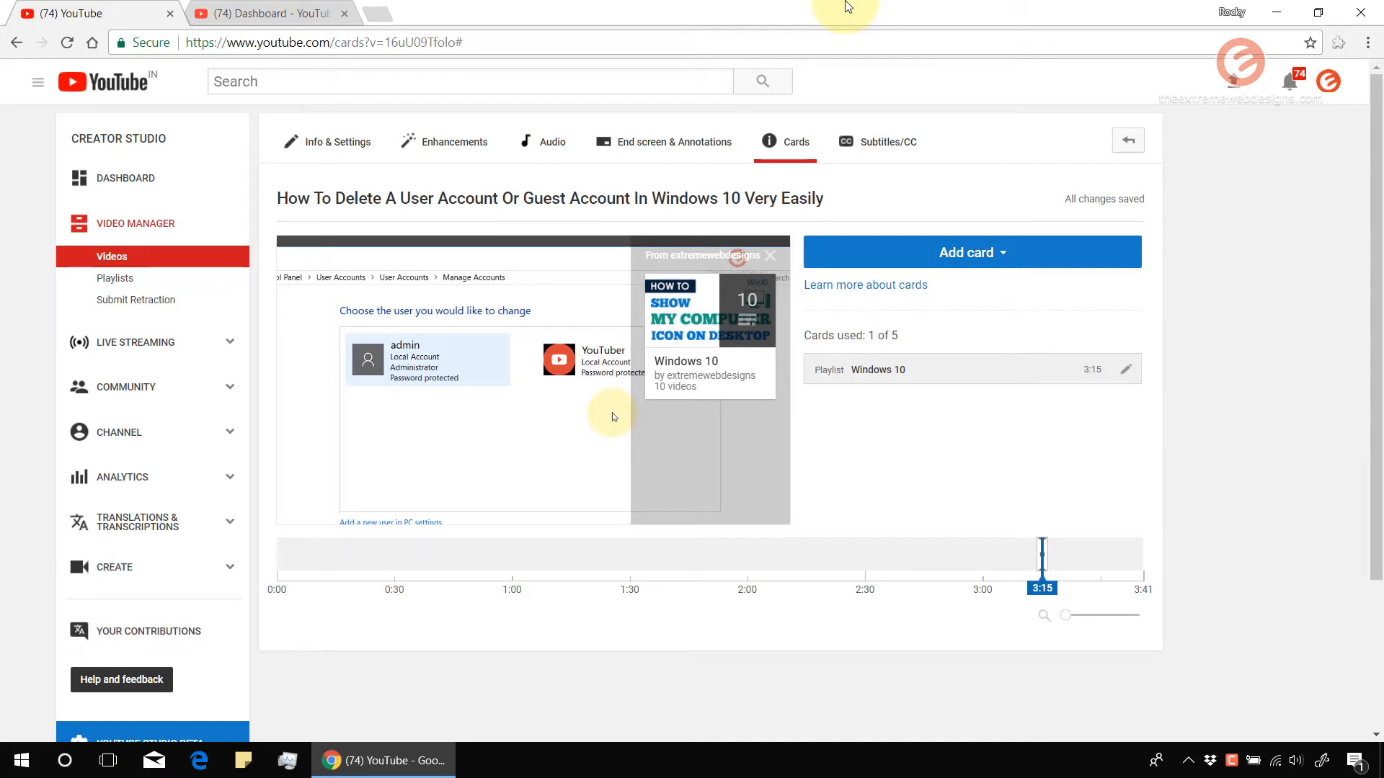
{"action": "mouse_move", "coordinate": [649, 283]}
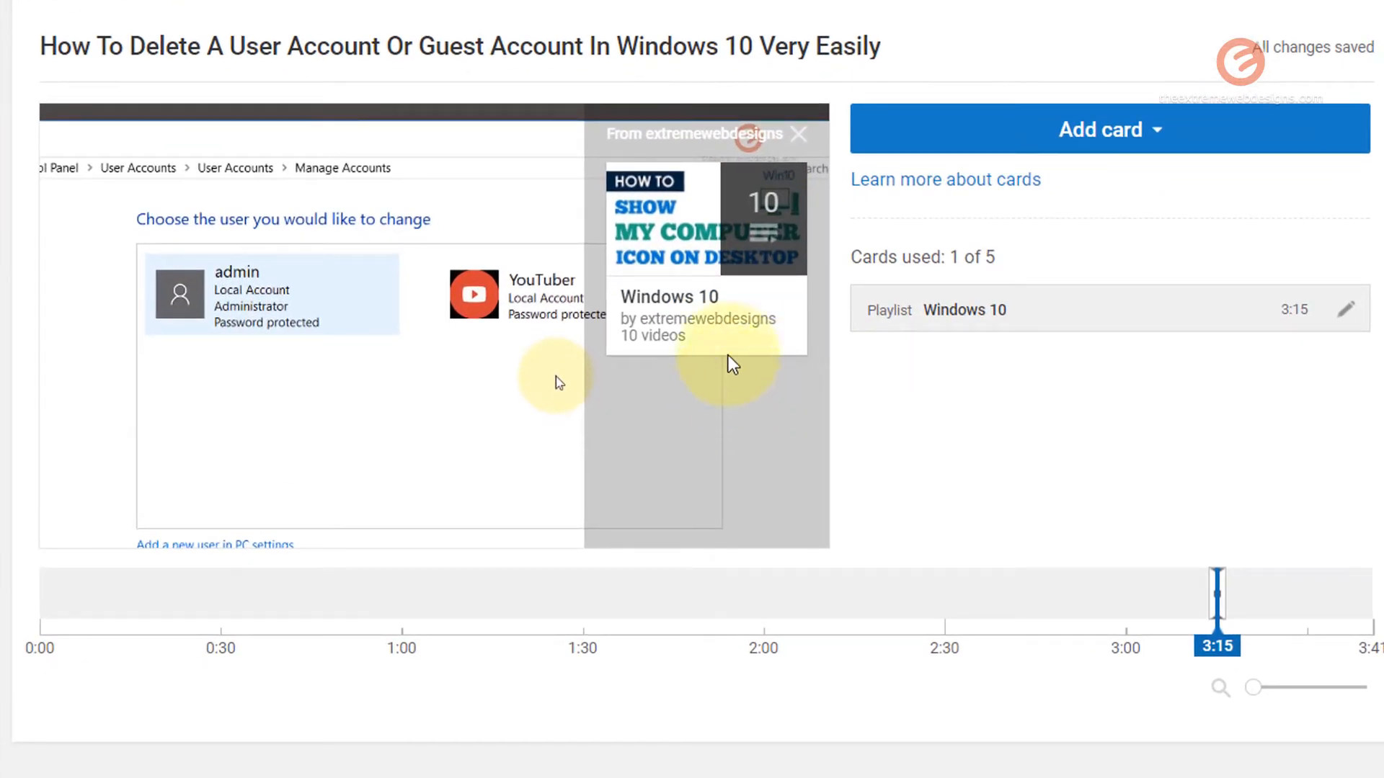
{"action": "mouse_move", "coordinate": [647, 385]}
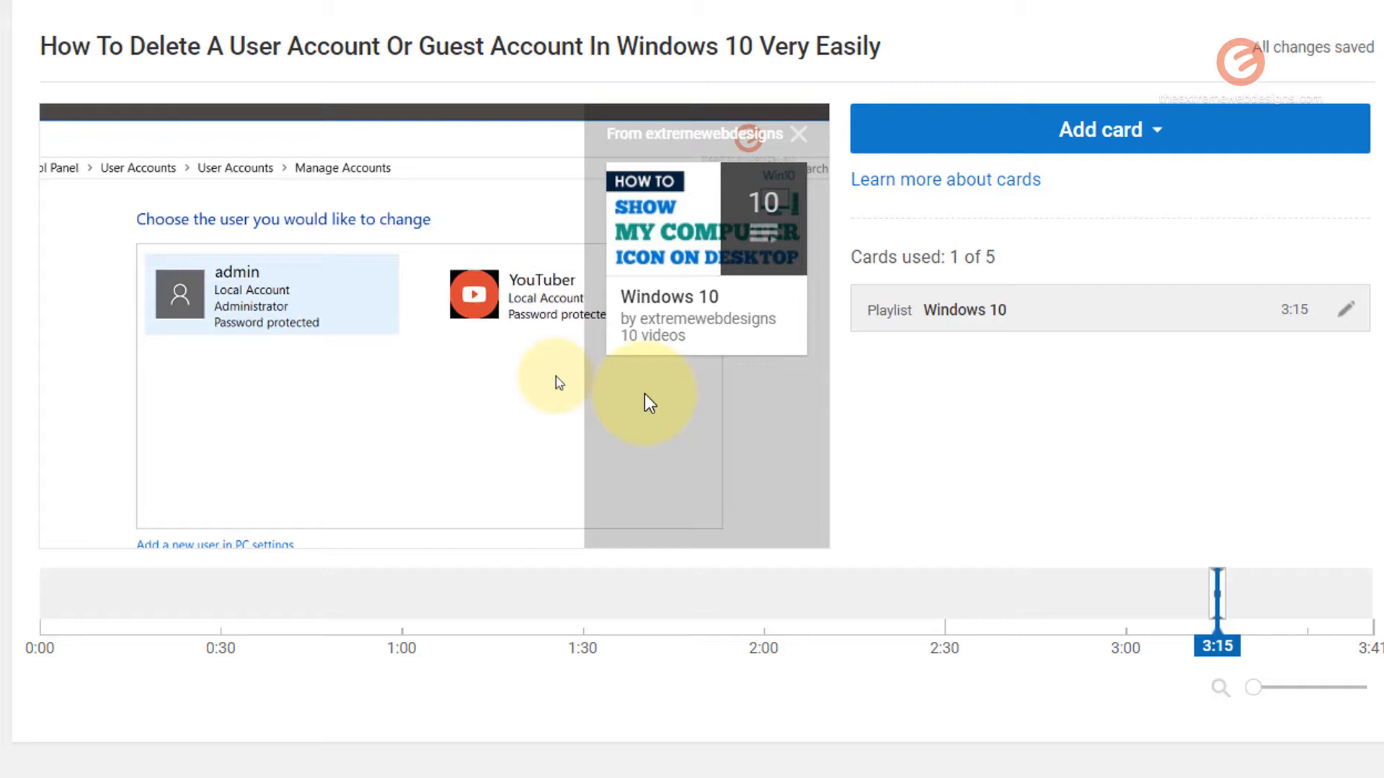
{"action": "mouse_move", "coordinate": [688, 415]}
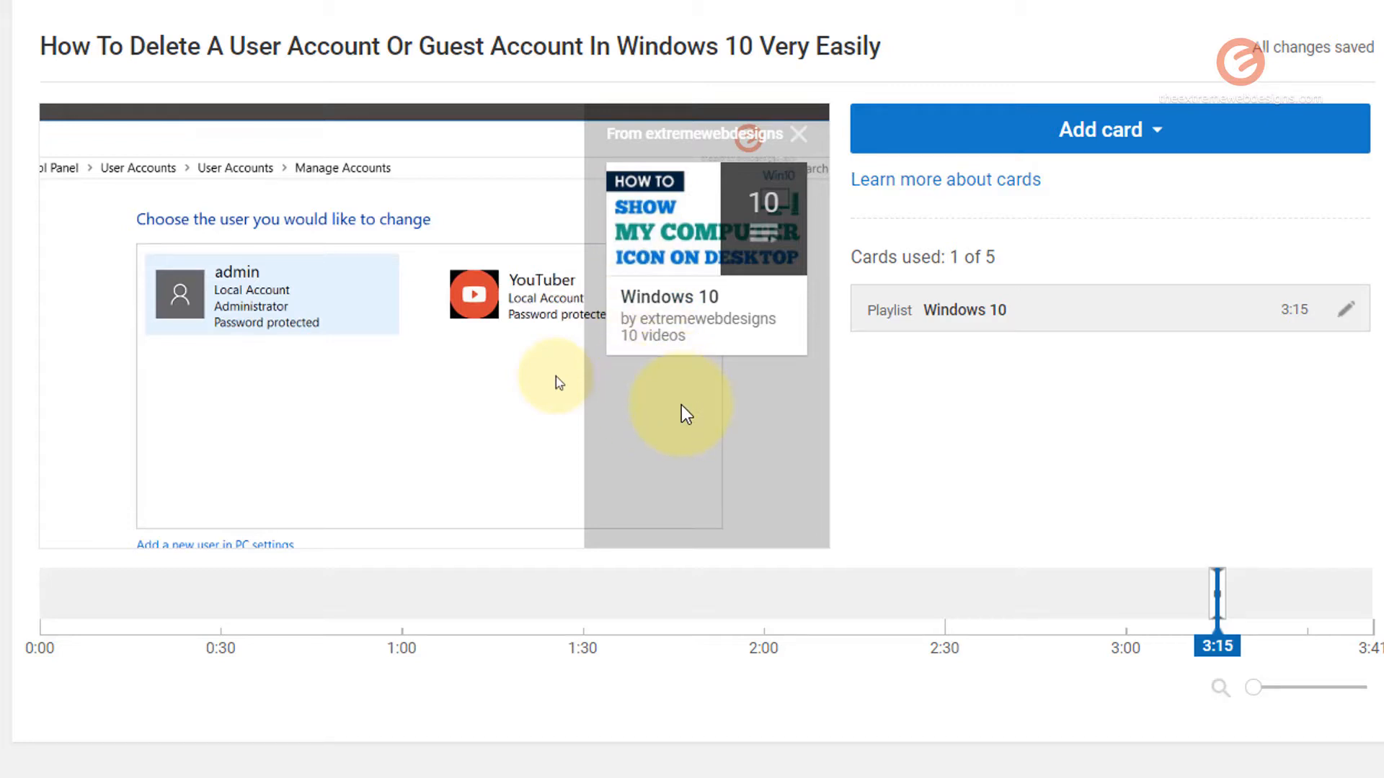
{"action": "mouse_move", "coordinate": [700, 416]}
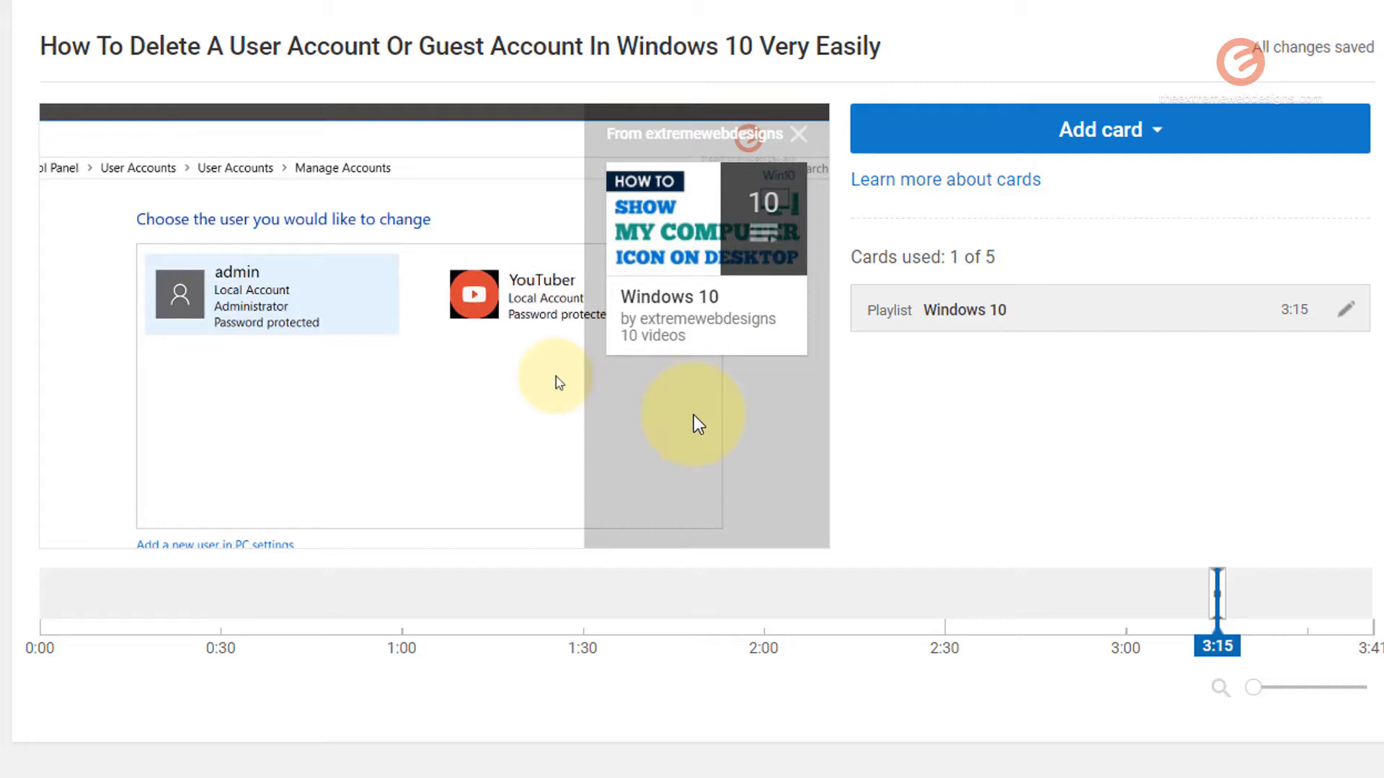
{"action": "mouse_move", "coordinate": [787, 390]}
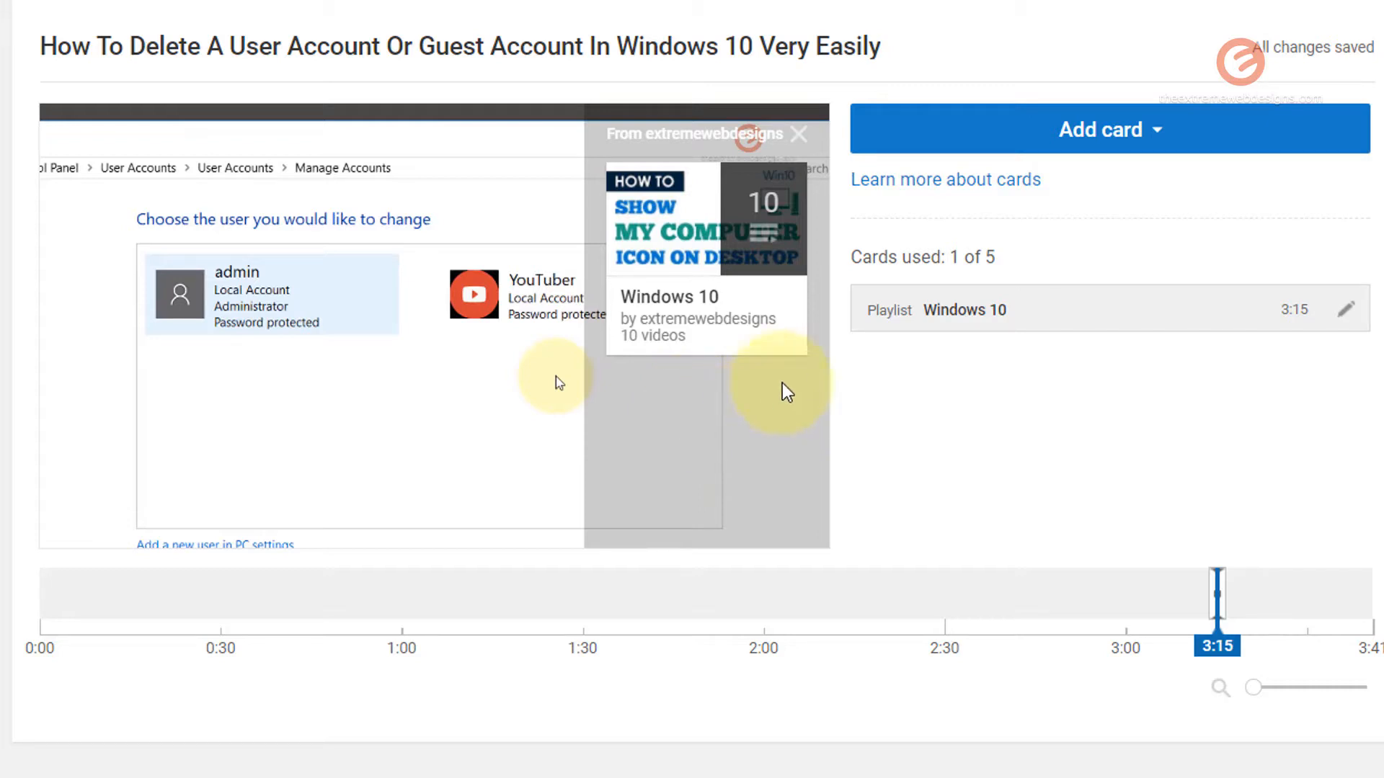
{"action": "mouse_move", "coordinate": [737, 392]}
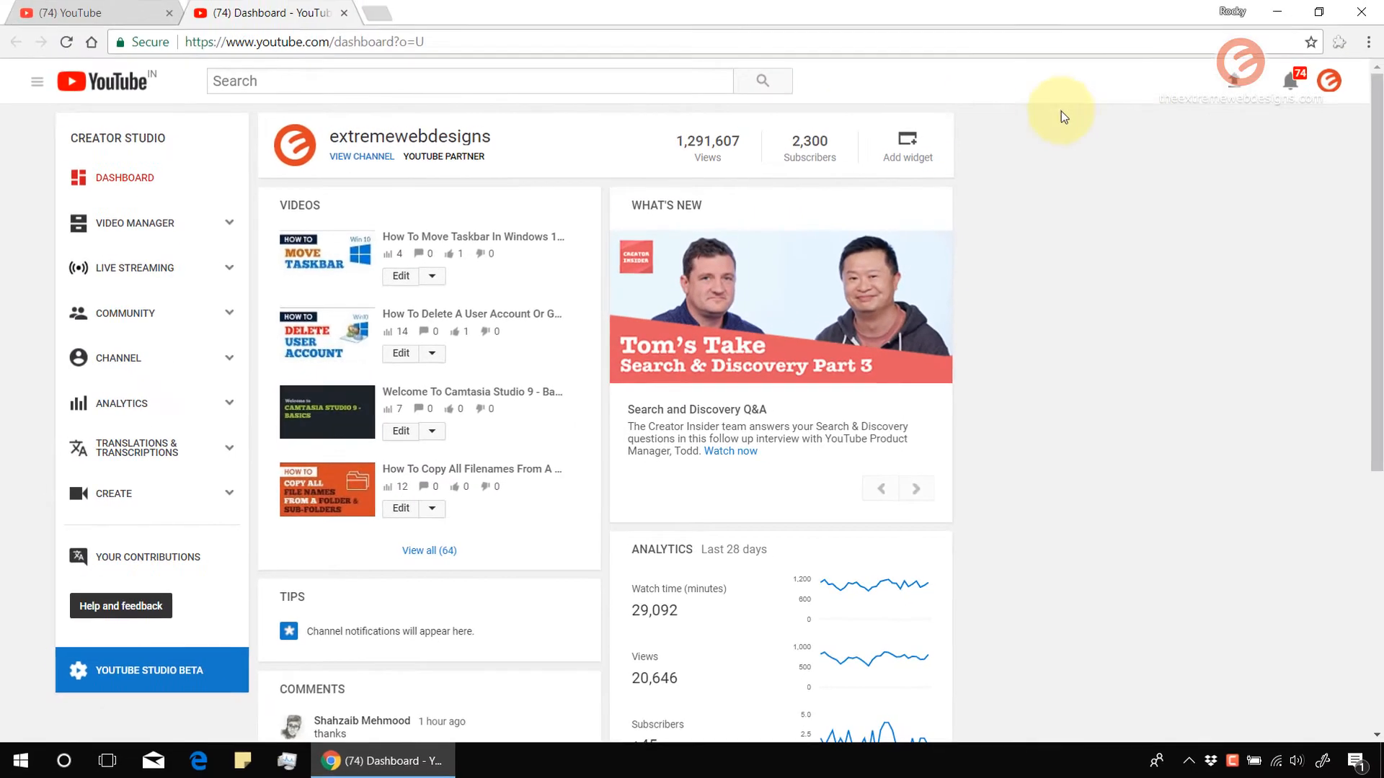
{"action": "mouse_move", "coordinate": [1151, 180]}
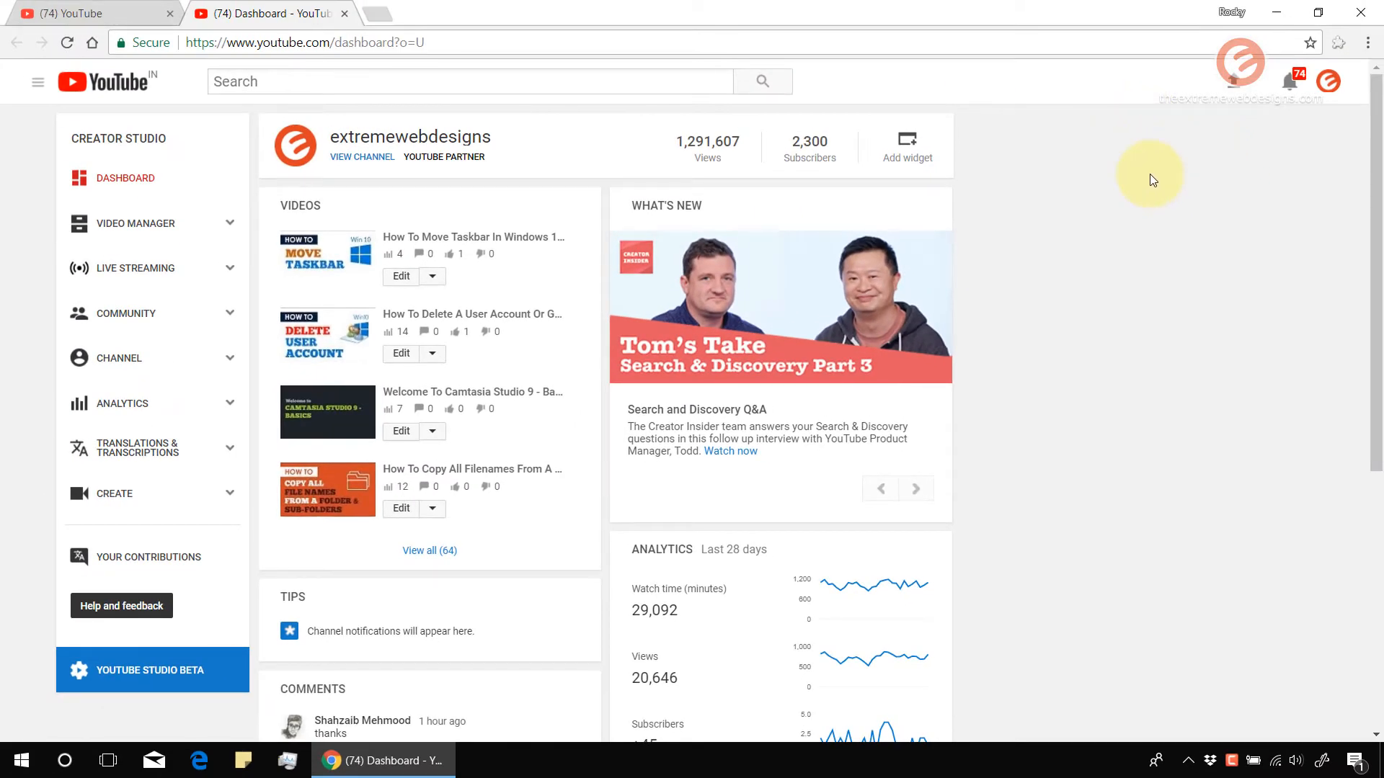
{"action": "mouse_move", "coordinate": [203, 232]}
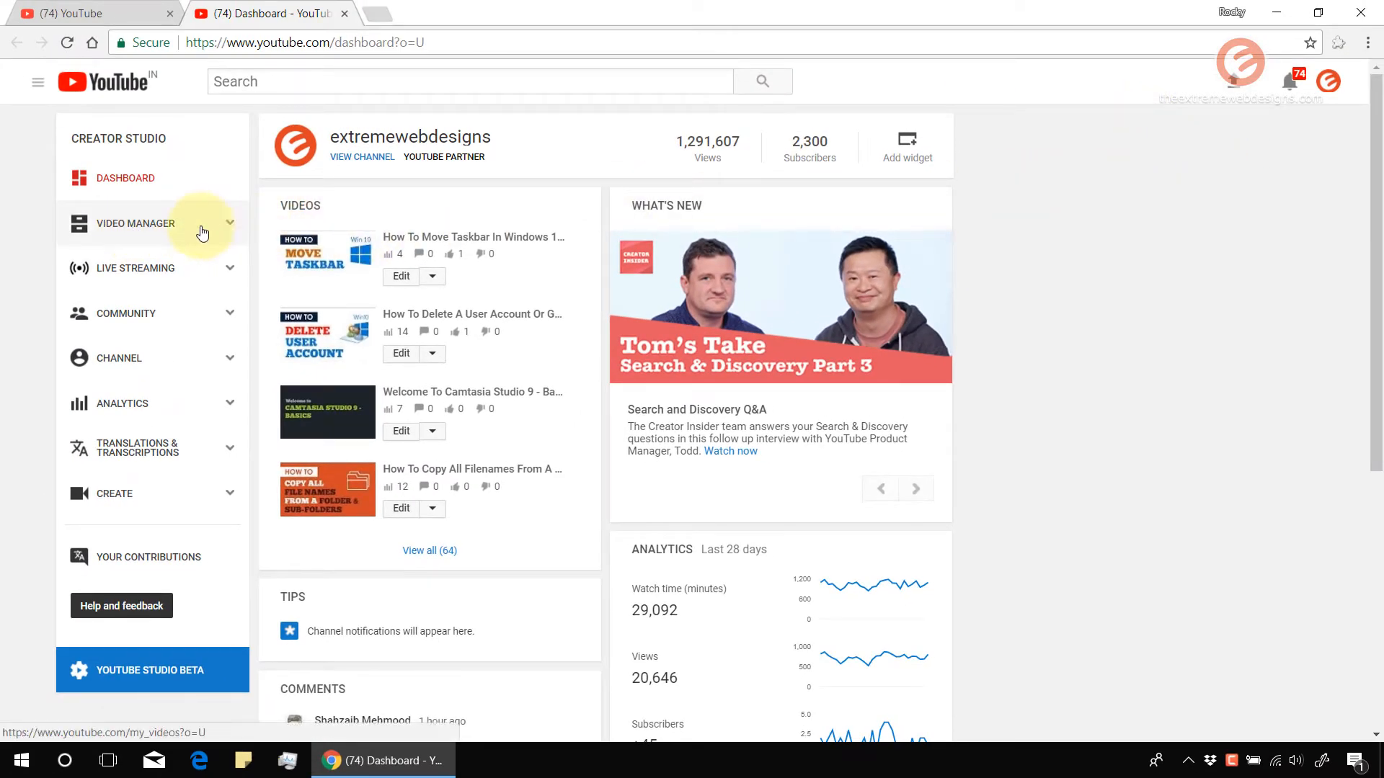
Go from the Dashboard to the Video Manager list of 64 channel videos
{"action": "left_click", "coordinate": [135, 223]}
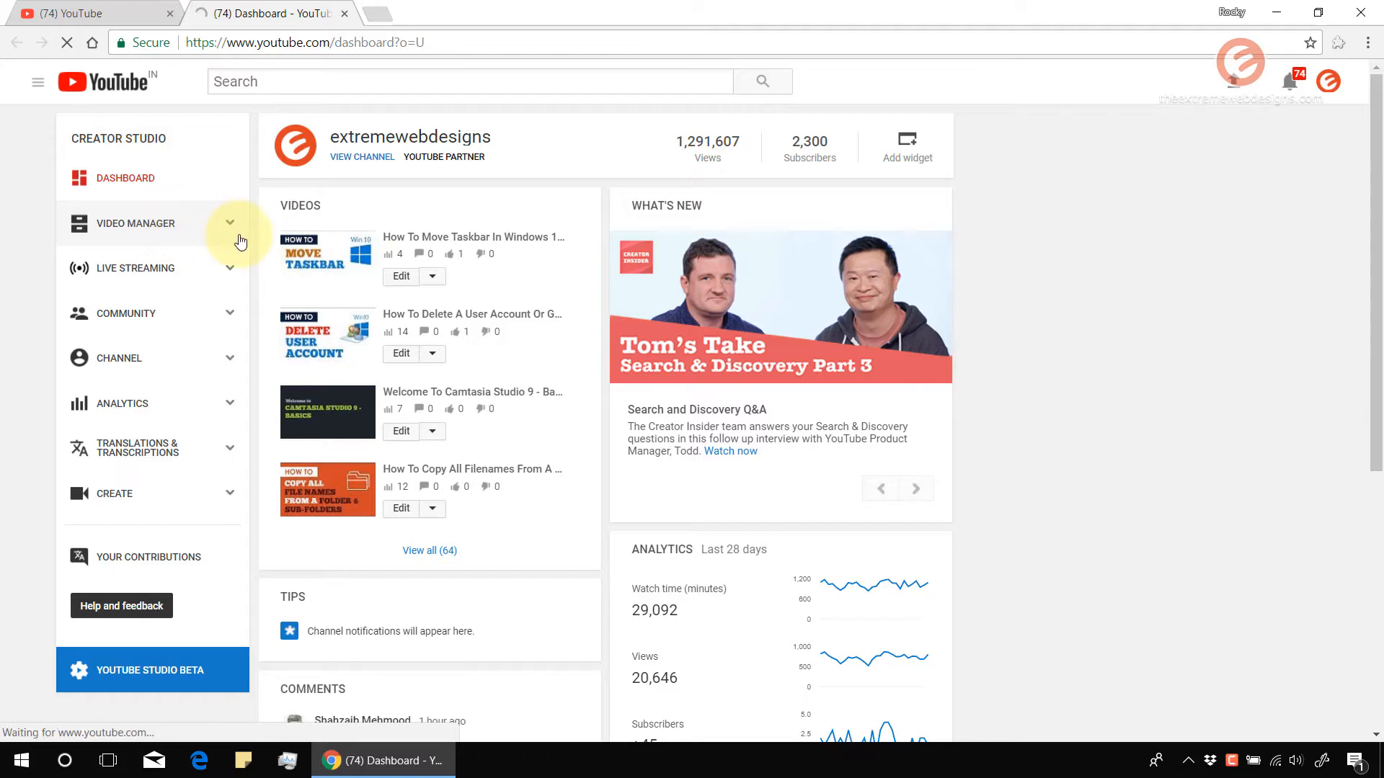
{"action": "left_click", "coordinate": [135, 223]}
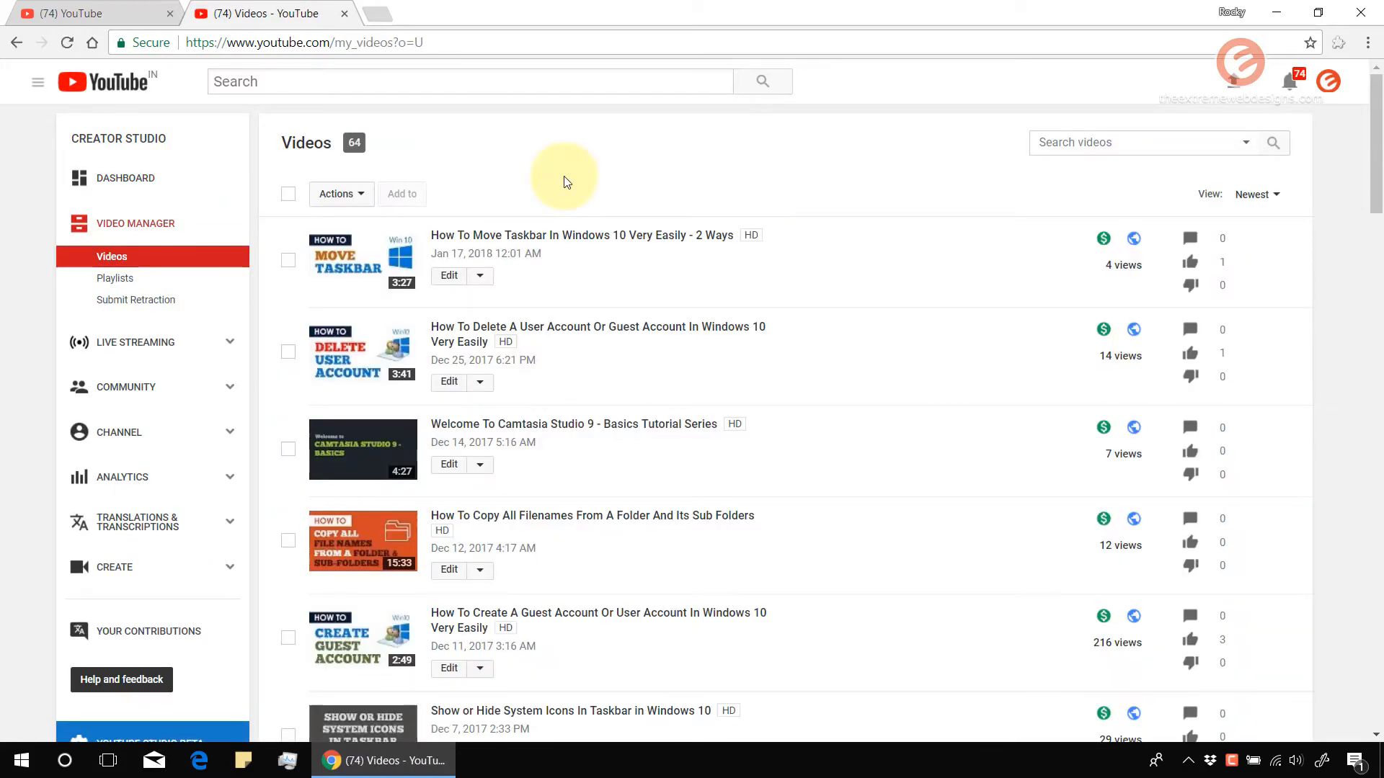
{"action": "mouse_move", "coordinate": [455, 232]}
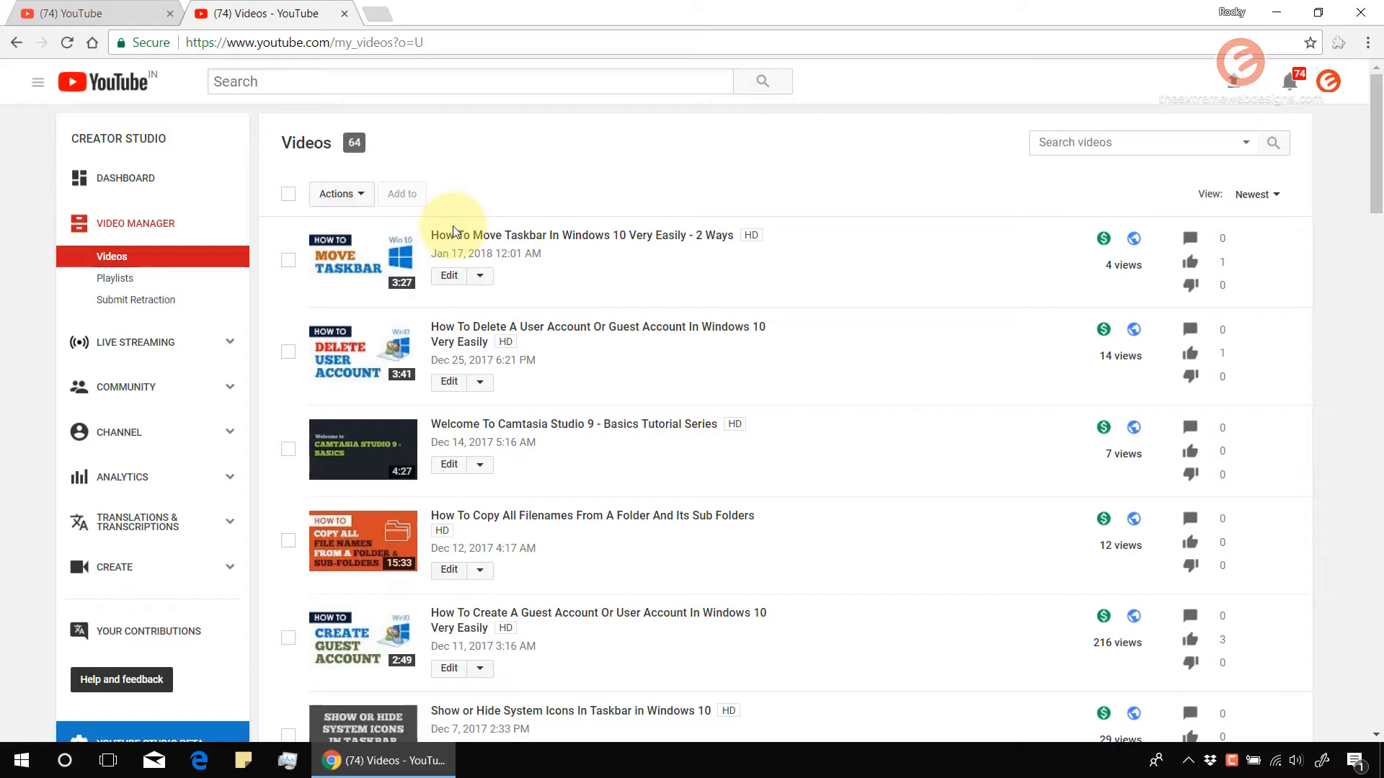
{"action": "mouse_move", "coordinate": [394, 267]}
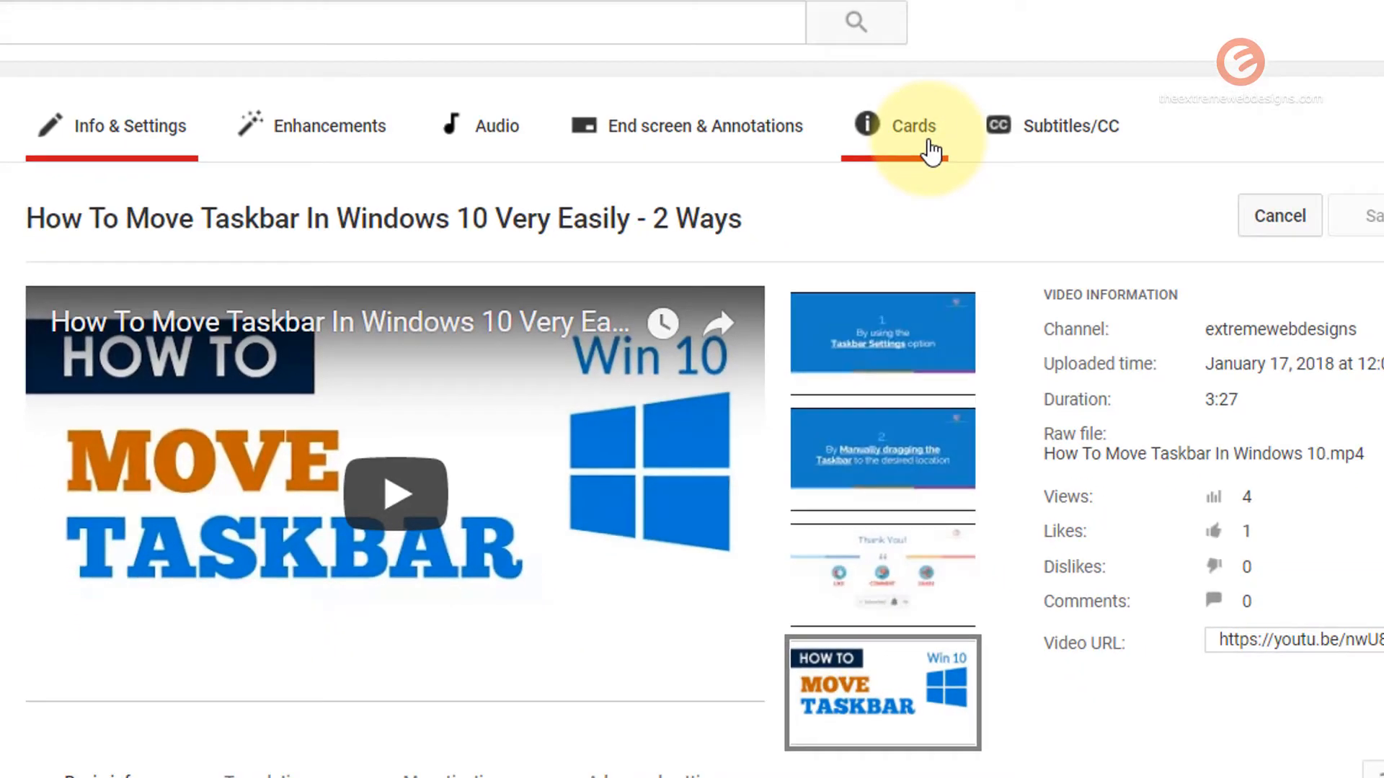
Open the Move Taskbar video's Cards tab and list the Add card type options
{"action": "left_click", "coordinate": [913, 125]}
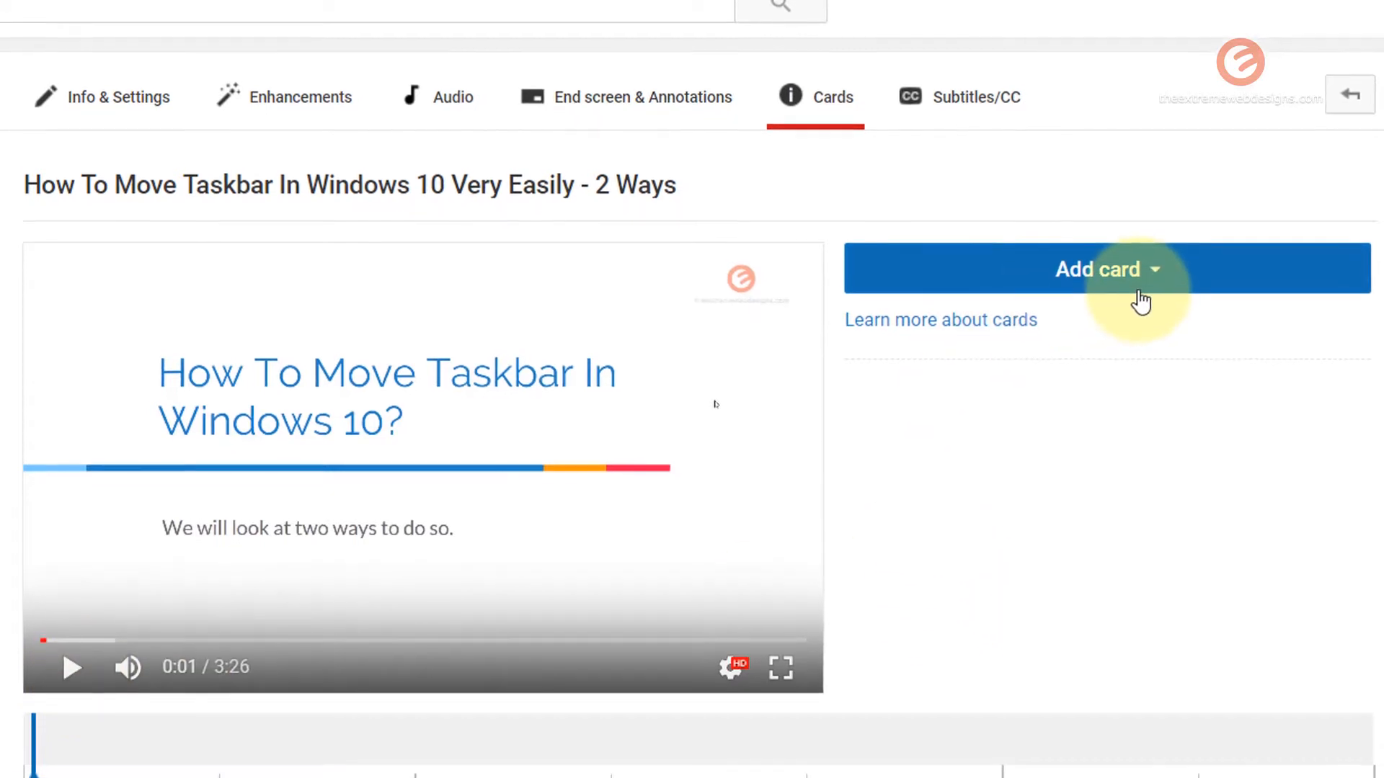
{"action": "scroll", "scroll_direction": "down", "scroll_amount": 3}
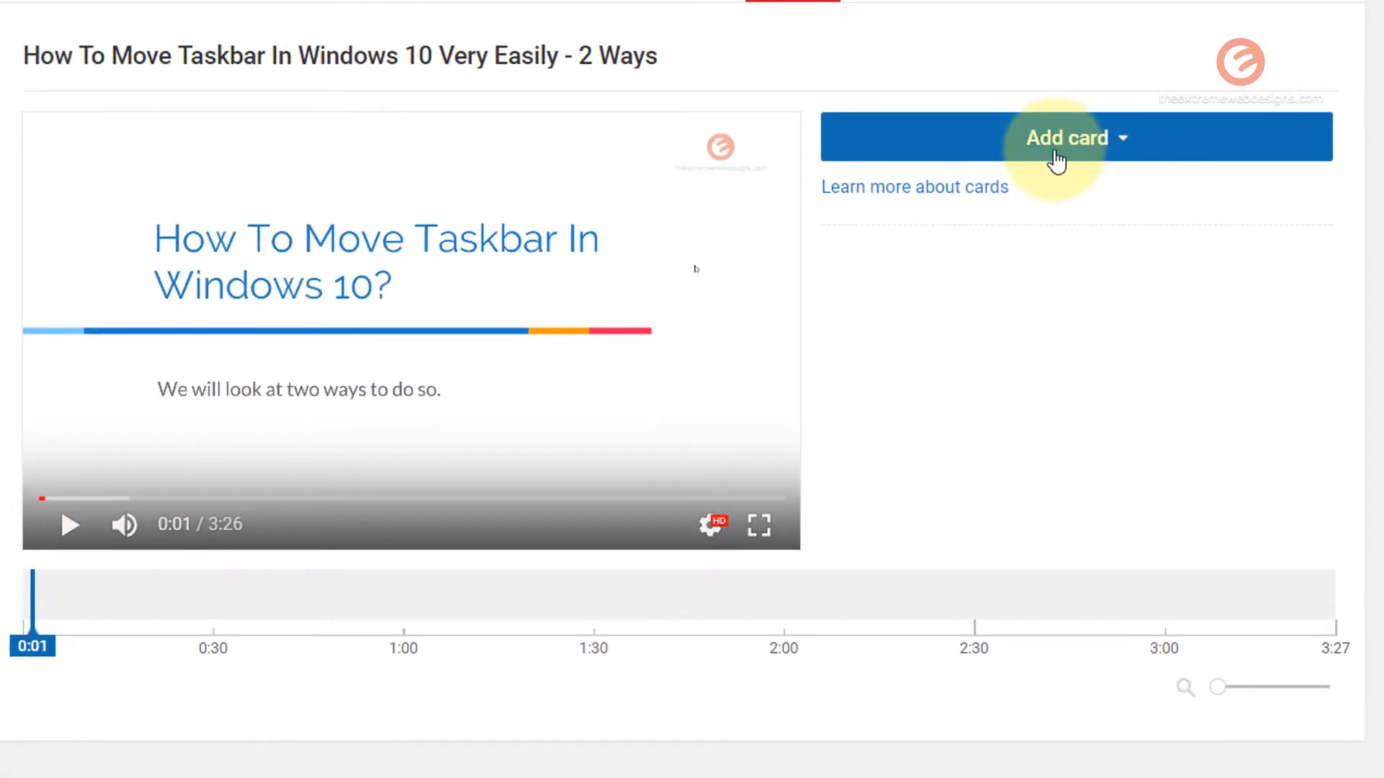
{"action": "left_click", "coordinate": [1066, 137]}
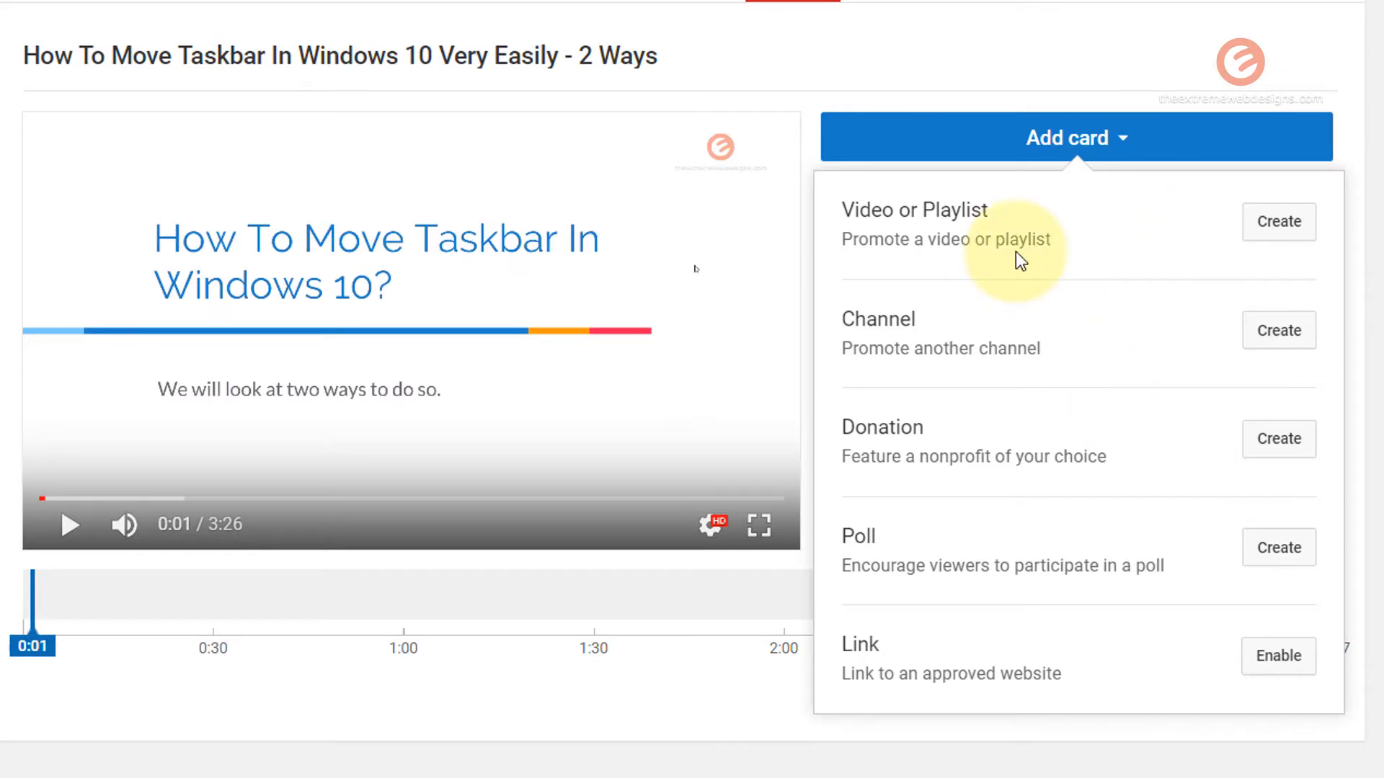
{"action": "mouse_move", "coordinate": [1174, 449]}
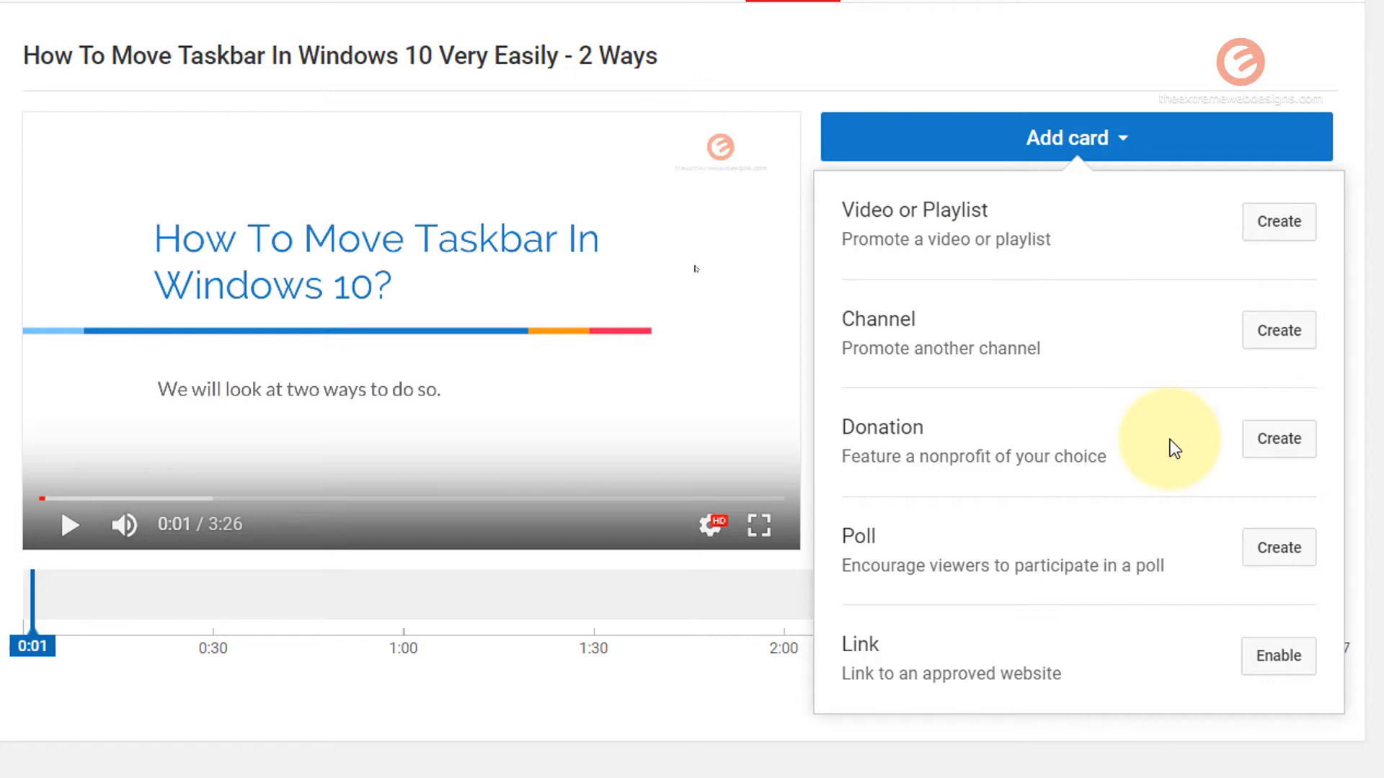
{"action": "mouse_move", "coordinate": [1170, 411]}
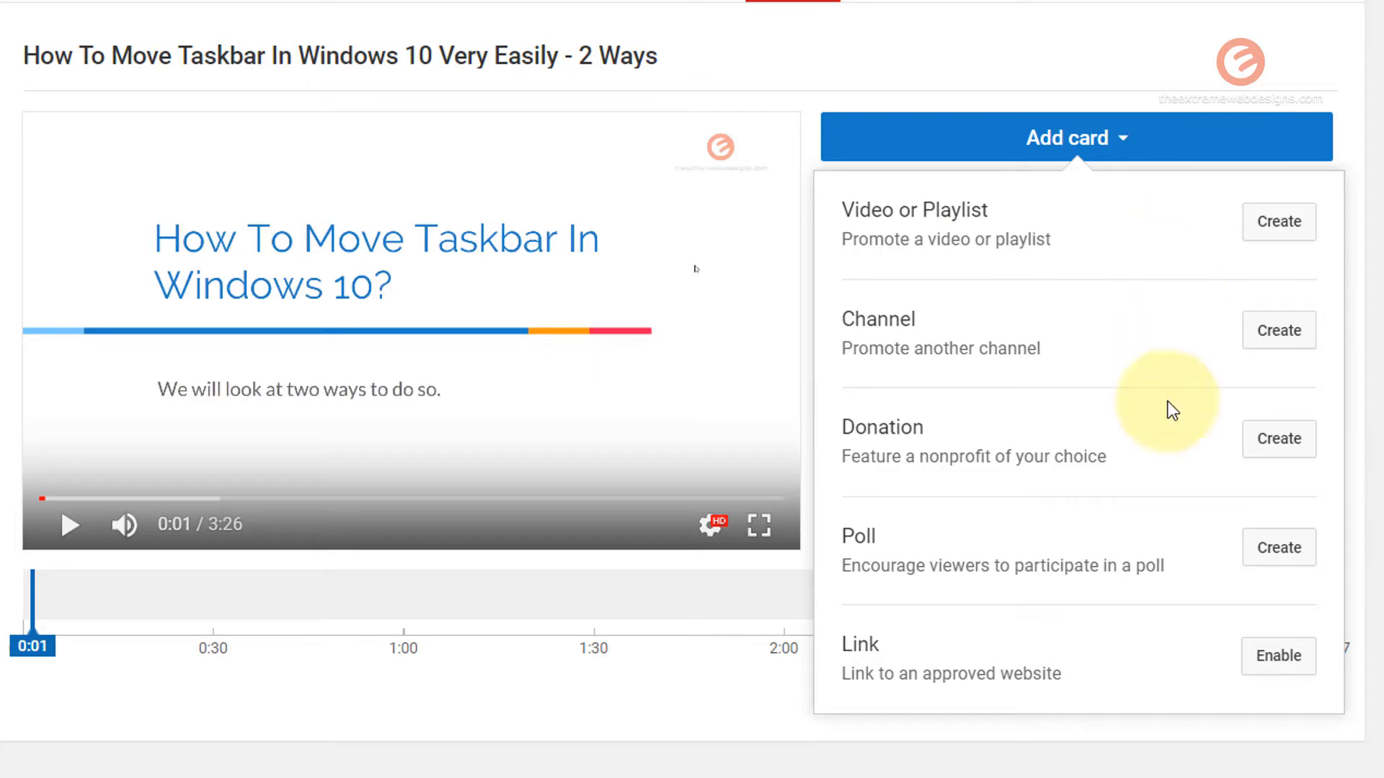
{"action": "mouse_move", "coordinate": [924, 228]}
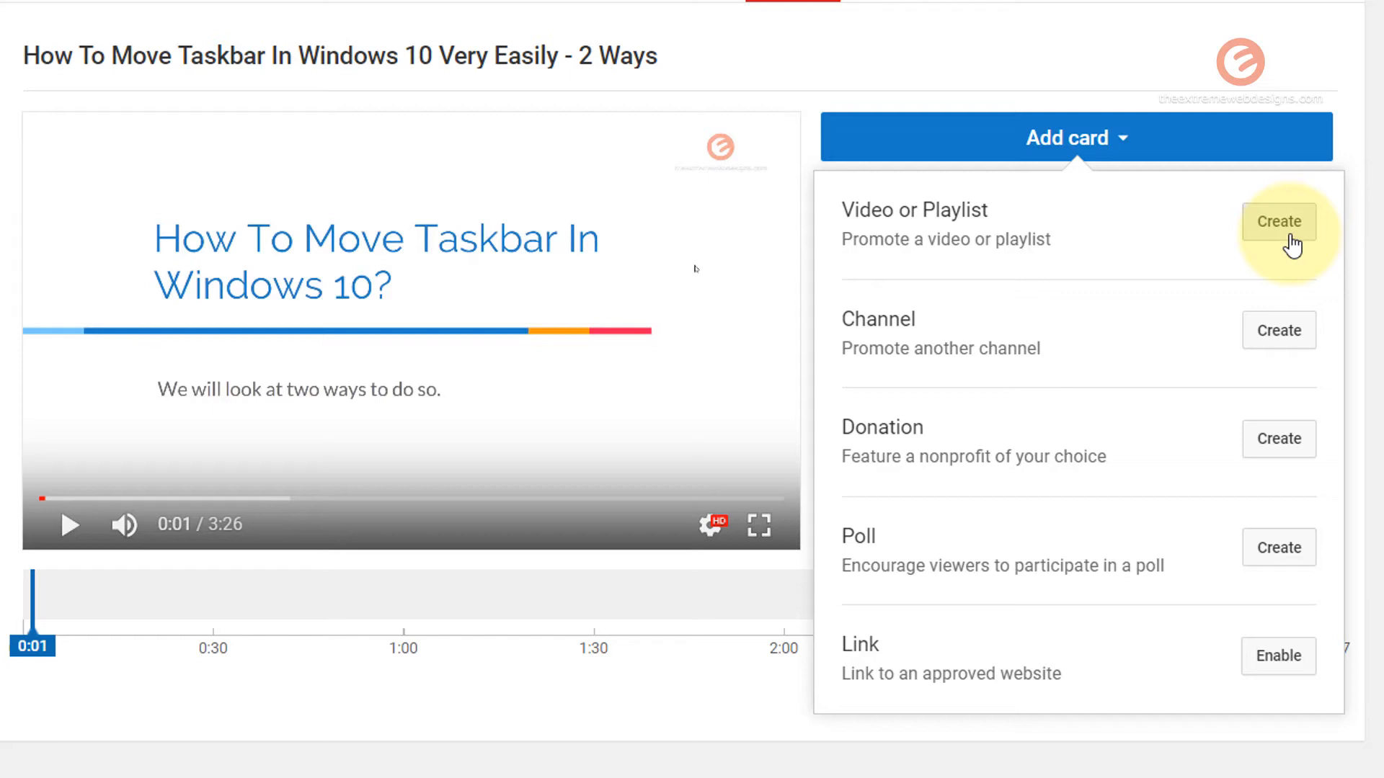
Create a video card linking to How To Delete A User Account, placed at 0:01
{"action": "left_click", "coordinate": [1278, 221]}
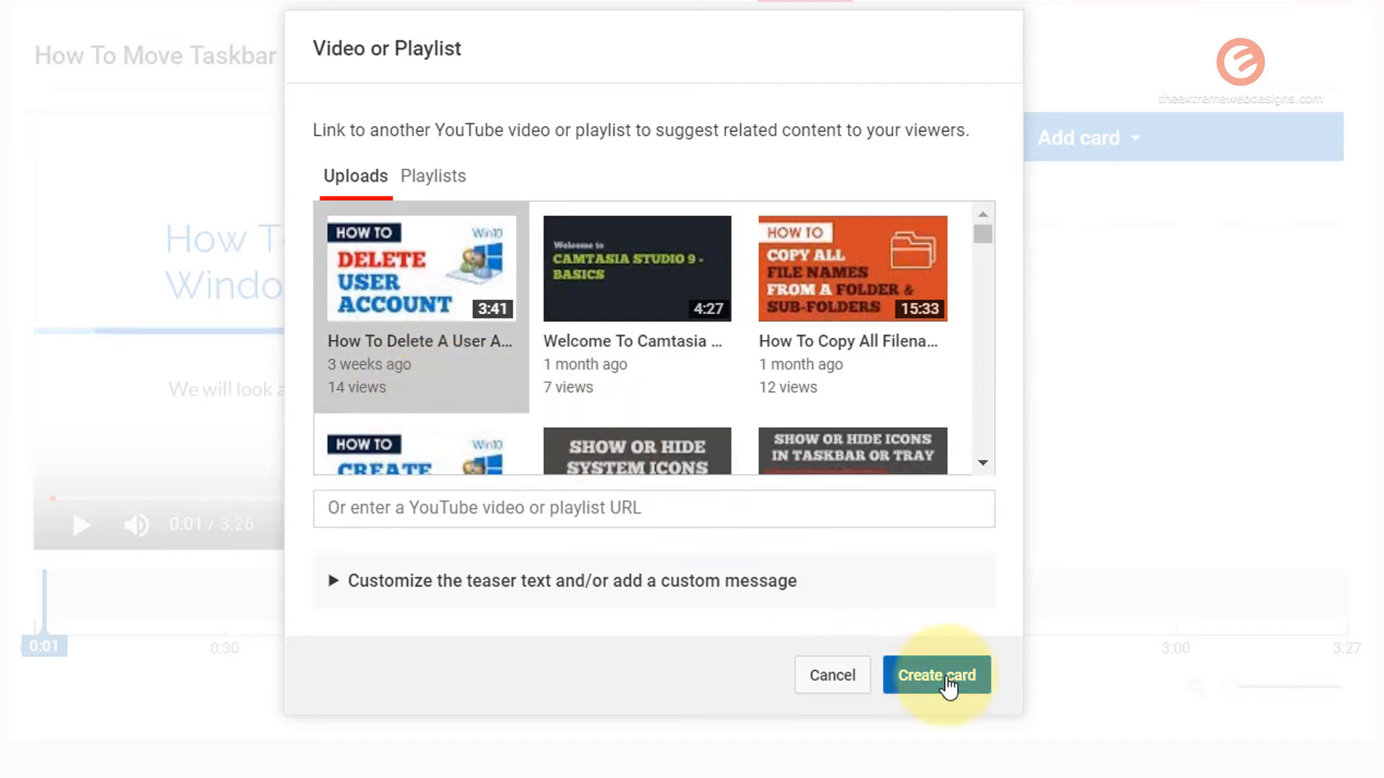
{"action": "left_click", "coordinate": [936, 674]}
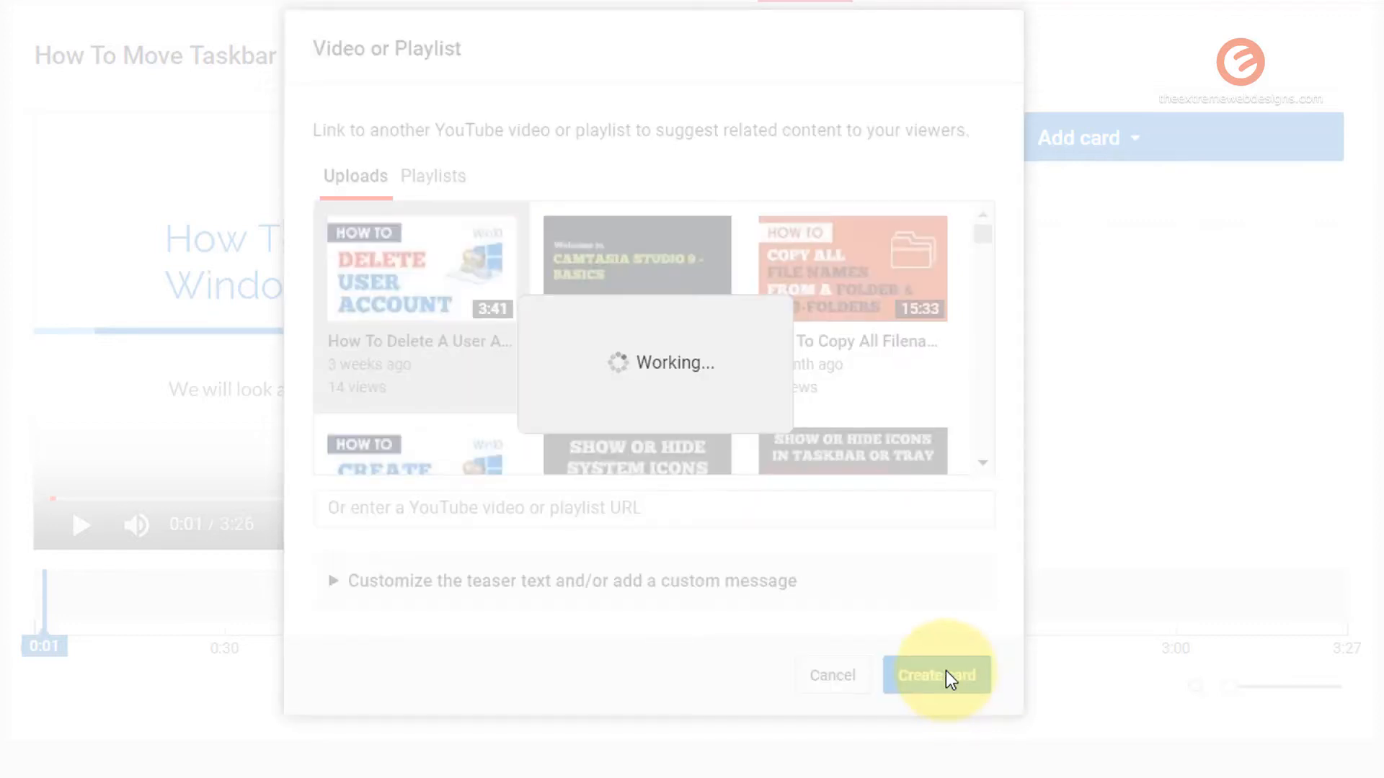
{"action": "left_click", "coordinate": [937, 674]}
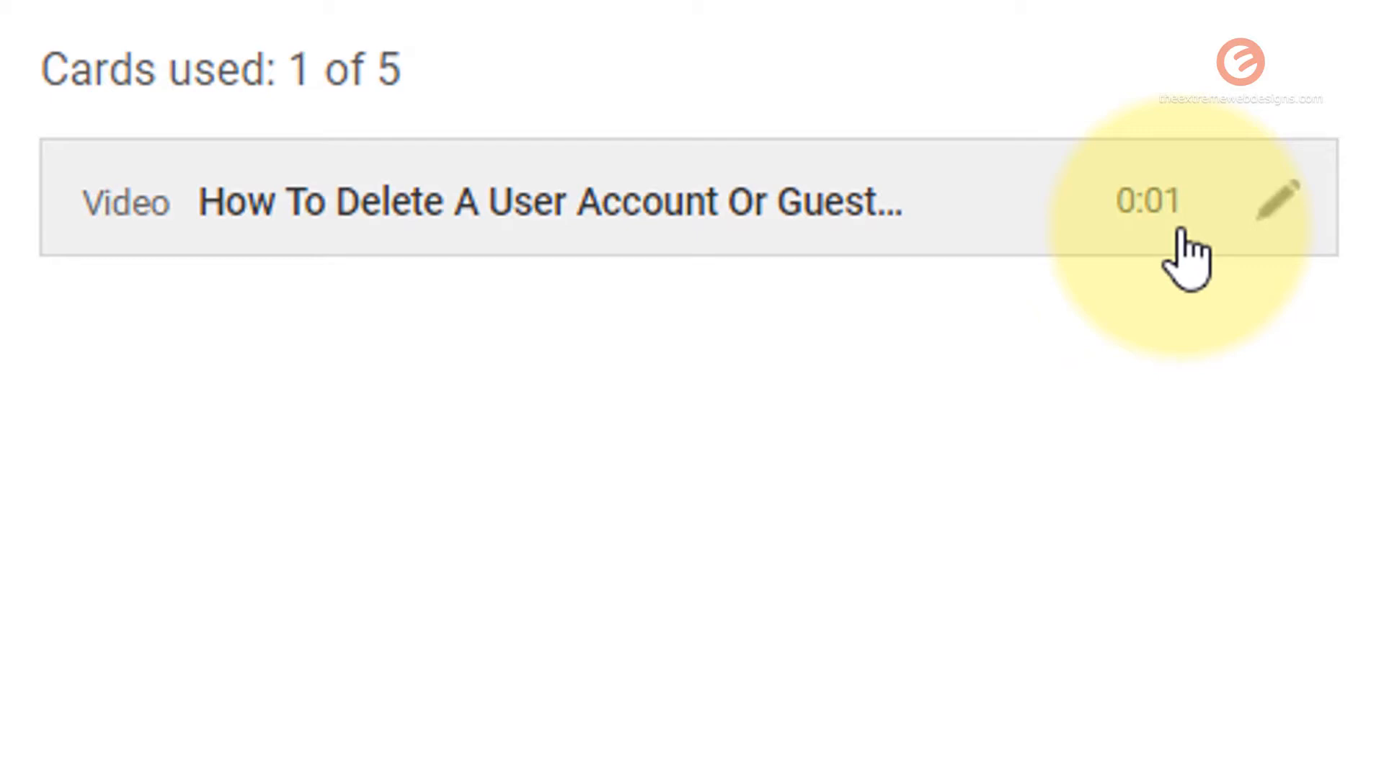
{"action": "mouse_move", "coordinate": [1149, 278]}
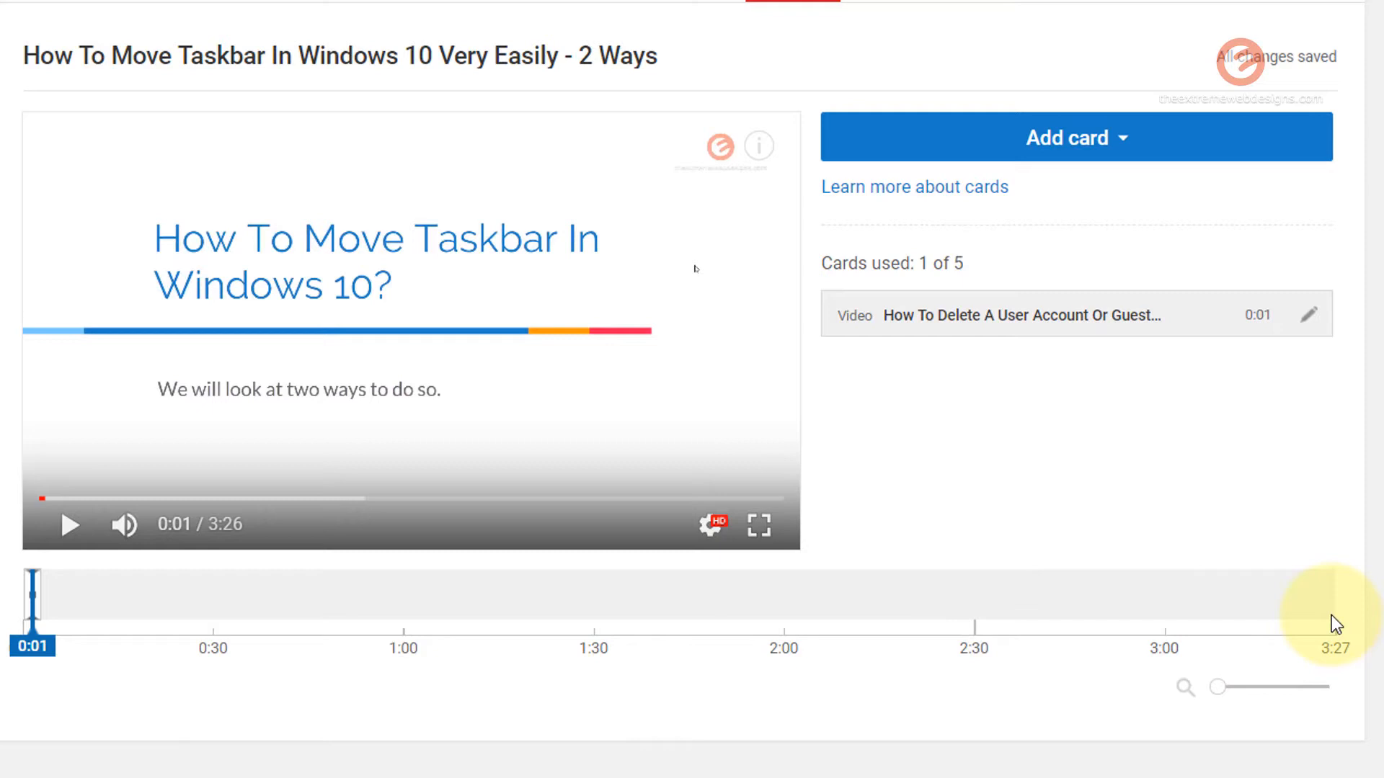
{"action": "mouse_move", "coordinate": [1293, 614]}
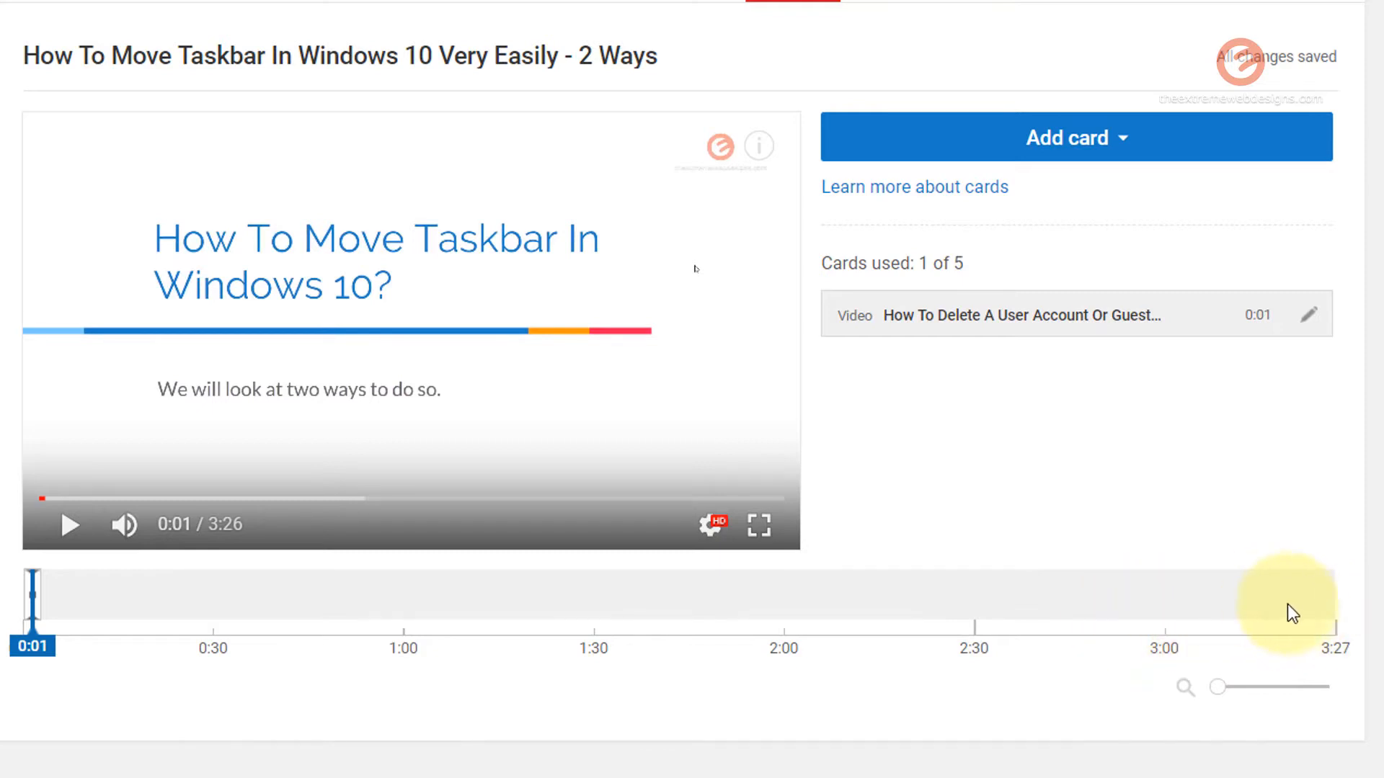
{"action": "mouse_move", "coordinate": [1244, 557]}
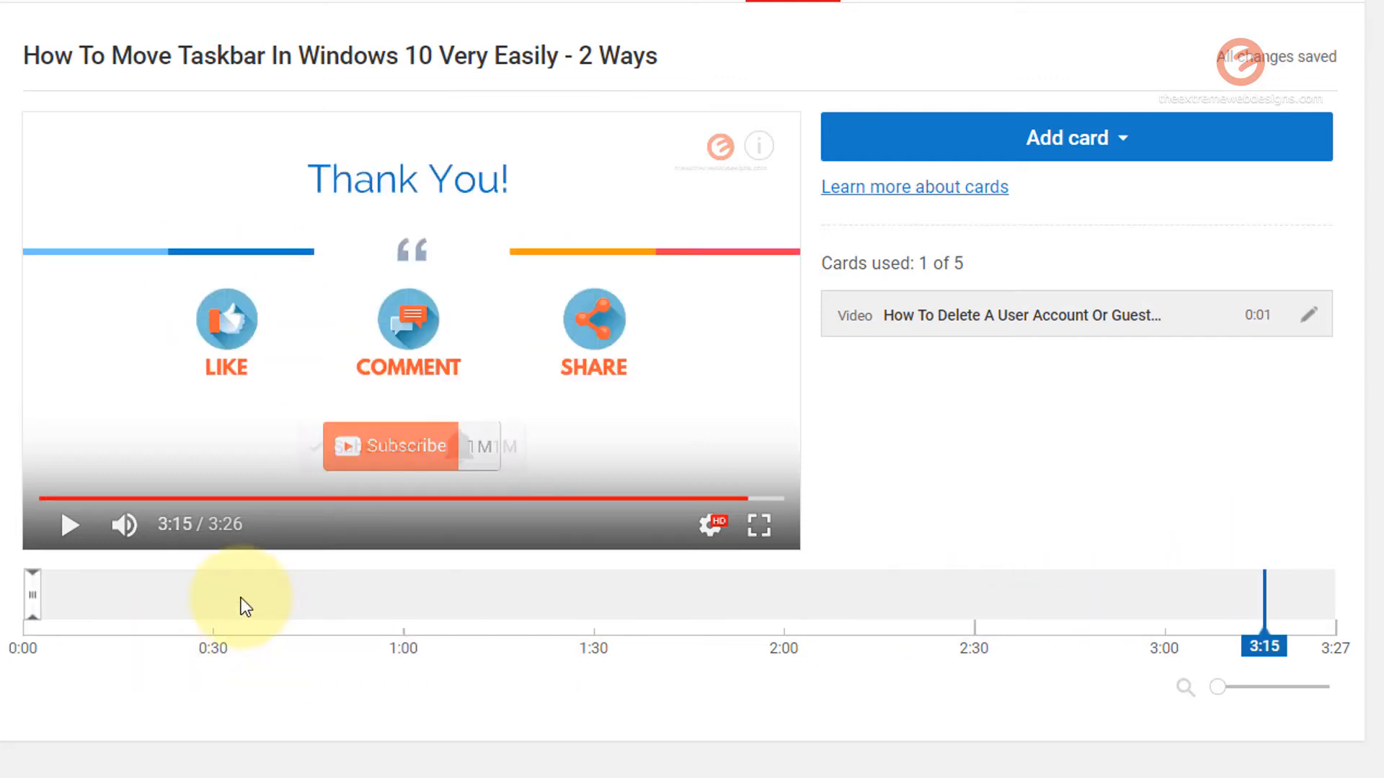
{"action": "mouse_move", "coordinate": [1309, 624]}
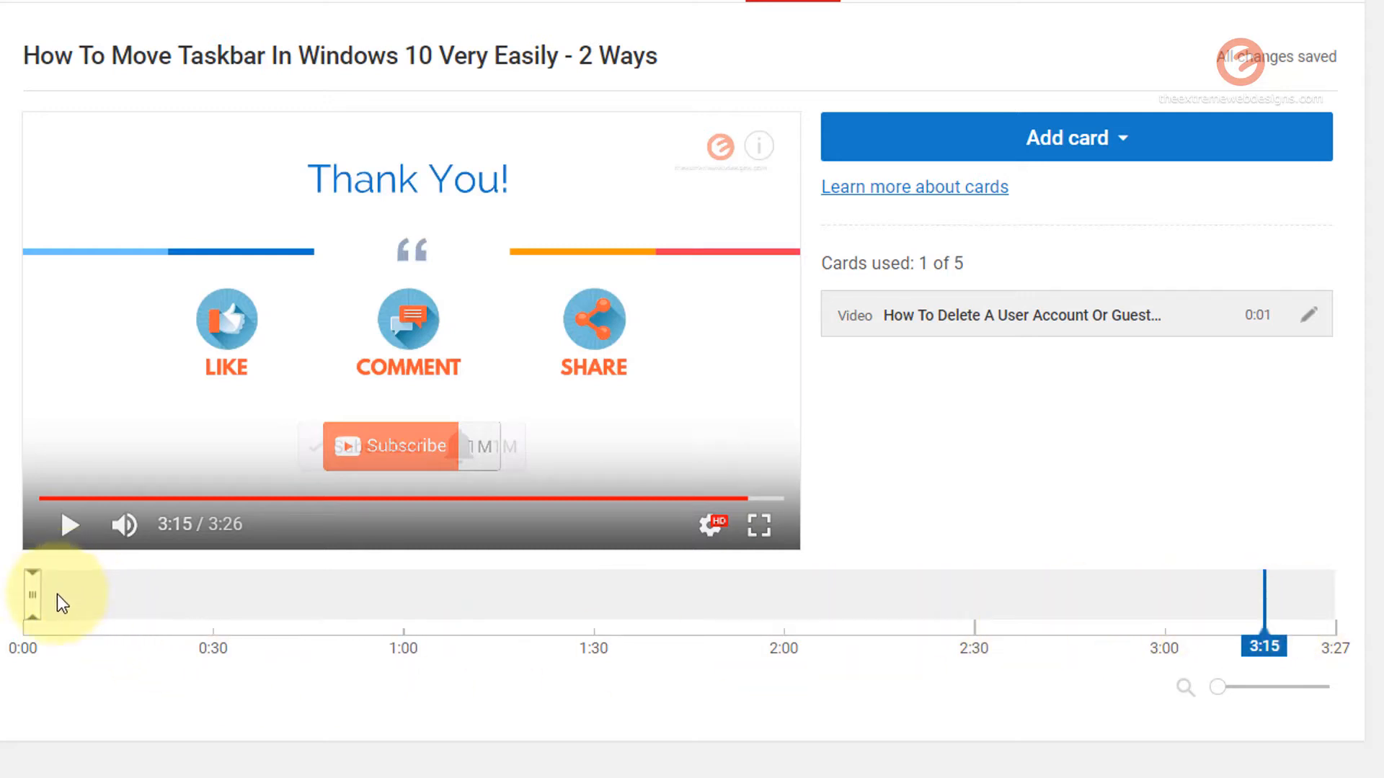
Move the Delete User Account card's timeline marker from 0:01 to exactly 3:15
{"action": "left_click_drag", "start_coordinate": [35, 596], "coordinate": [102, 596]}
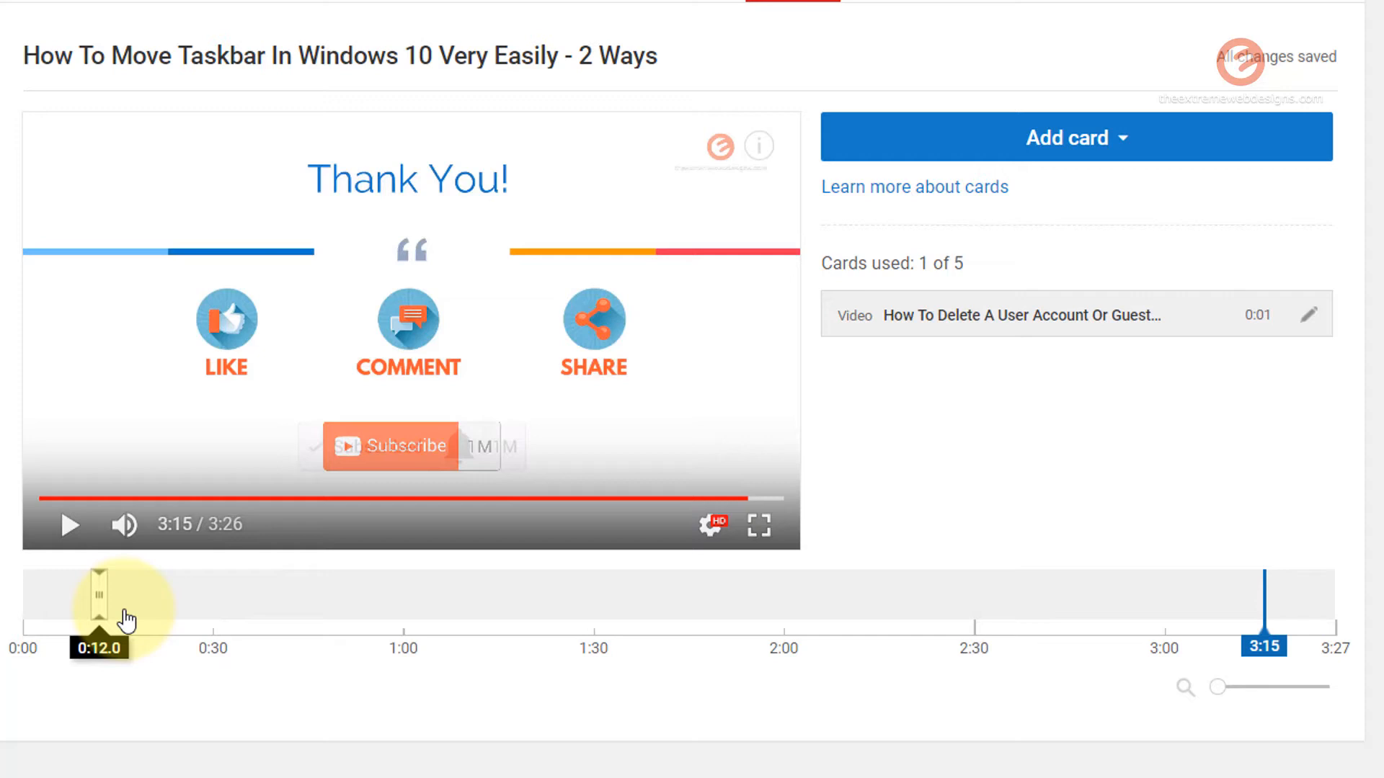
{"action": "left_click_drag", "start_coordinate": [99, 596], "coordinate": [1068, 596]}
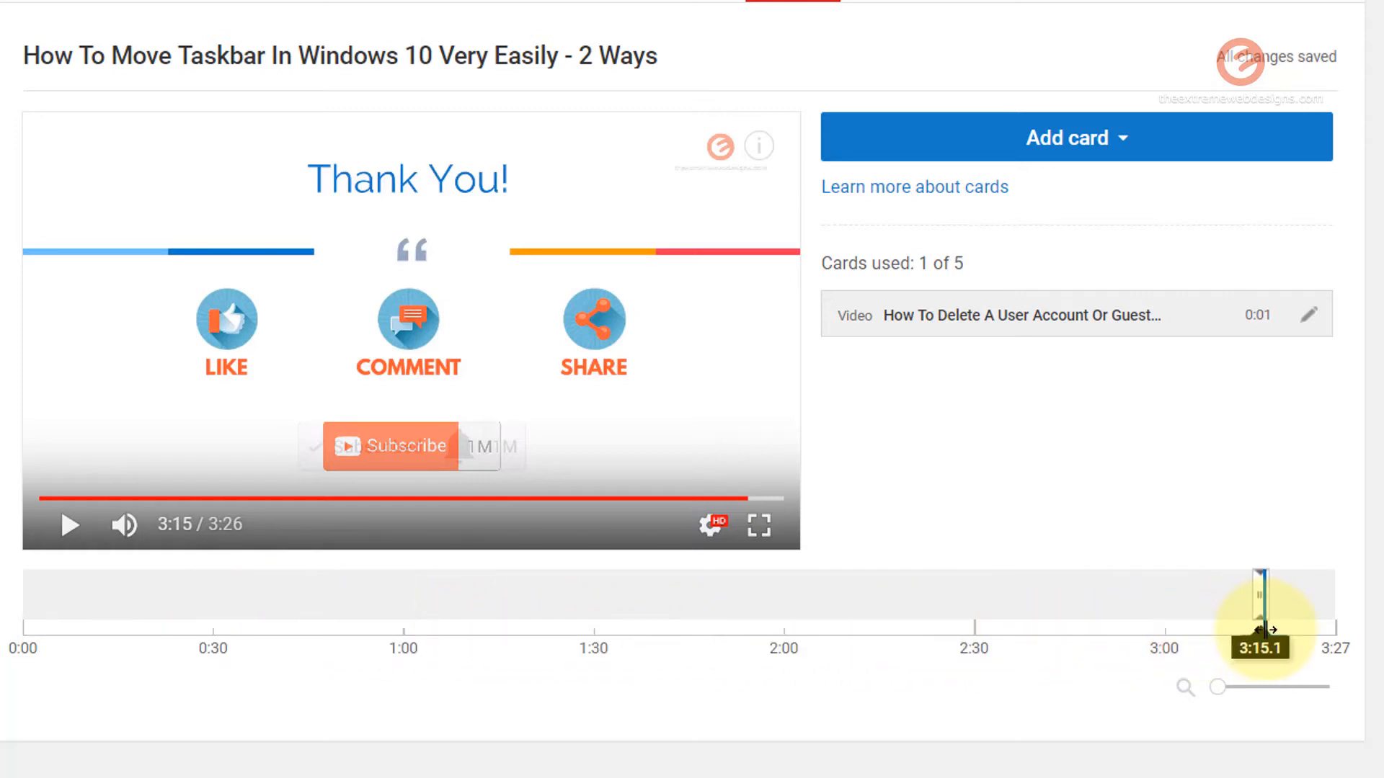
{"action": "left_click_drag", "start_coordinate": [1262, 626], "coordinate": [1253, 627]}
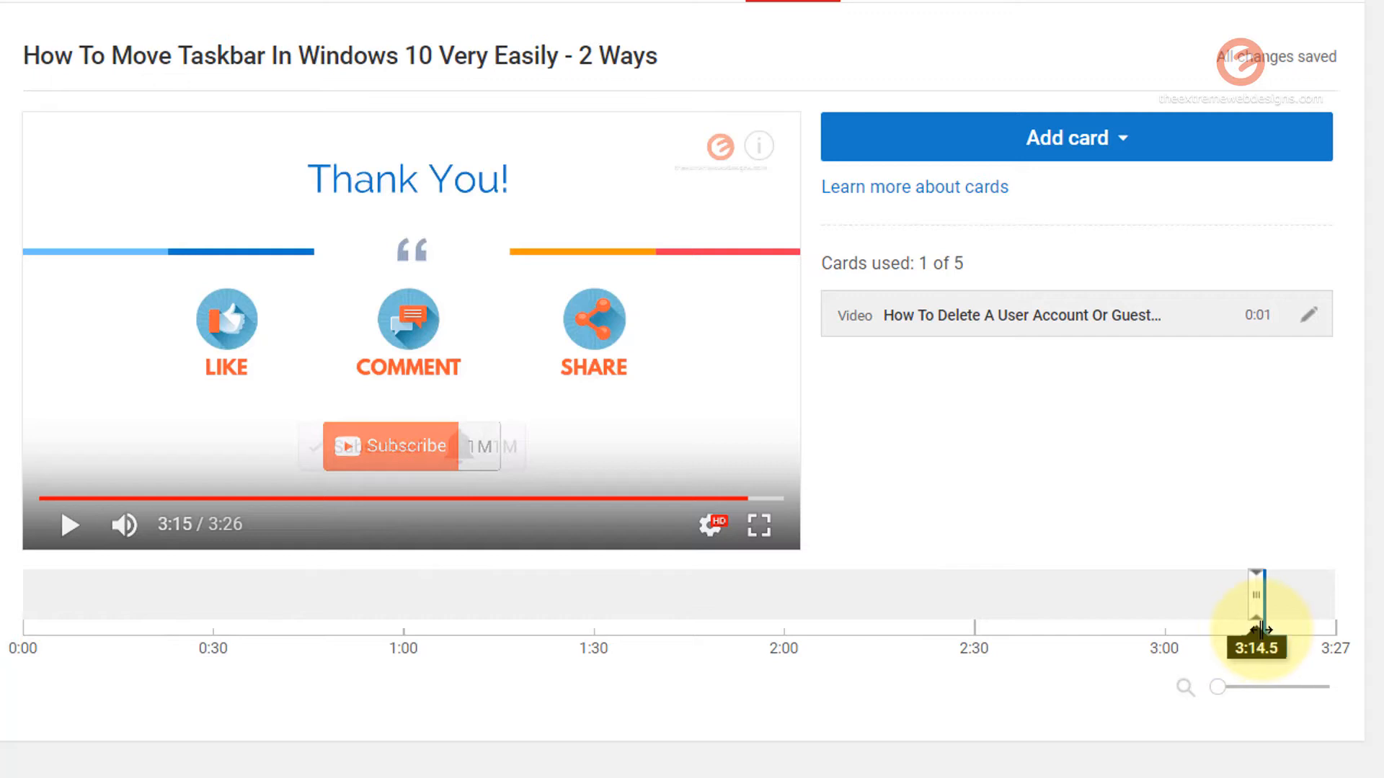
{"action": "left_click_drag", "start_coordinate": [1255, 609], "coordinate": [1257, 609]}
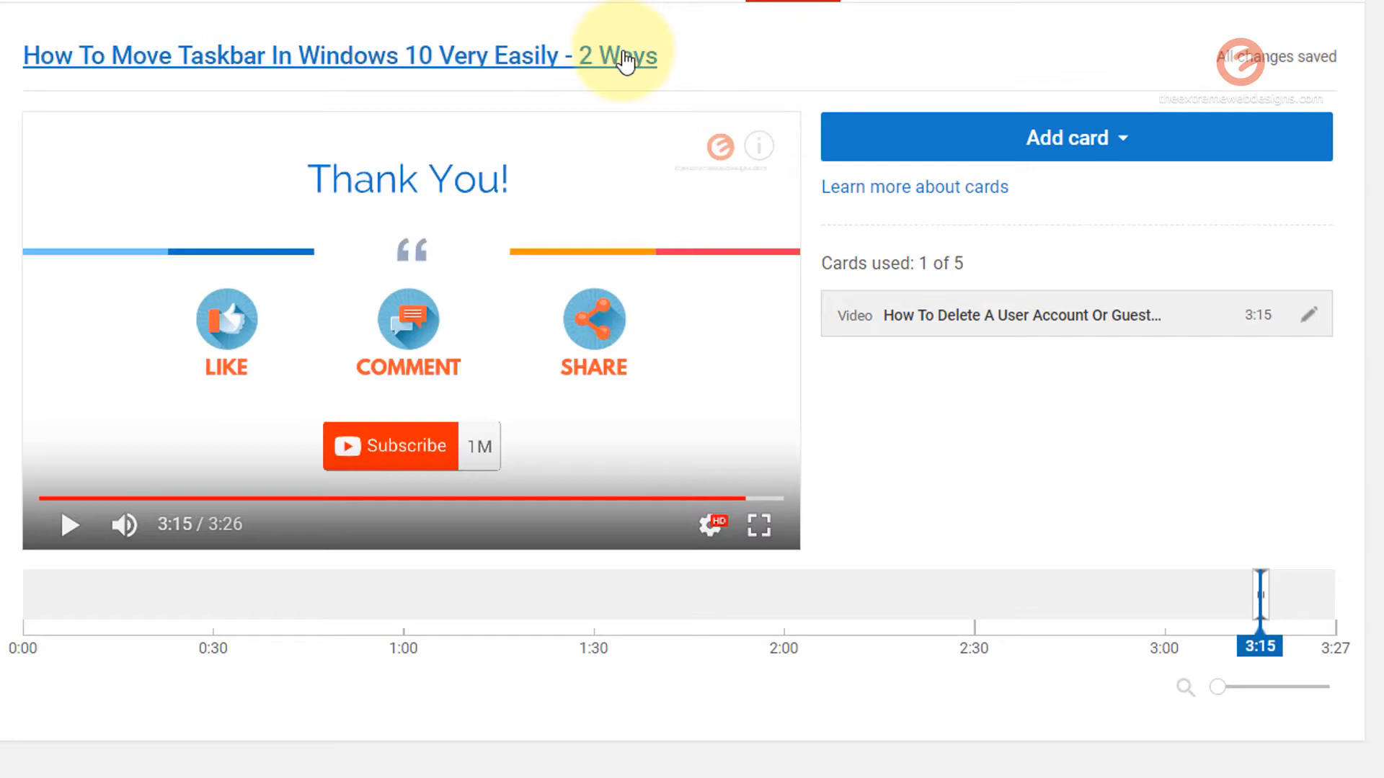
Confirm the Delete User Account teaser appears near 3:15 in playback, then list card types again
{"action": "right_click", "coordinate": [617, 56]}
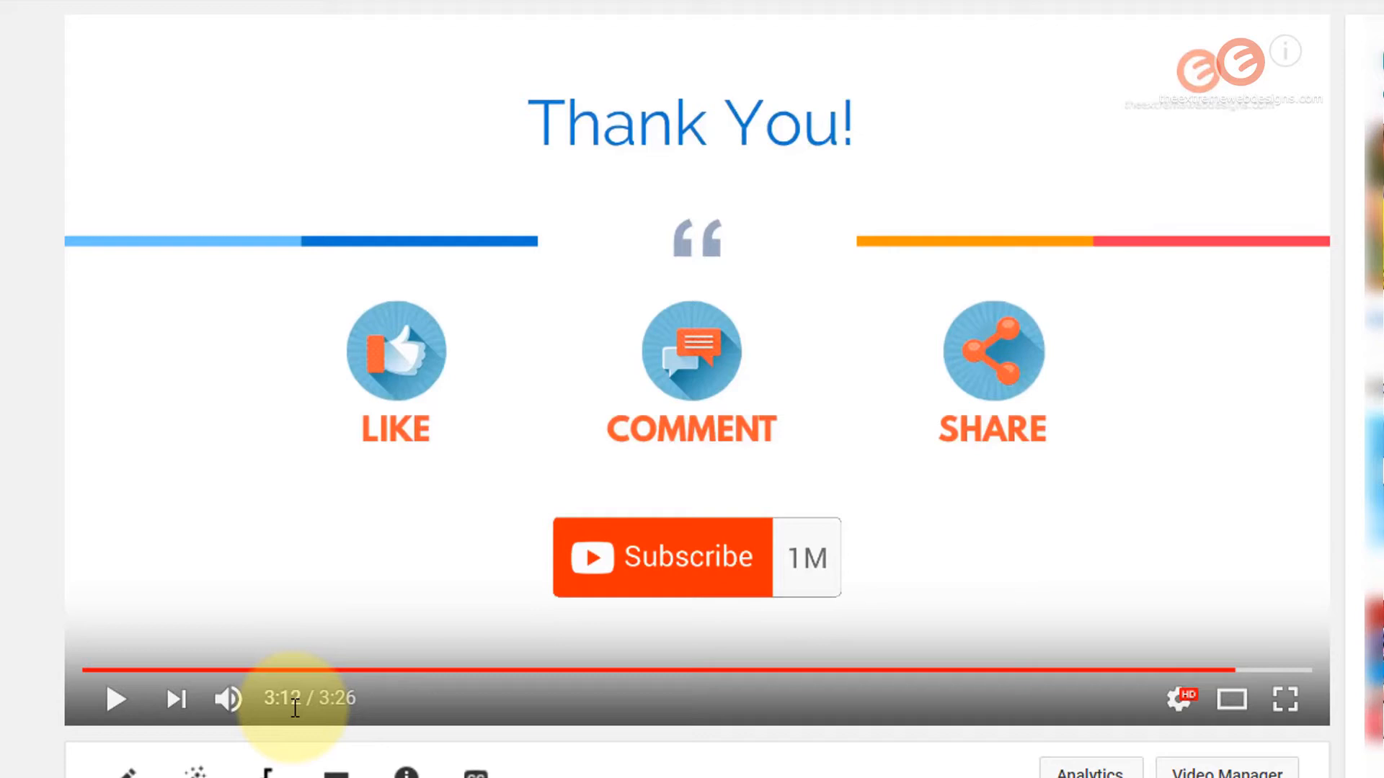
{"action": "mouse_move", "coordinate": [304, 709]}
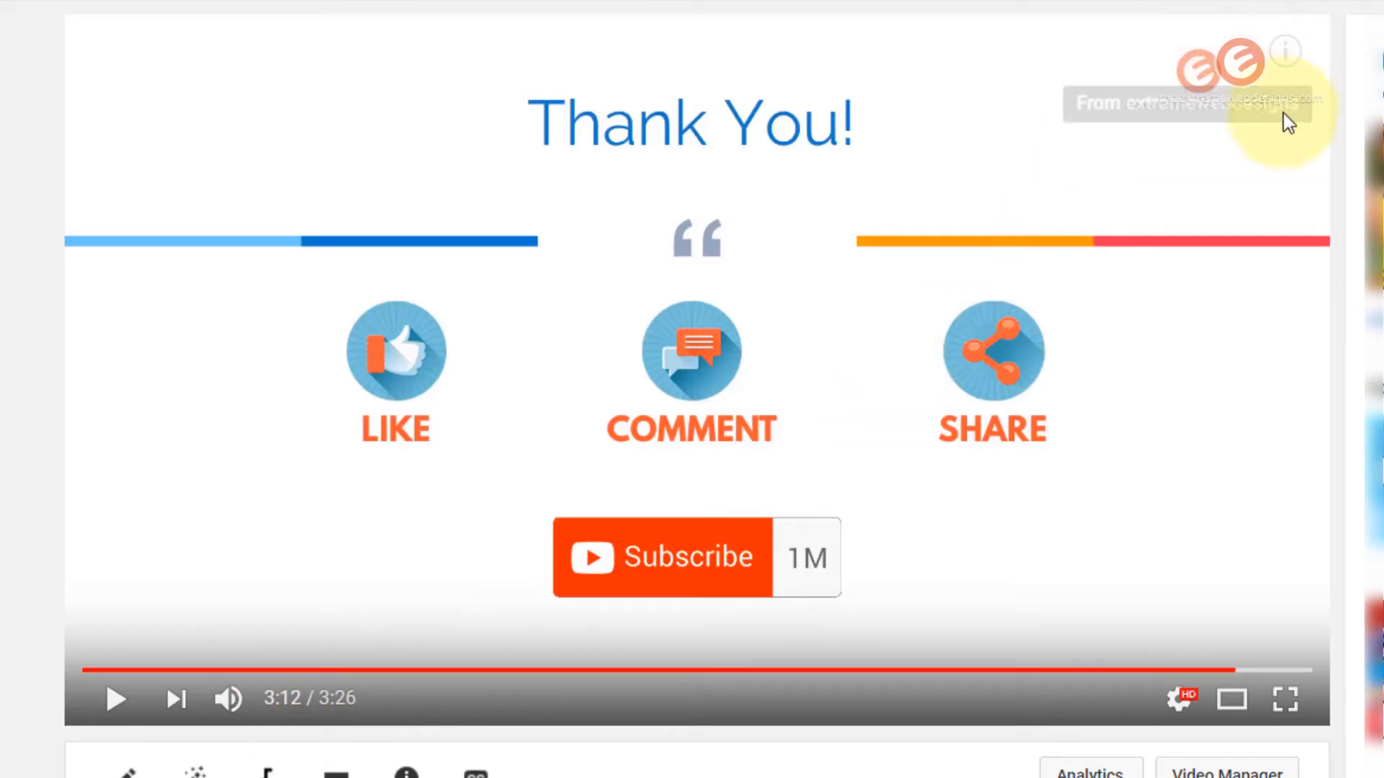
{"action": "mouse_move", "coordinate": [379, 630]}
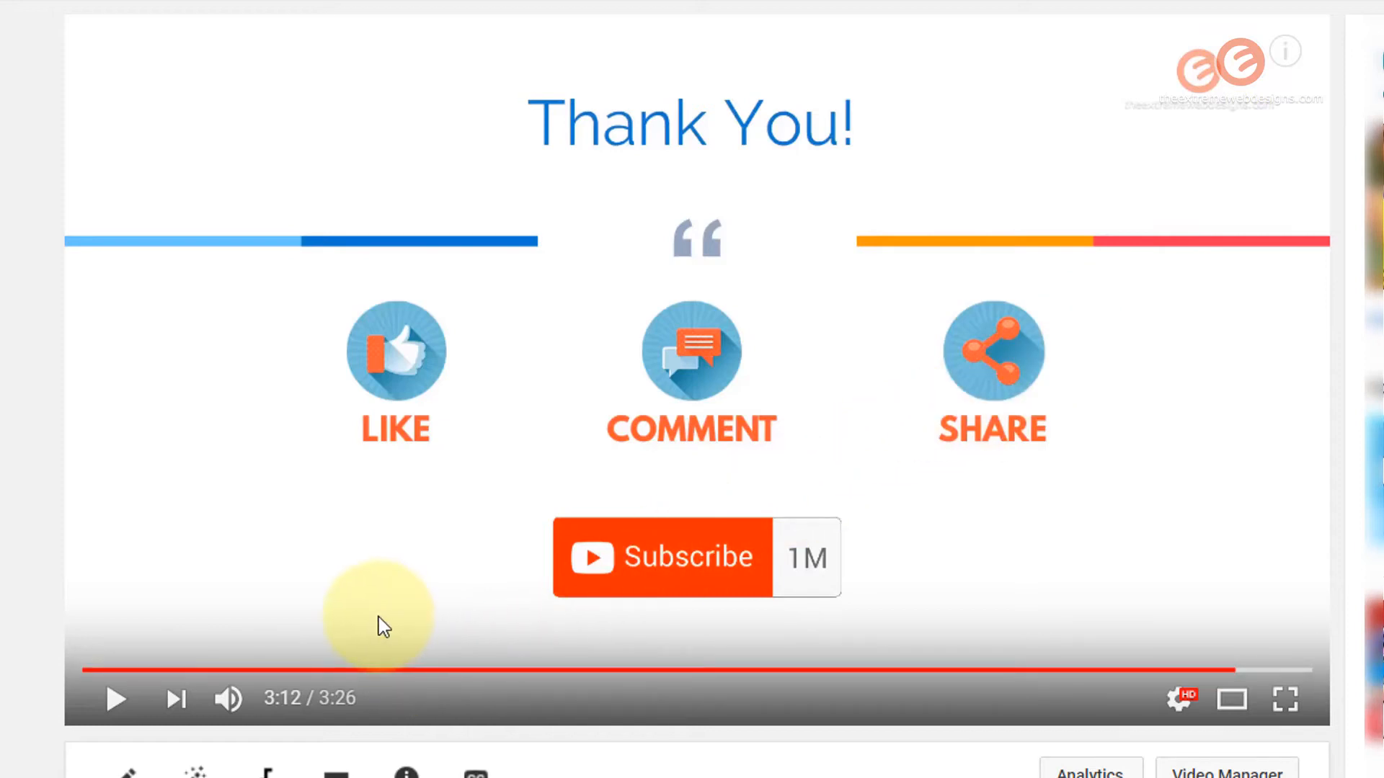
{"action": "mouse_move", "coordinate": [296, 573]}
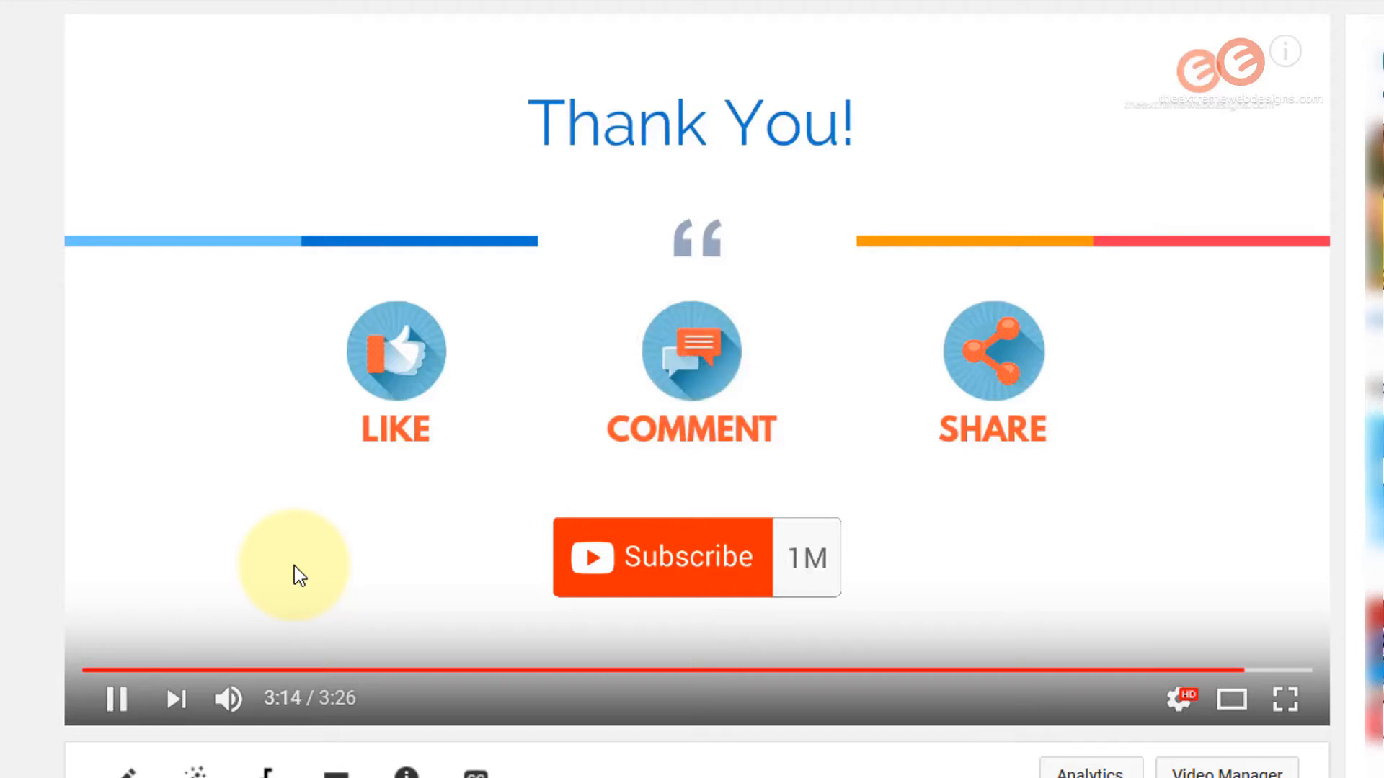
{"action": "left_click", "coordinate": [661, 557]}
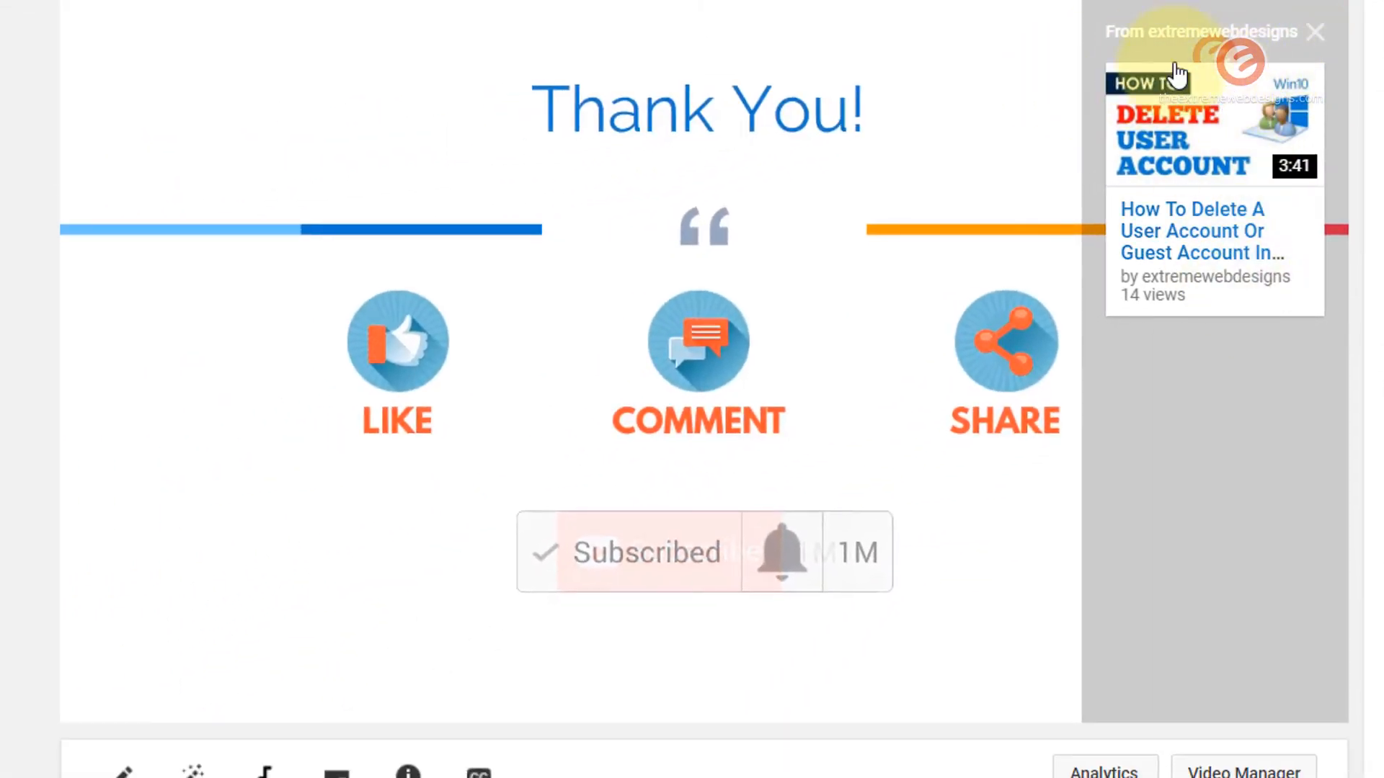
{"action": "mouse_move", "coordinate": [1190, 148]}
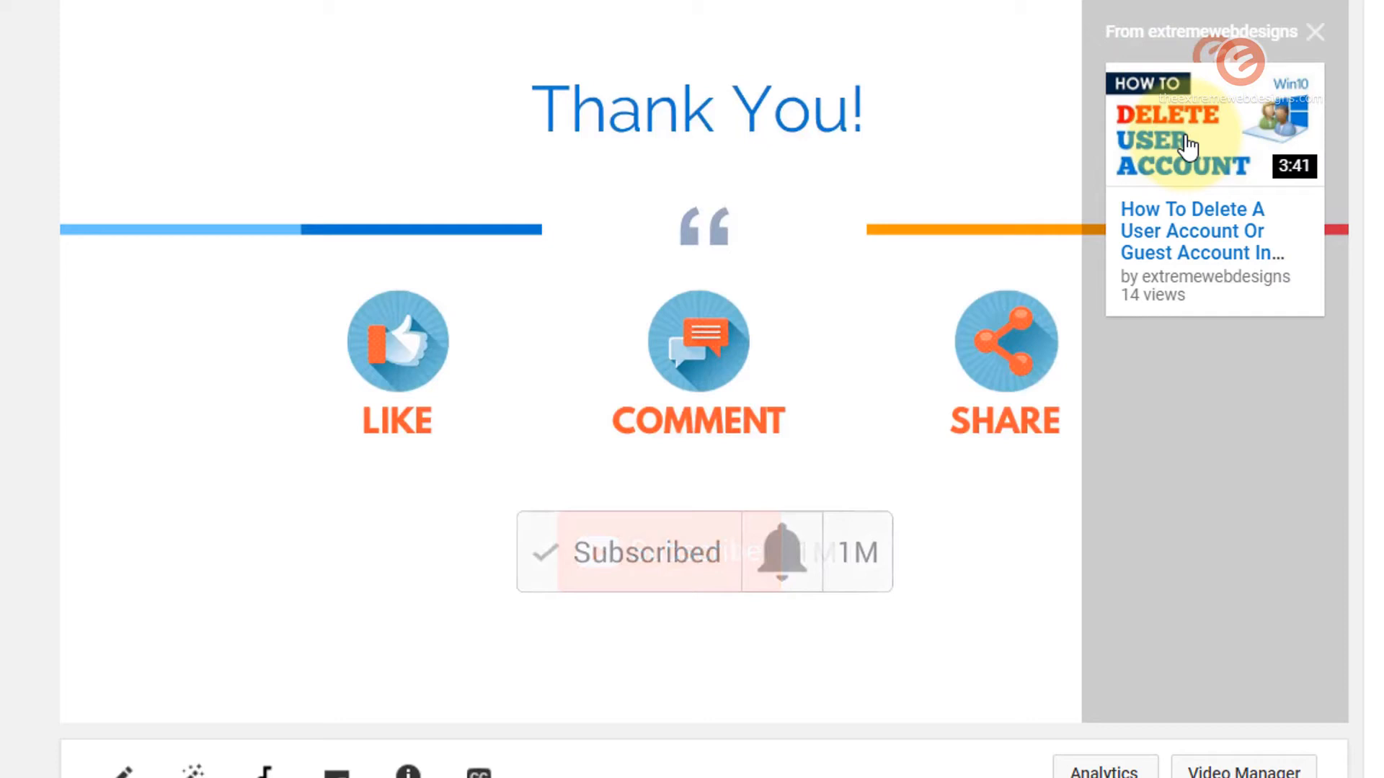
{"action": "mouse_move", "coordinate": [1226, 348]}
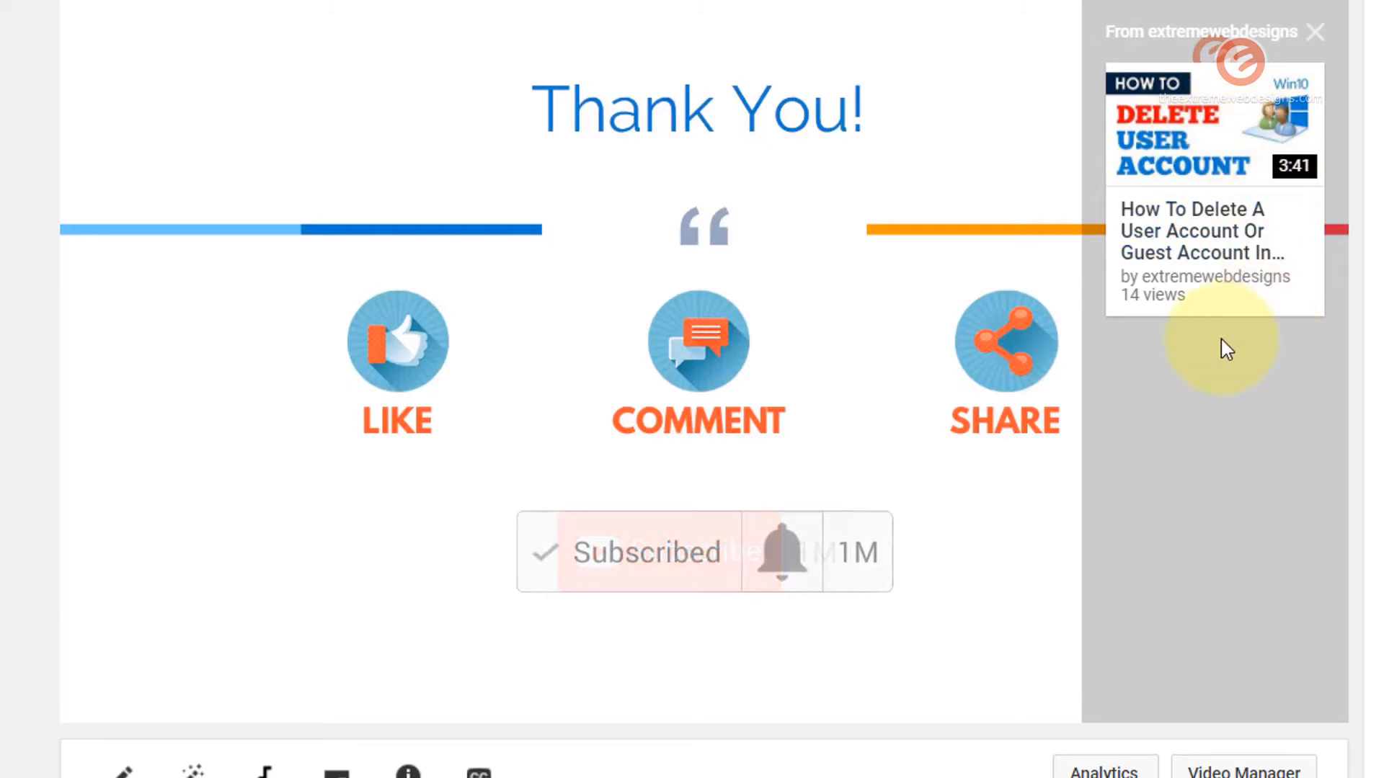
{"action": "mouse_move", "coordinate": [622, 252]}
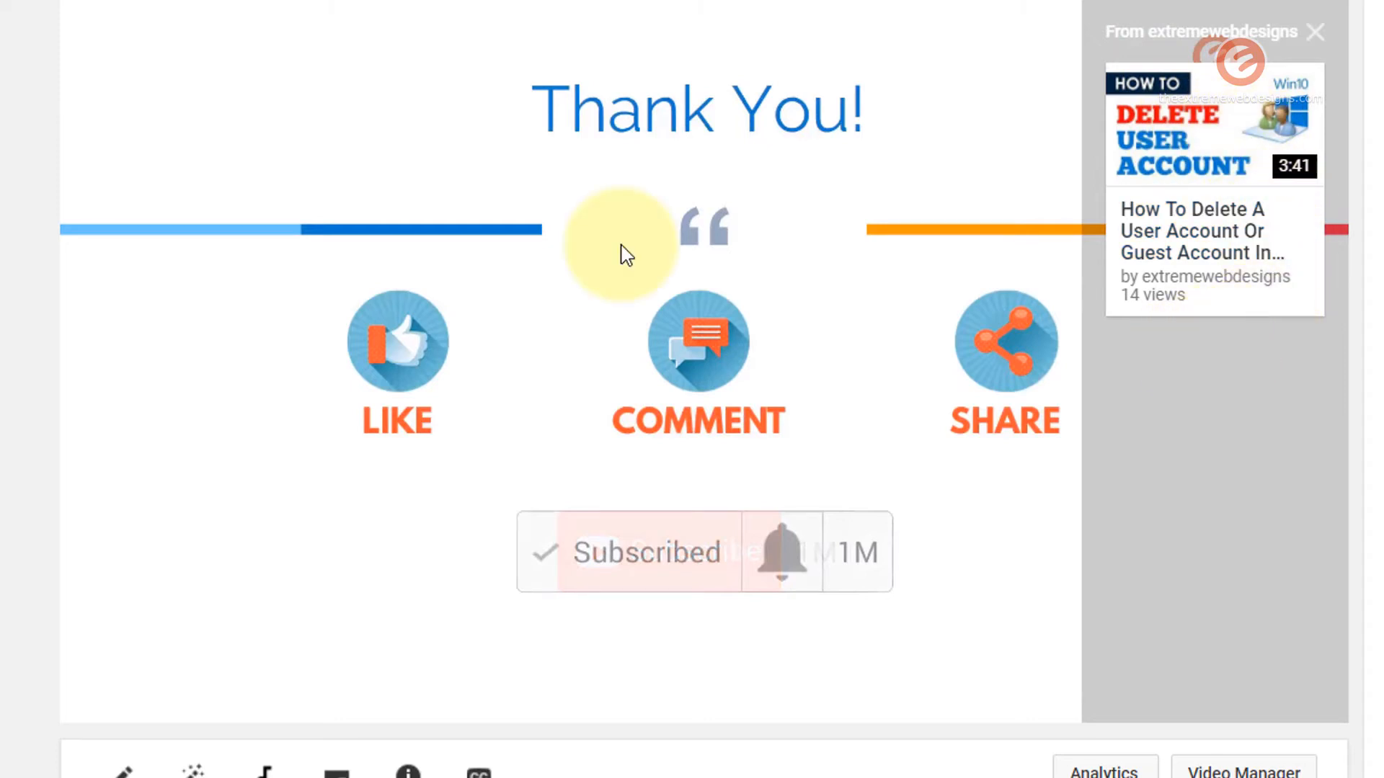
{"action": "mouse_move", "coordinate": [1152, 62]}
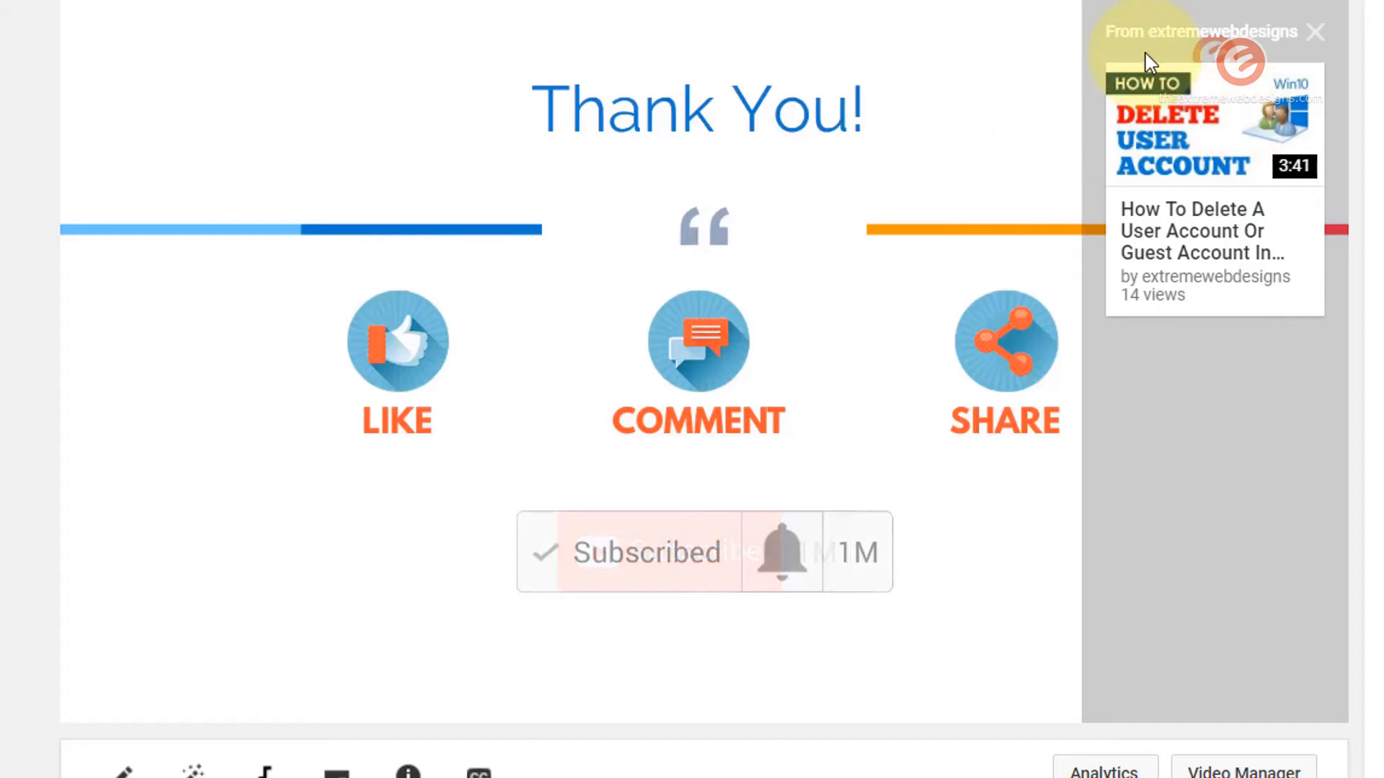
{"action": "mouse_move", "coordinate": [1072, 289]}
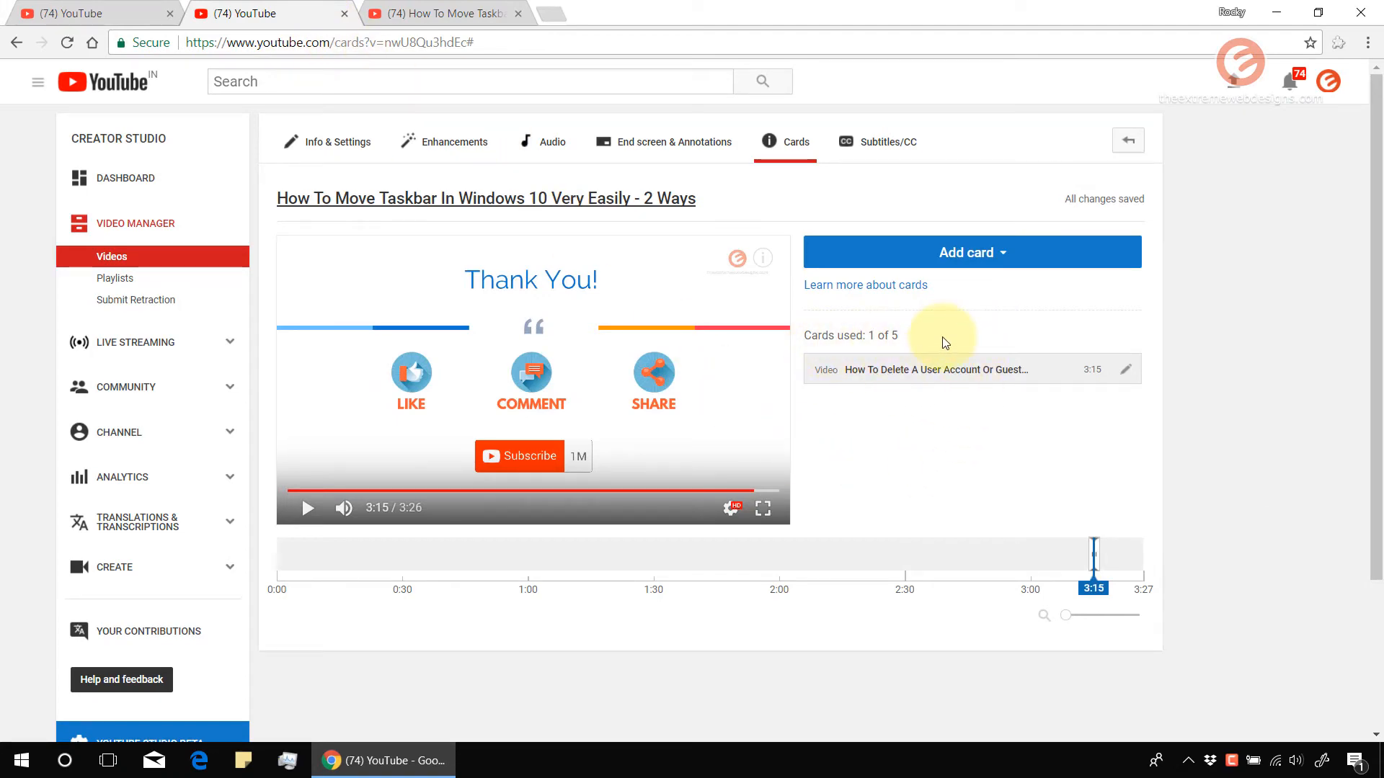
{"action": "left_click", "coordinate": [972, 252]}
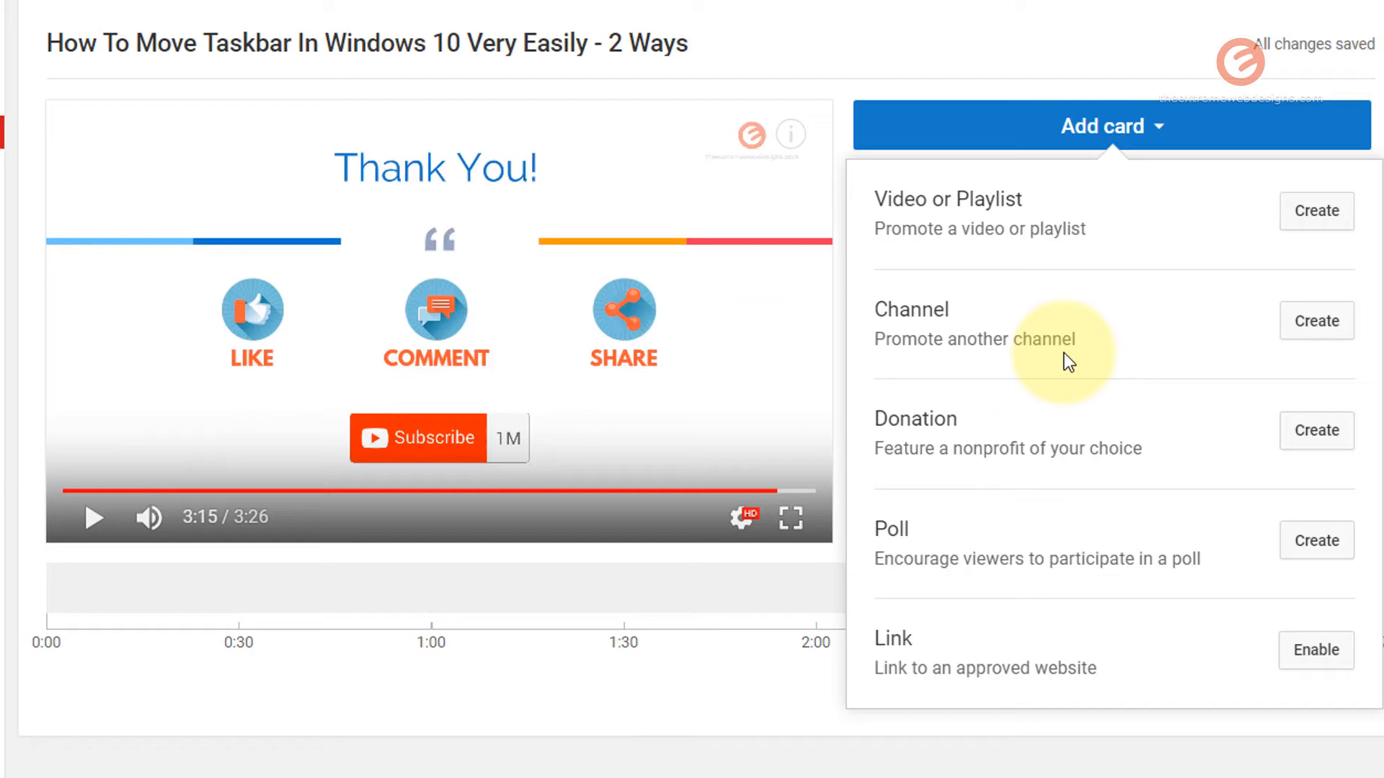
{"action": "mouse_move", "coordinate": [1253, 351]}
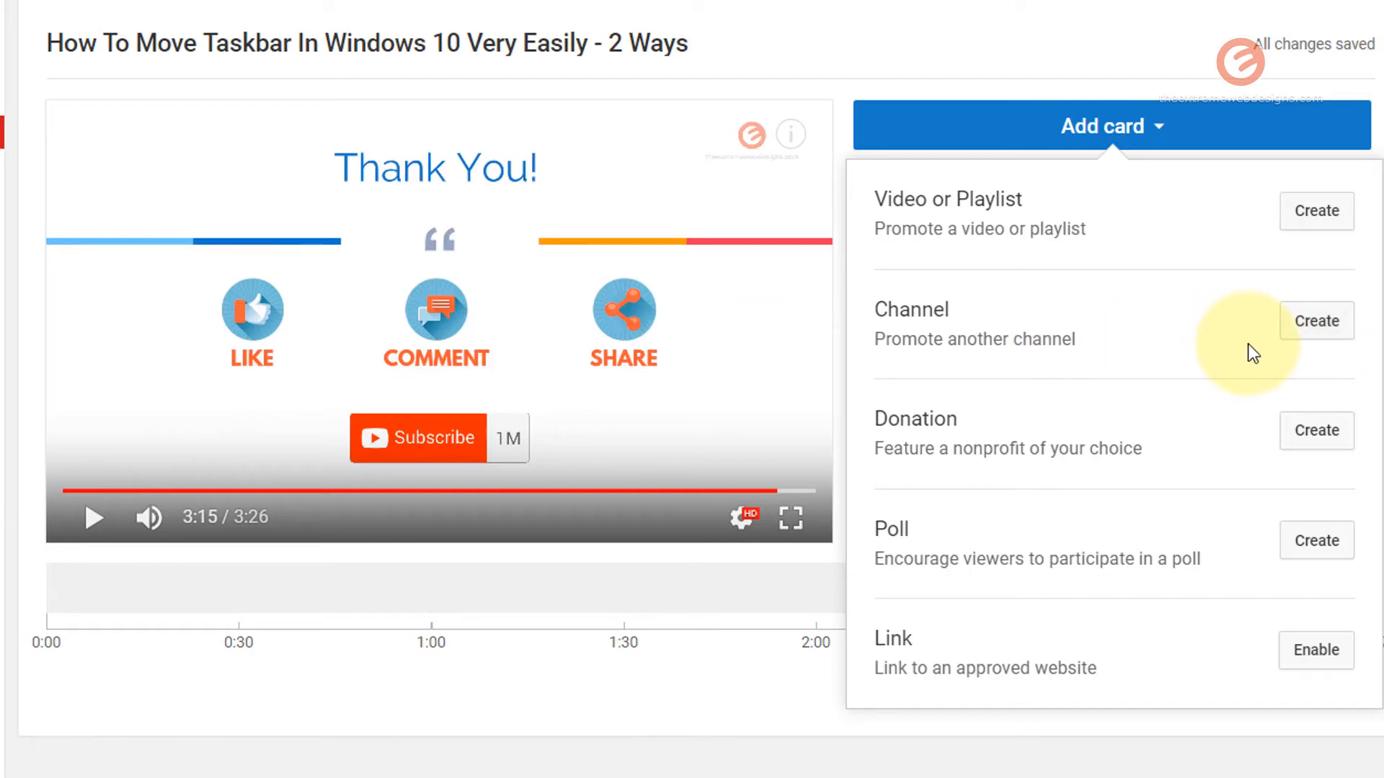
{"action": "mouse_move", "coordinate": [1300, 327]}
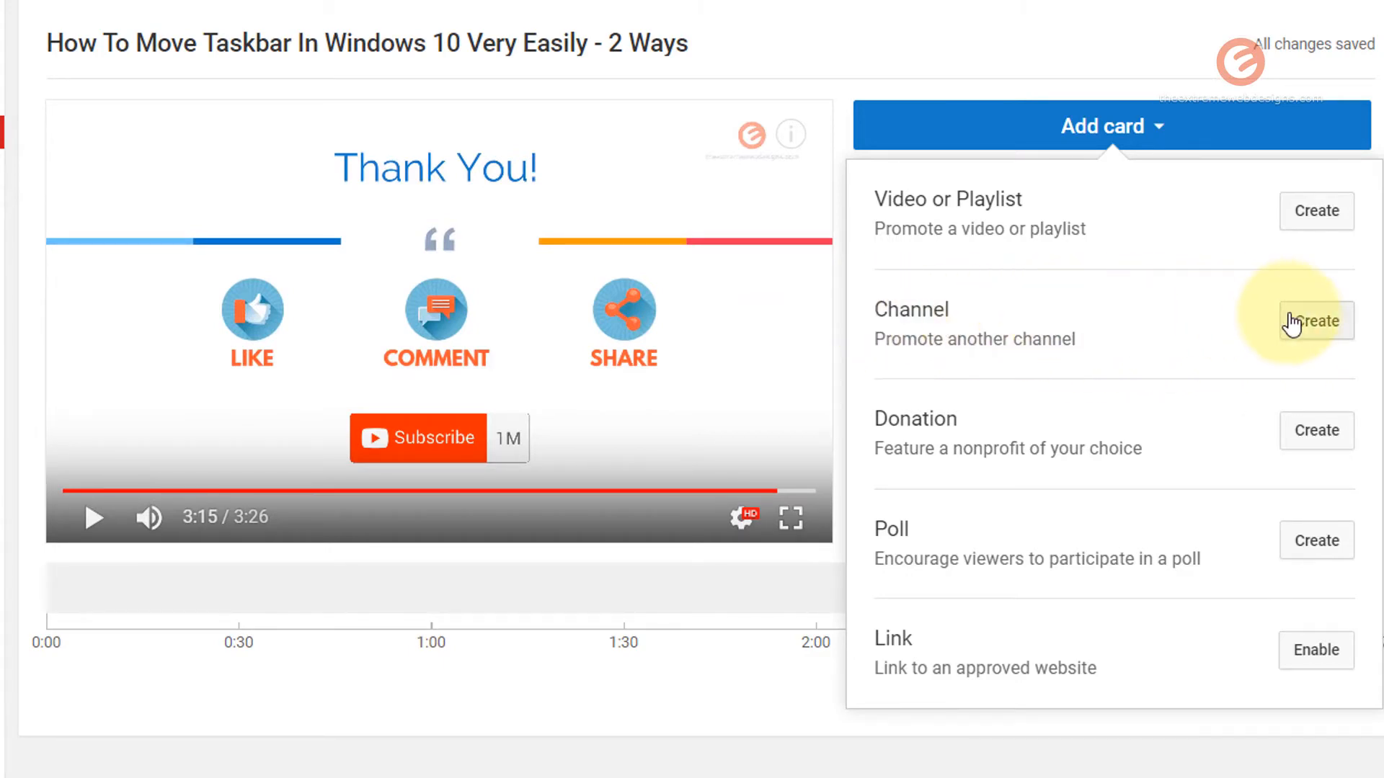
{"action": "left_click", "coordinate": [1316, 321]}
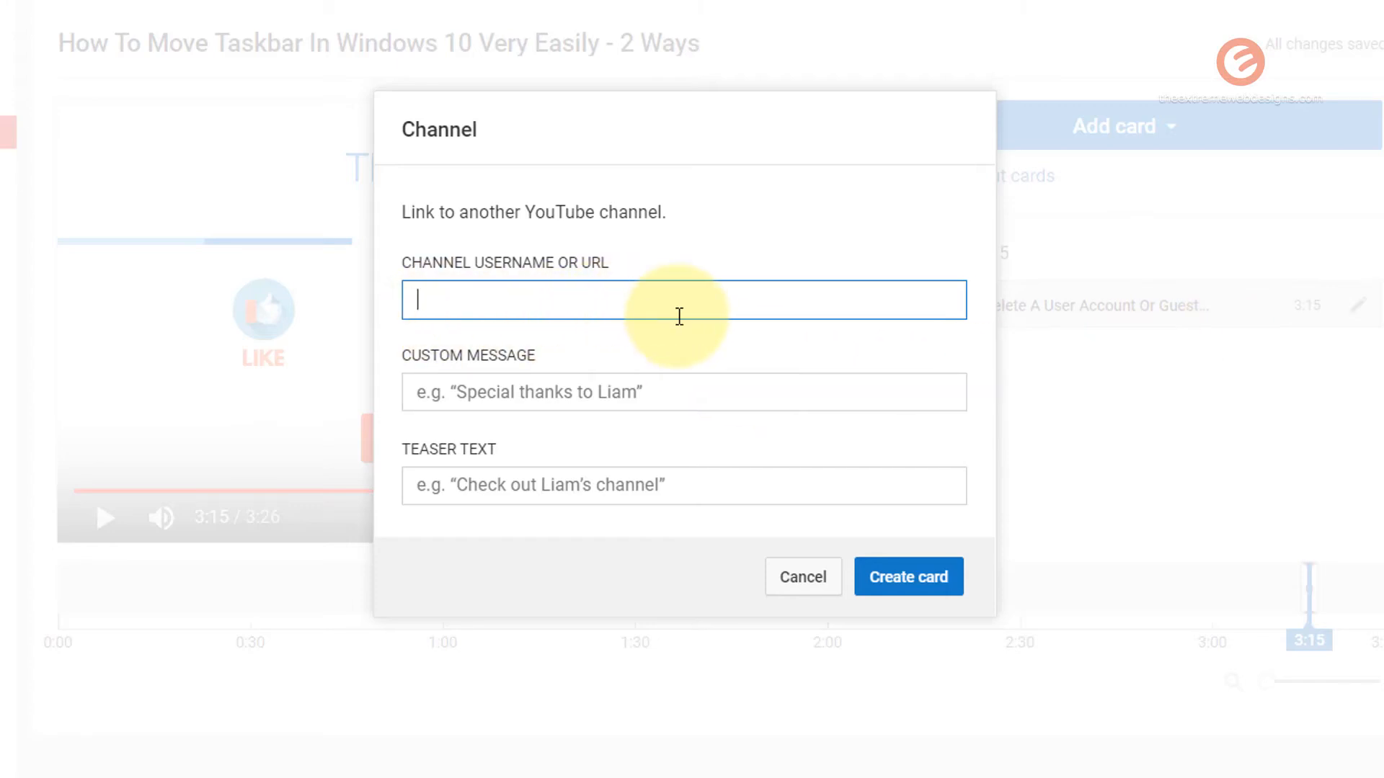
{"action": "mouse_move", "coordinate": [698, 332]}
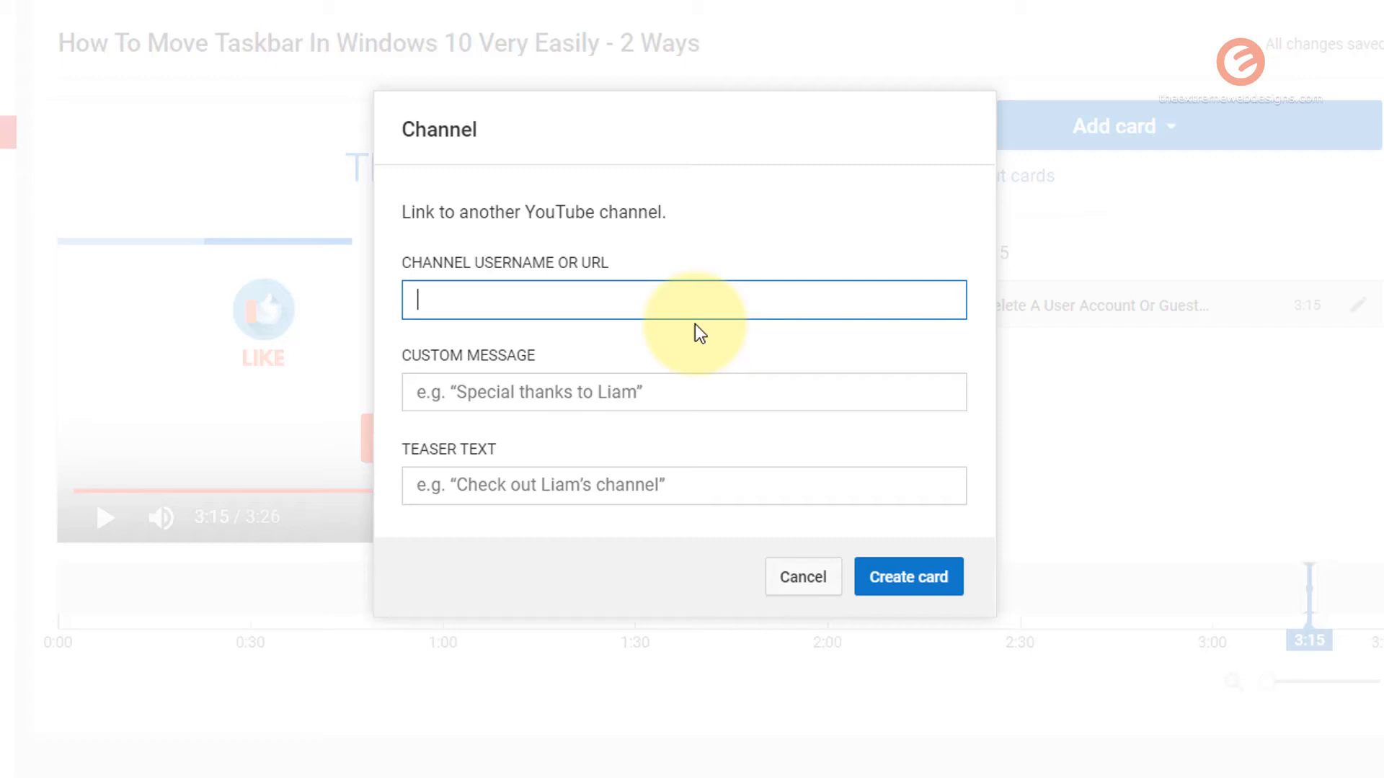
{"action": "mouse_move", "coordinate": [801, 476]}
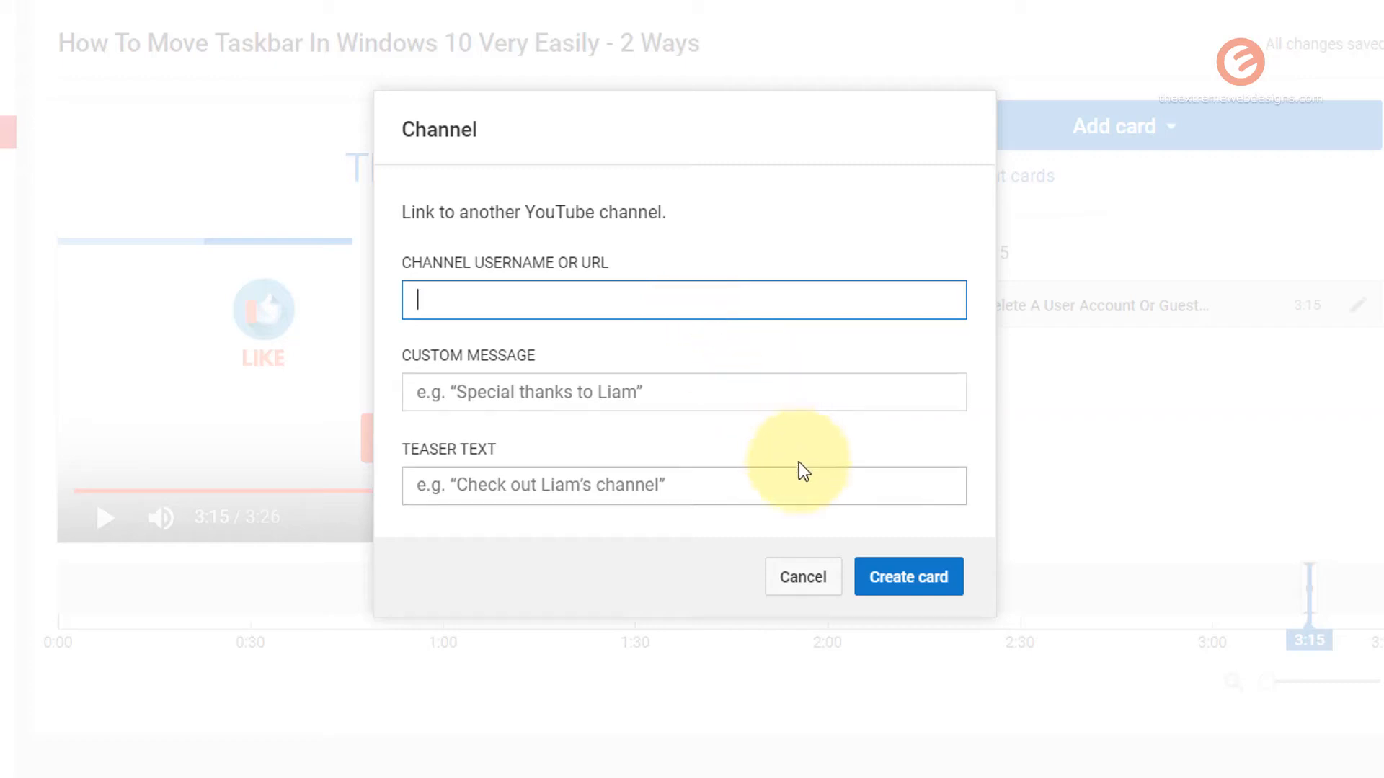
{"action": "left_click", "coordinate": [803, 576]}
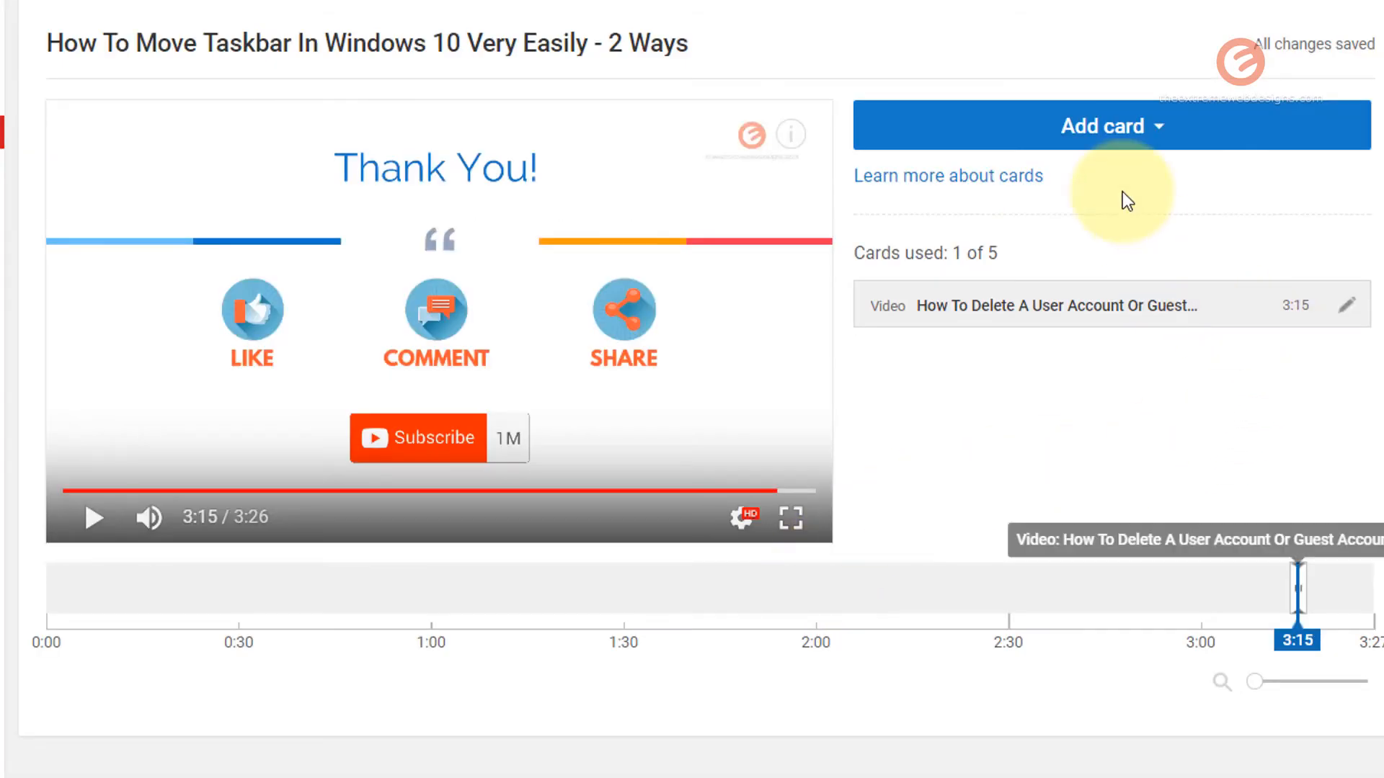
{"action": "left_click", "coordinate": [1113, 125]}
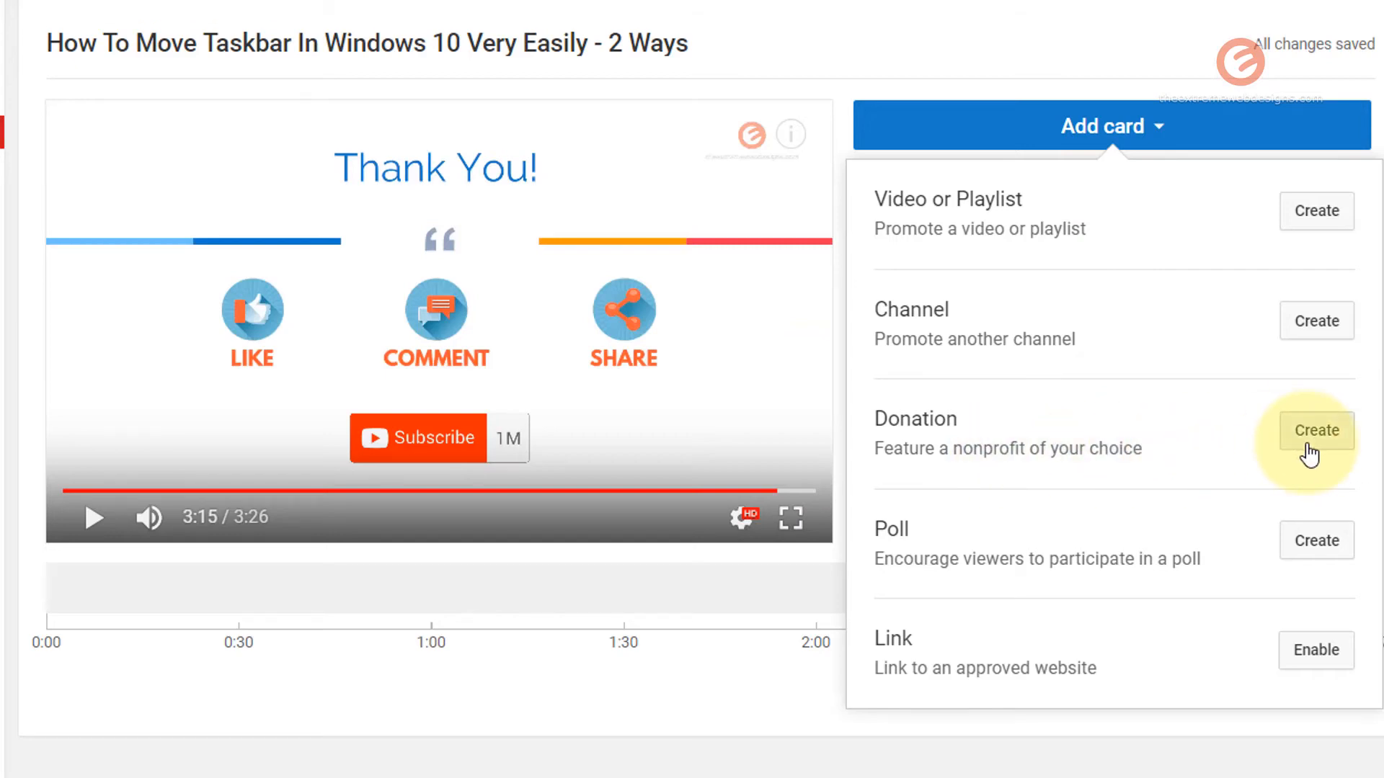
{"action": "left_click", "coordinate": [1316, 430]}
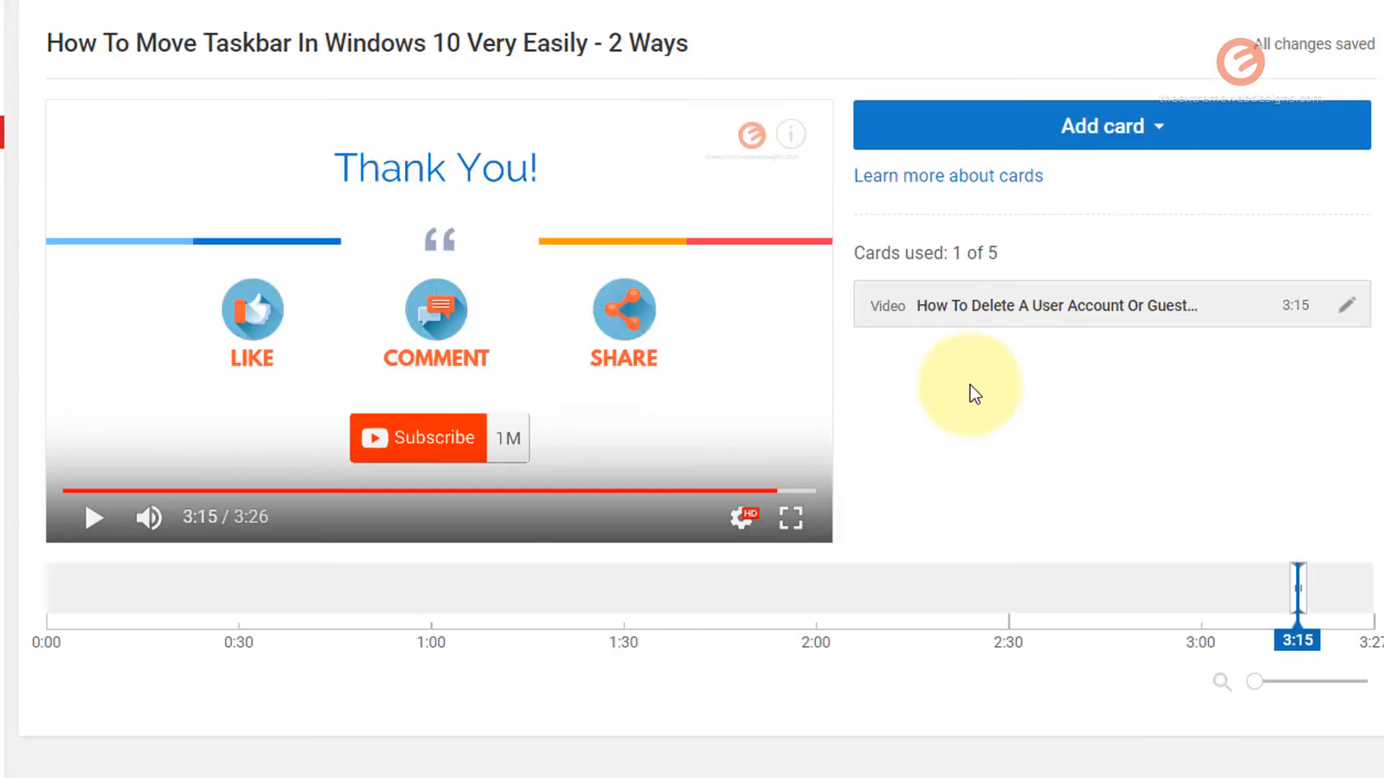
{"action": "left_click", "coordinate": [1111, 125]}
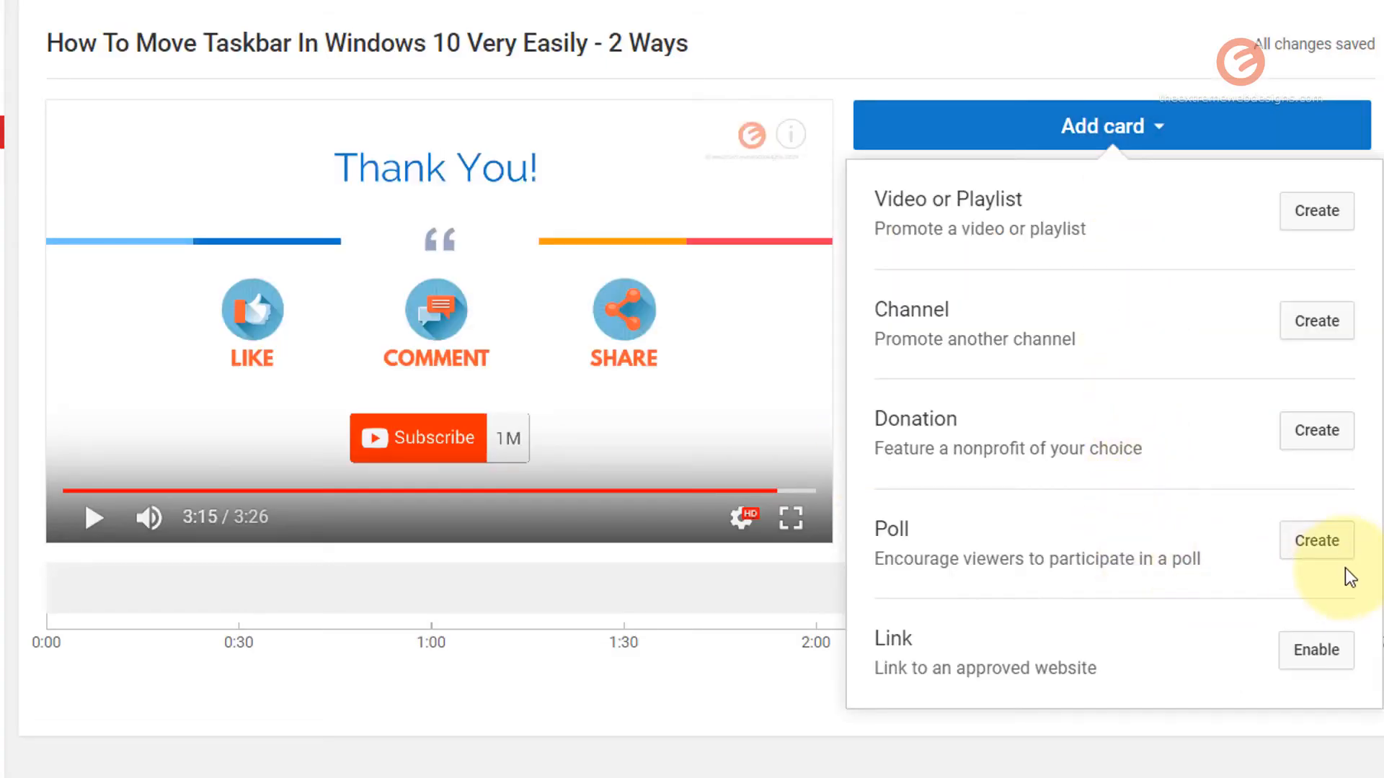
{"action": "left_click", "coordinate": [1316, 540]}
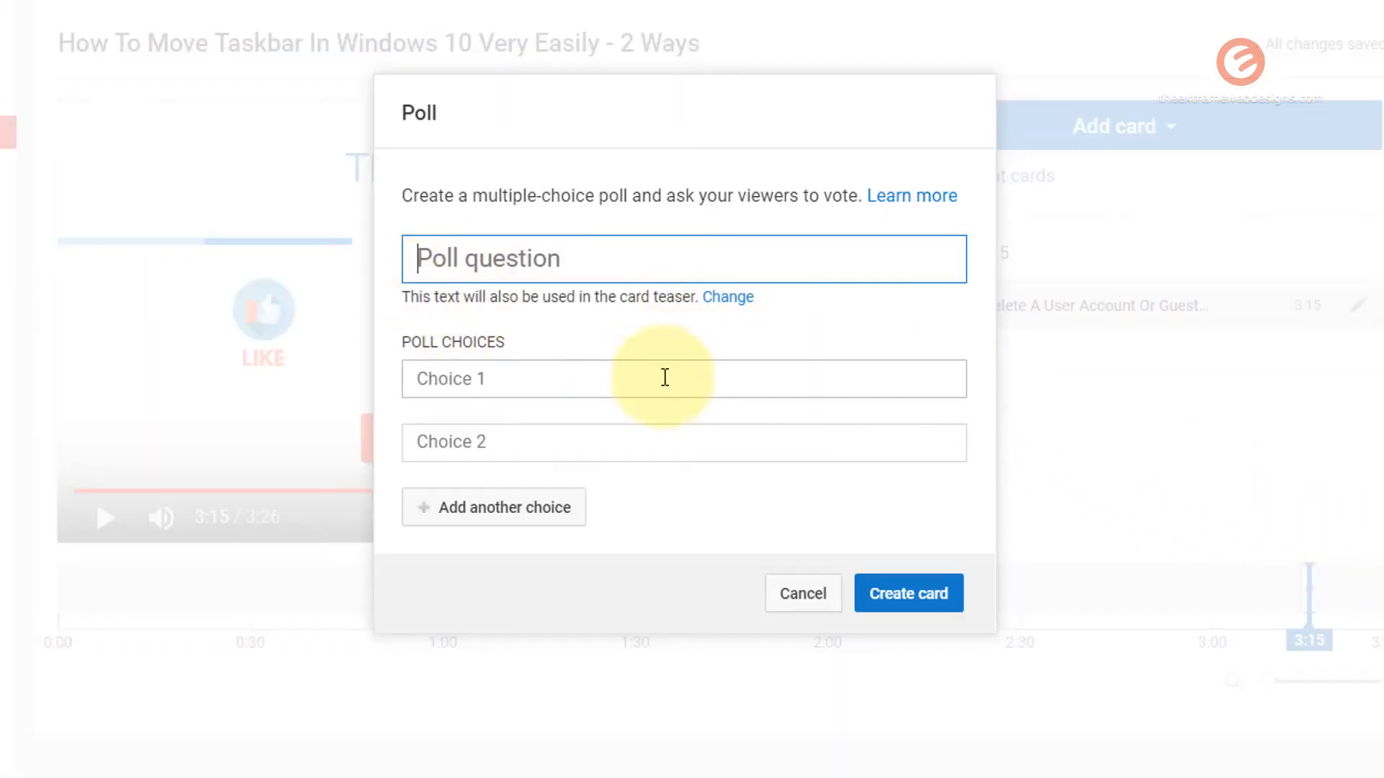
{"action": "left_click", "coordinate": [493, 506]}
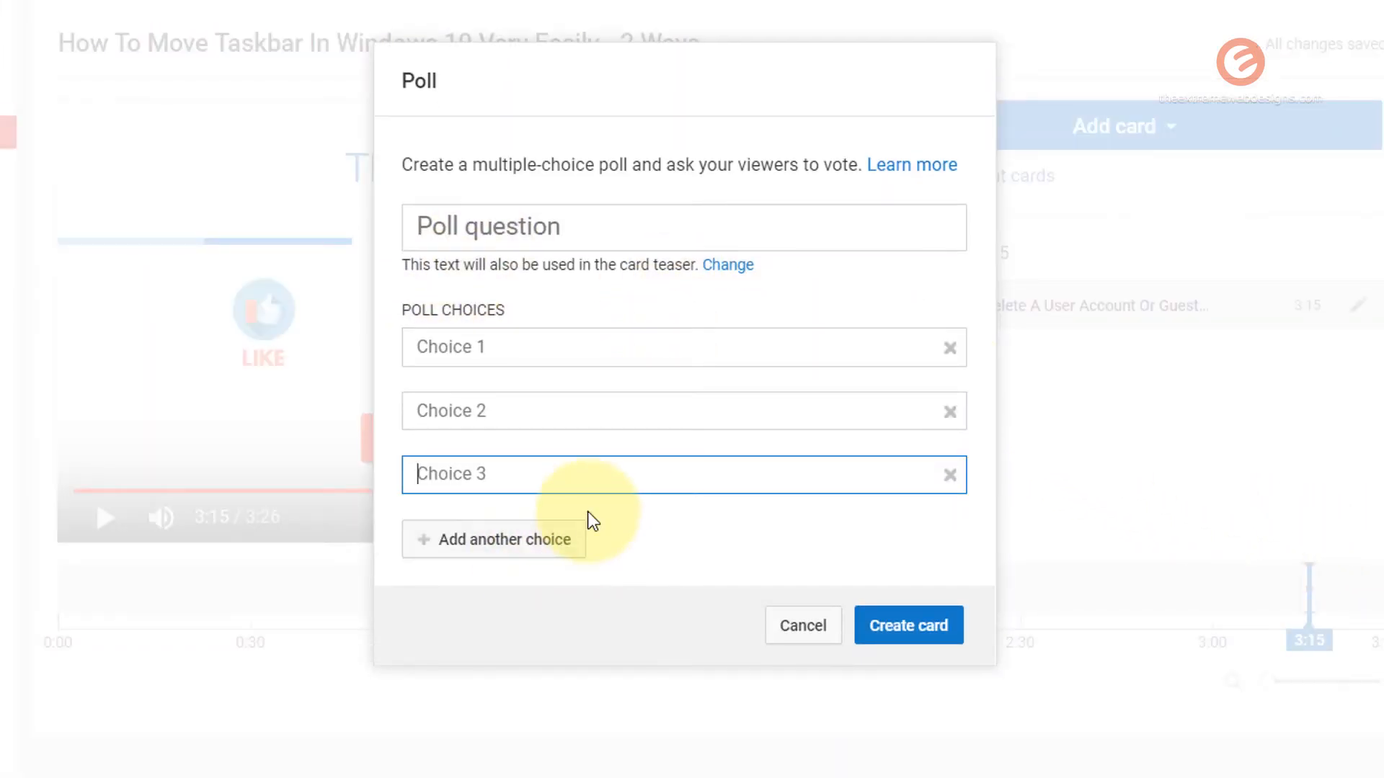
{"action": "left_click", "coordinate": [646, 231]}
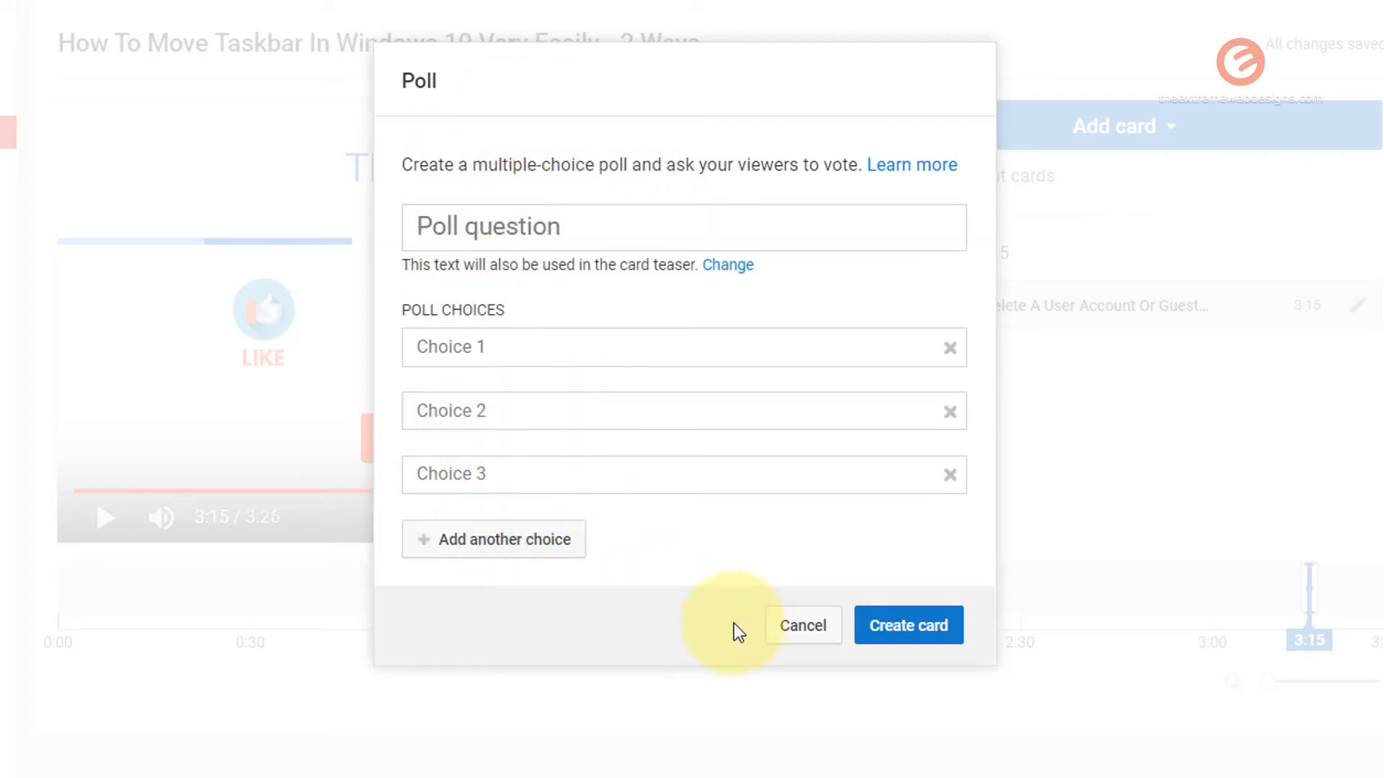
{"action": "left_click", "coordinate": [803, 625]}
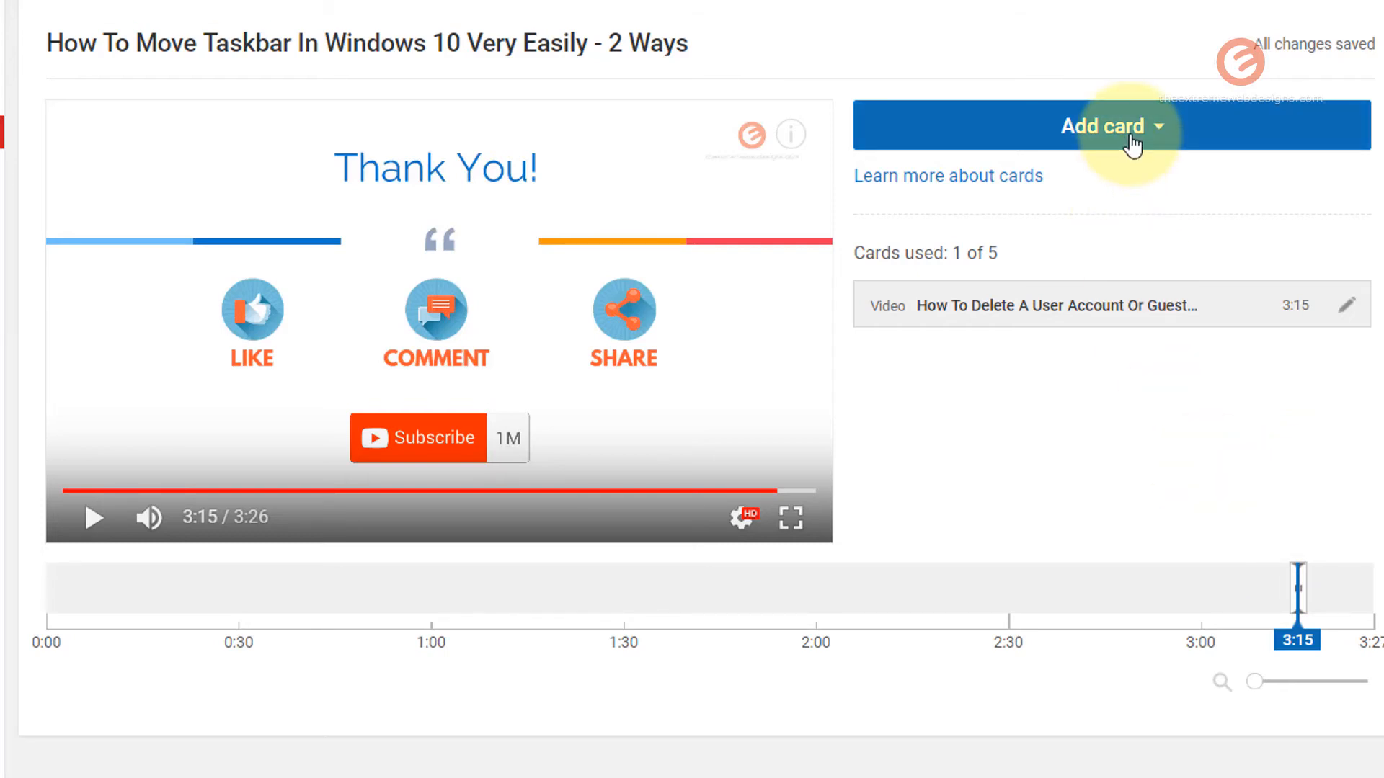
Enable link cards by accepting the external links terms
{"action": "left_click", "coordinate": [1112, 126]}
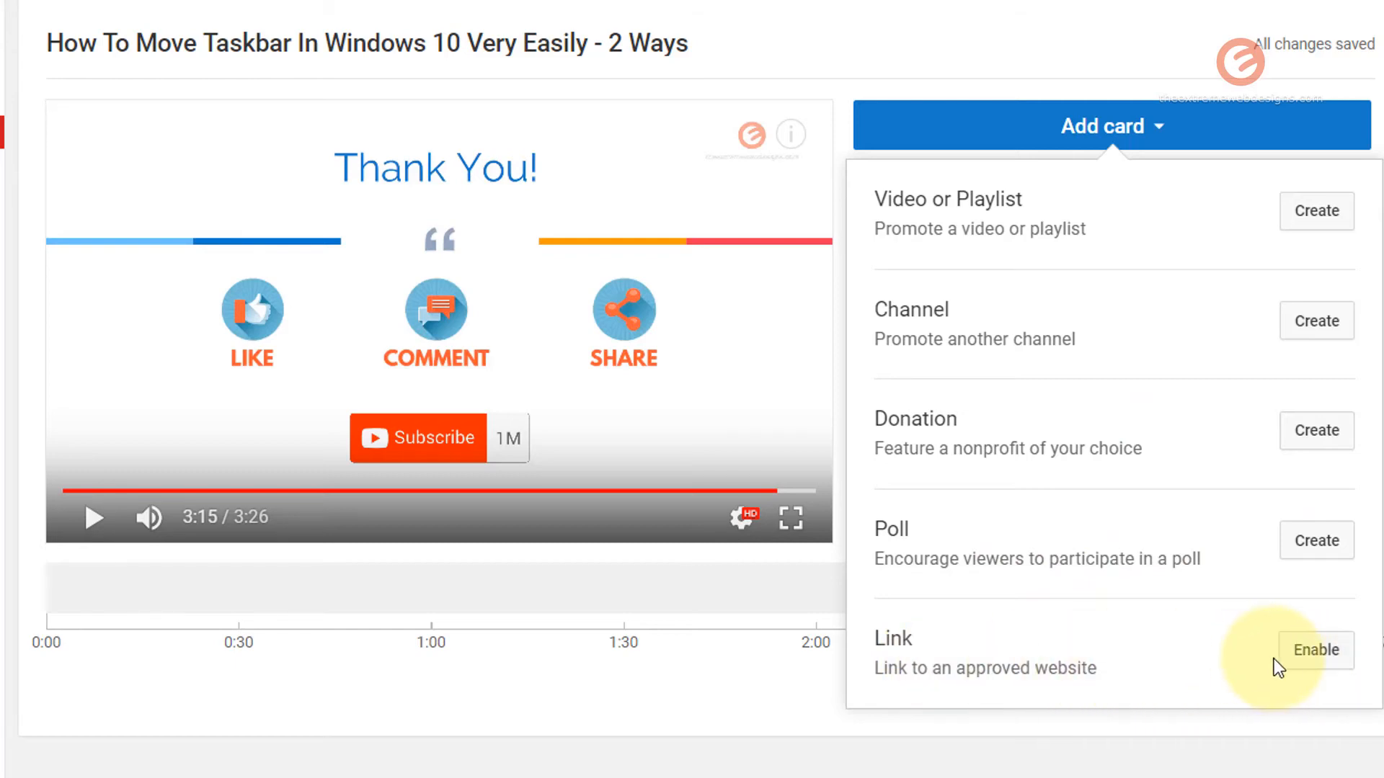
{"action": "left_click", "coordinate": [1315, 650]}
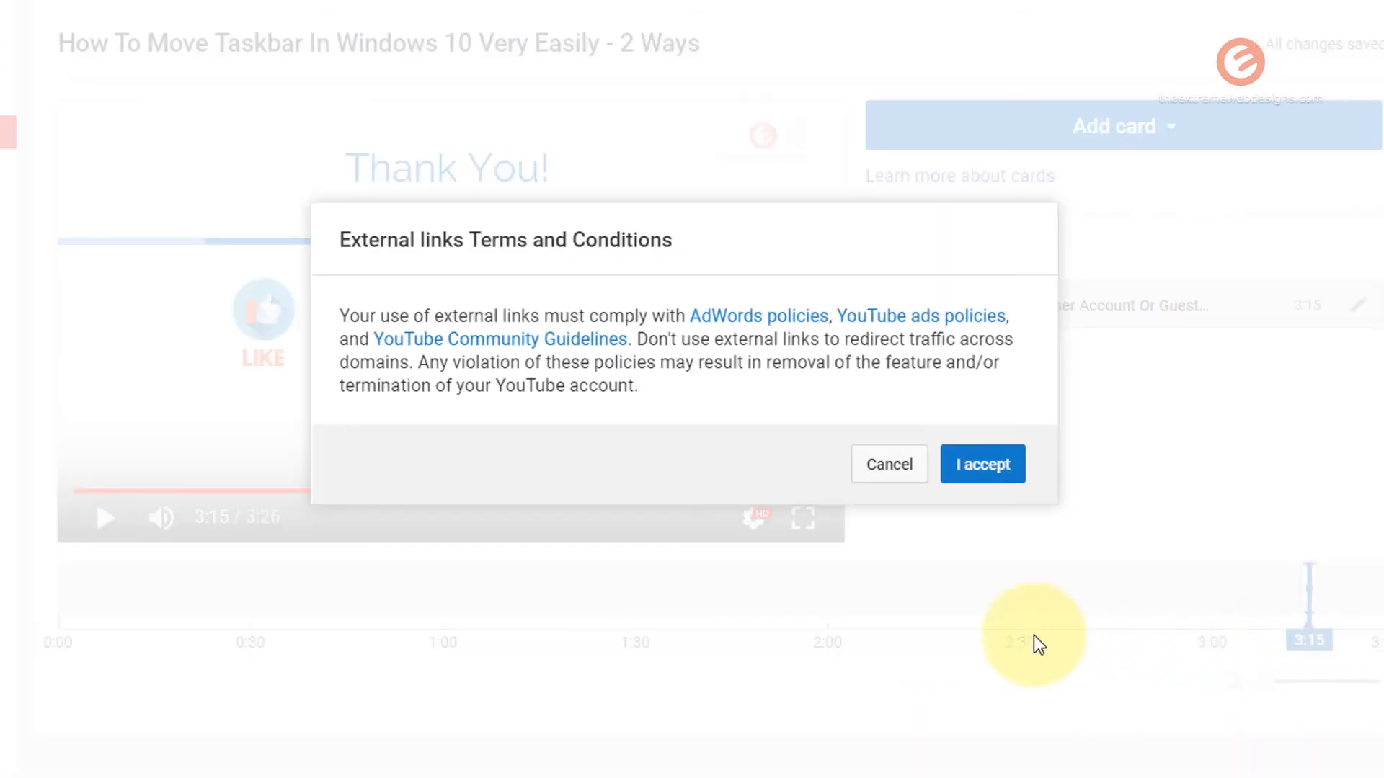
{"action": "mouse_move", "coordinate": [869, 397]}
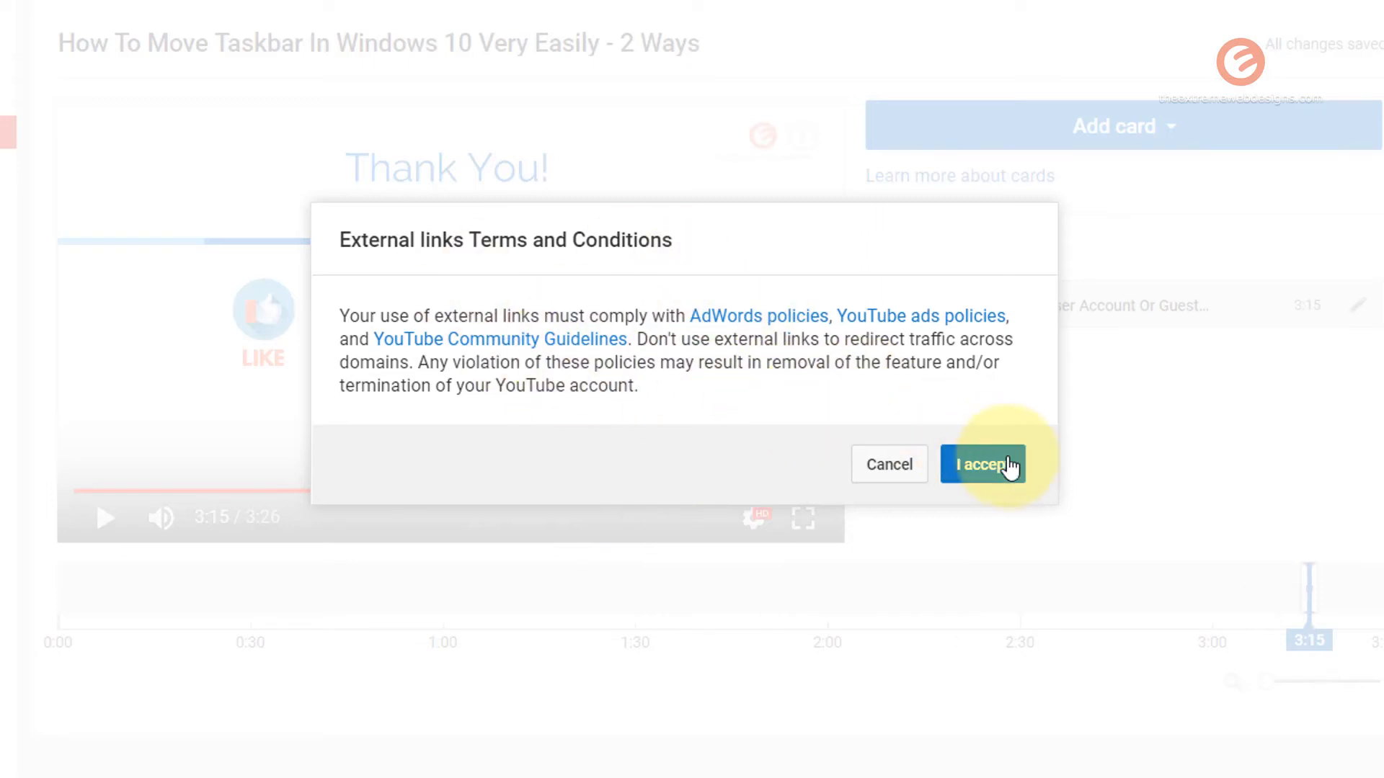
{"action": "left_click", "coordinate": [982, 464]}
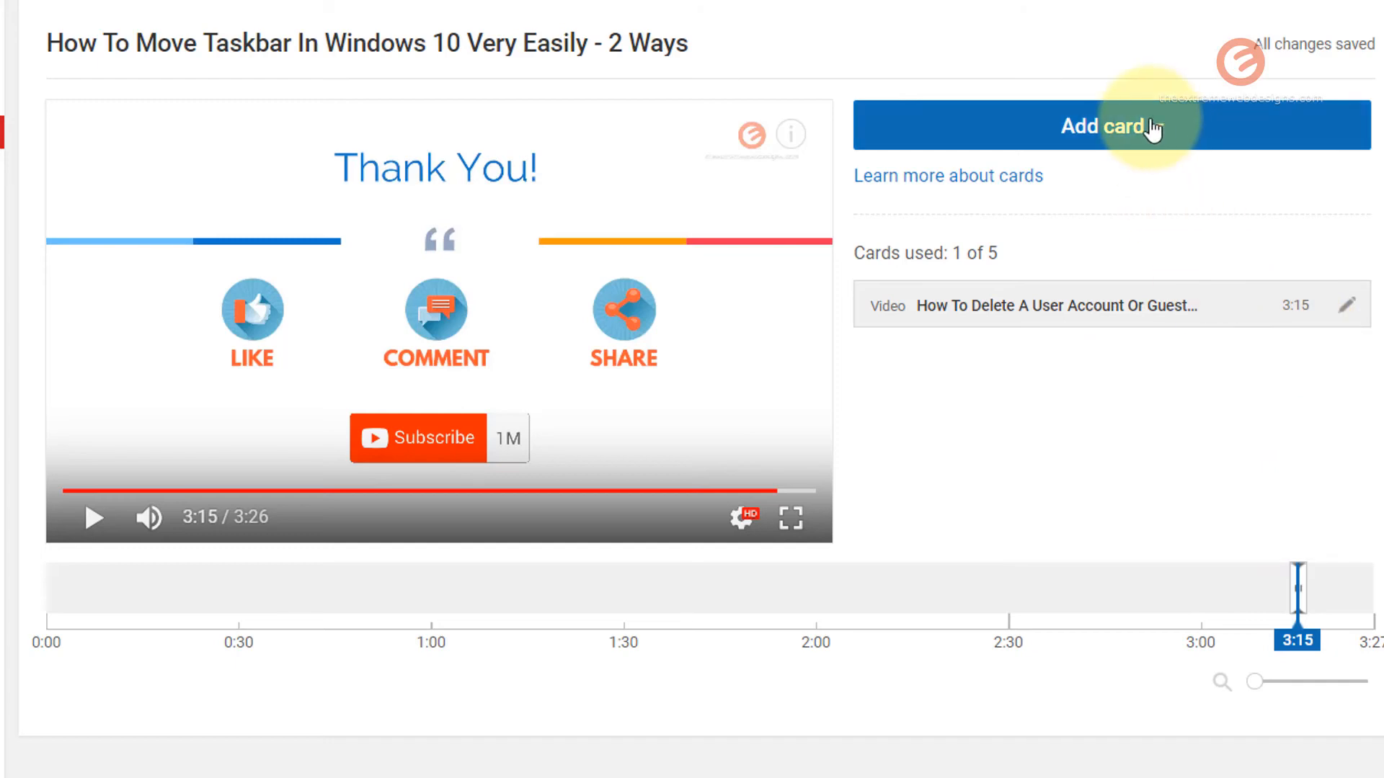
Start a link card and cancel its URL form without adding it
{"action": "left_click", "coordinate": [1109, 125]}
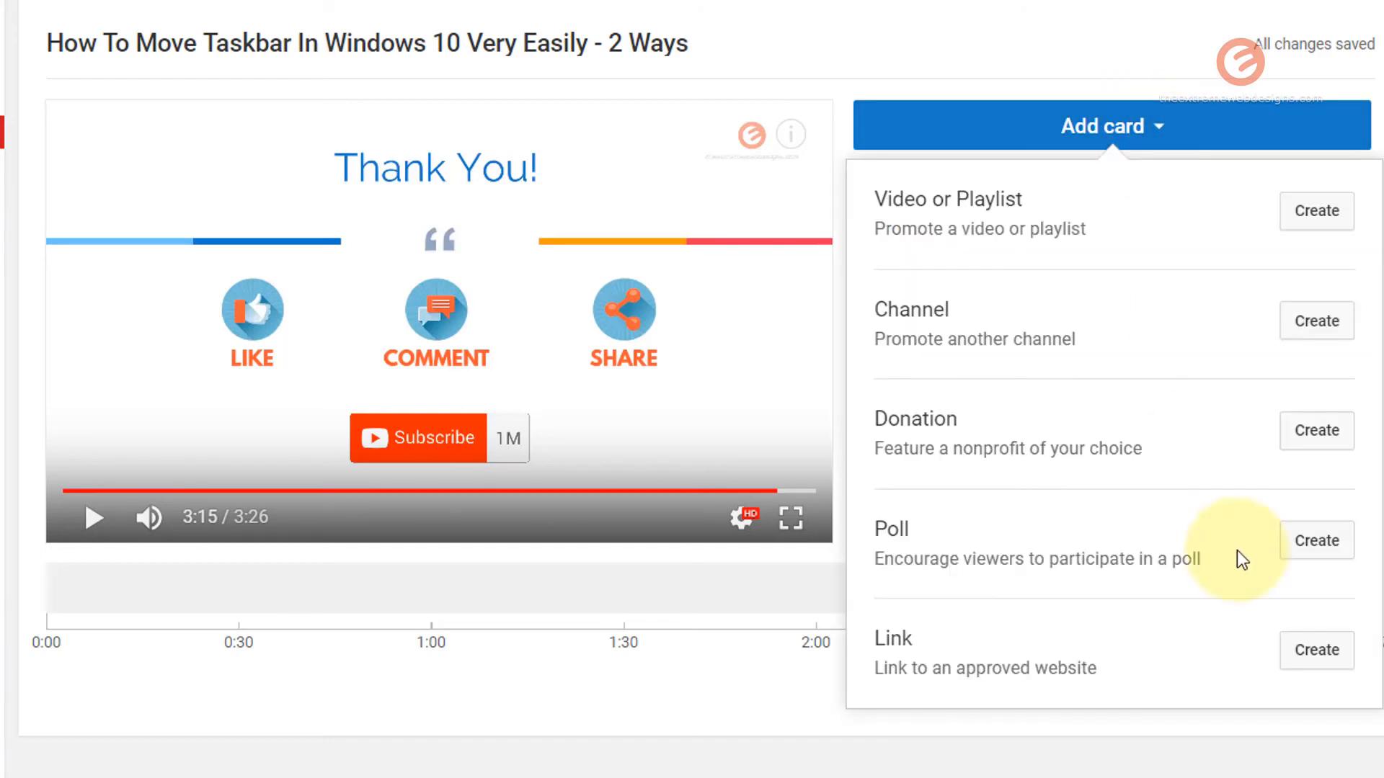
{"action": "mouse_move", "coordinate": [1285, 677]}
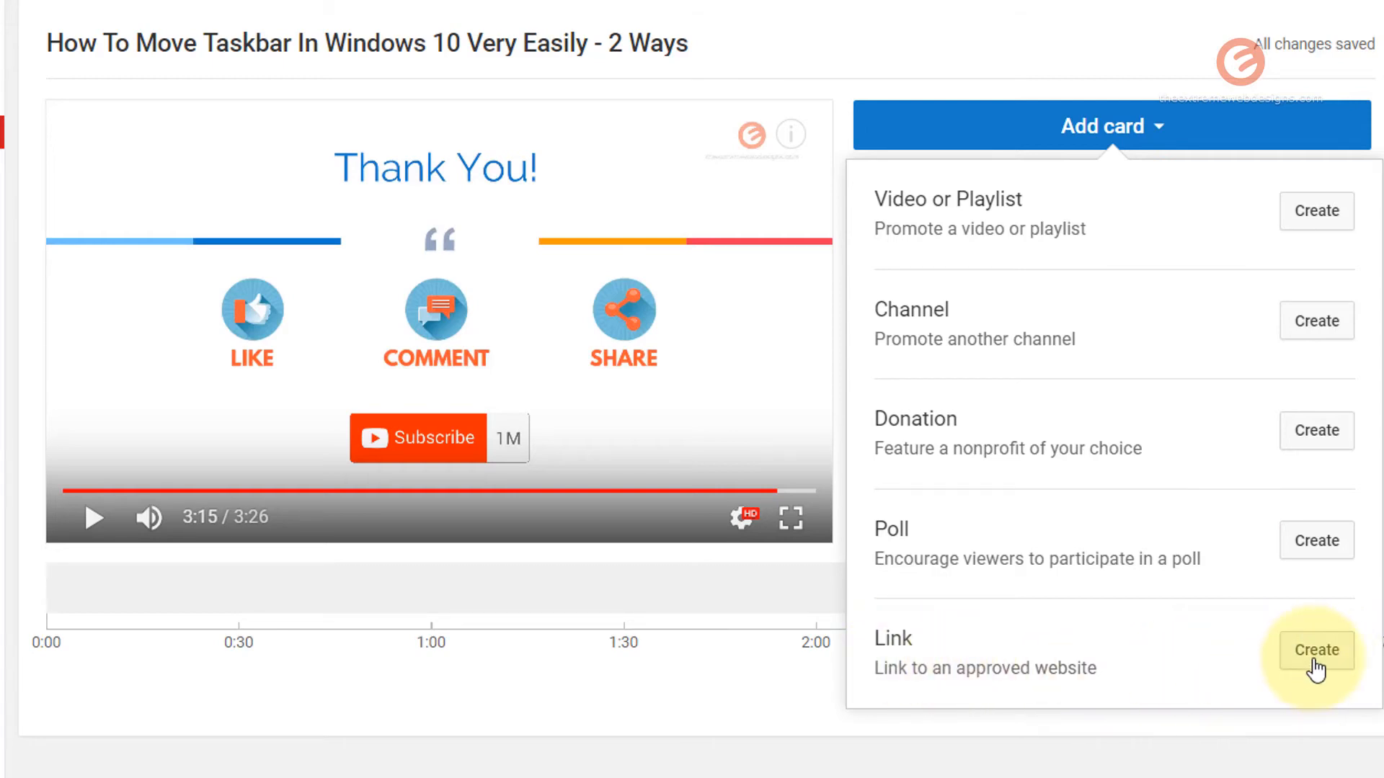
{"action": "left_click", "coordinate": [1315, 651]}
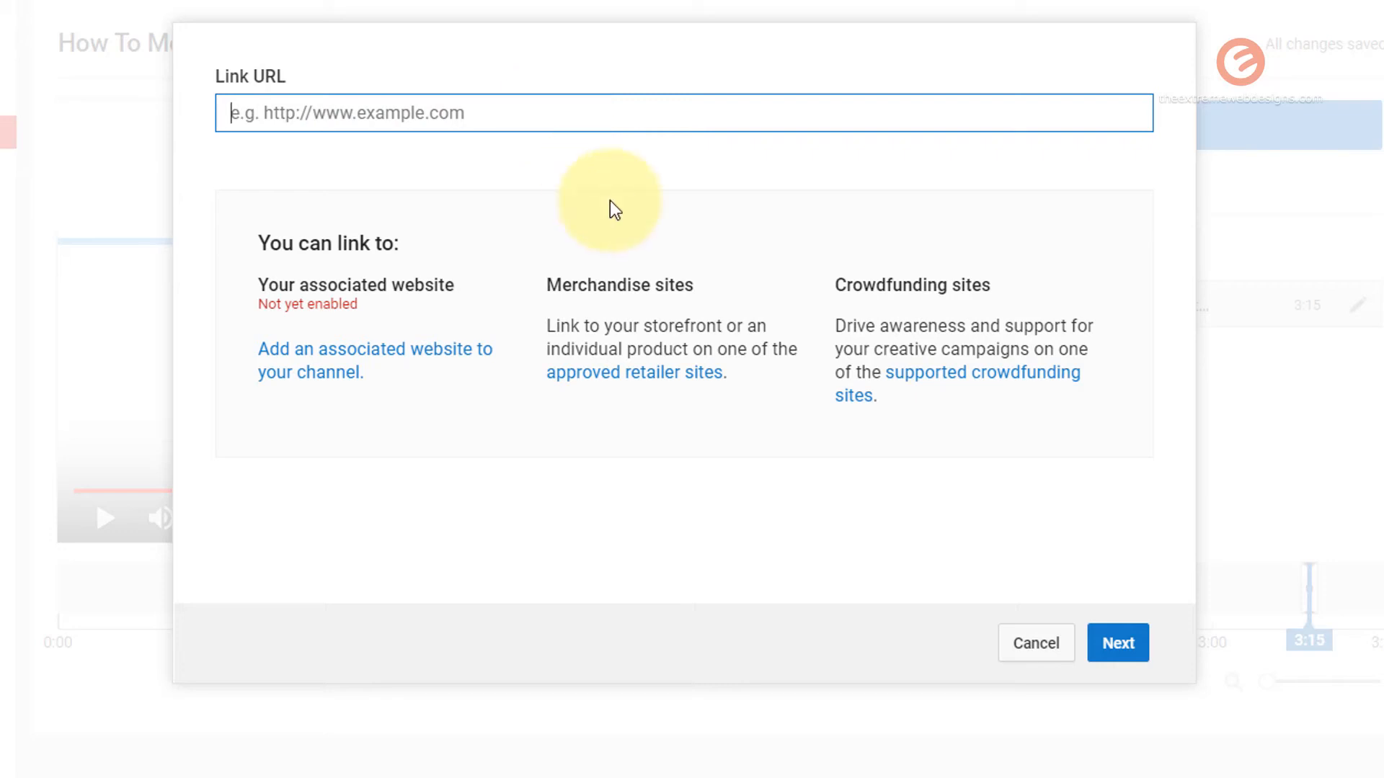
{"action": "left_click", "coordinate": [1036, 642]}
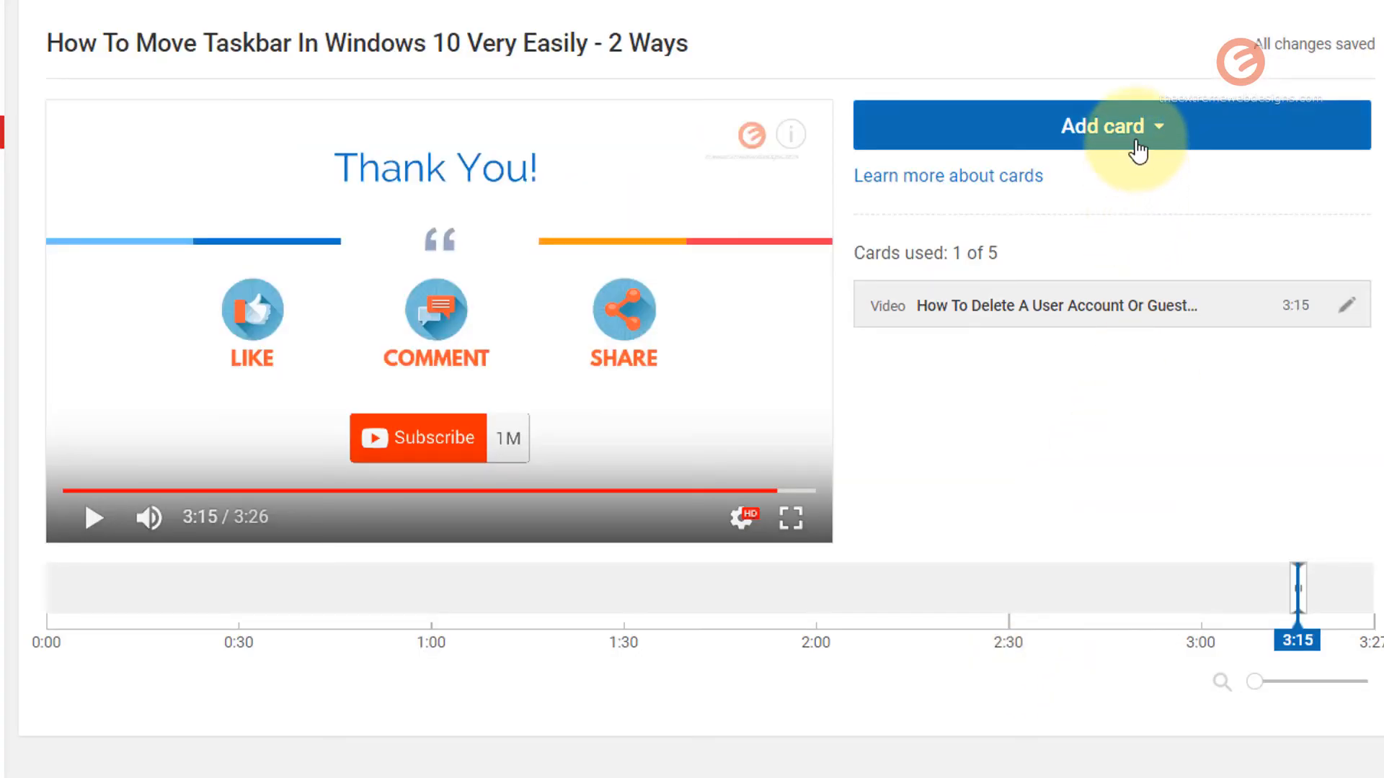
{"action": "mouse_move", "coordinate": [1138, 249]}
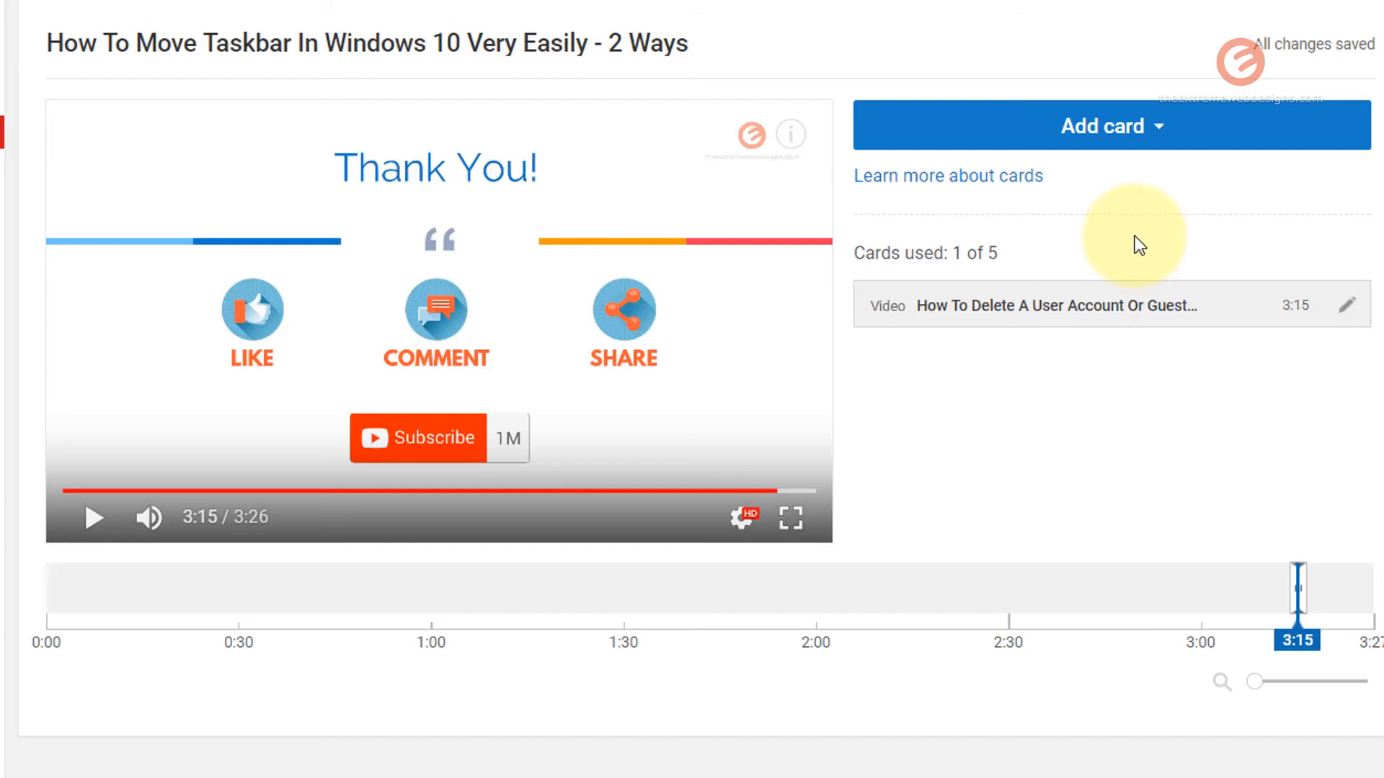
Add a video card linking How To Create A Guest Account, using 2 of 5 cards
{"action": "left_click", "coordinate": [1112, 126]}
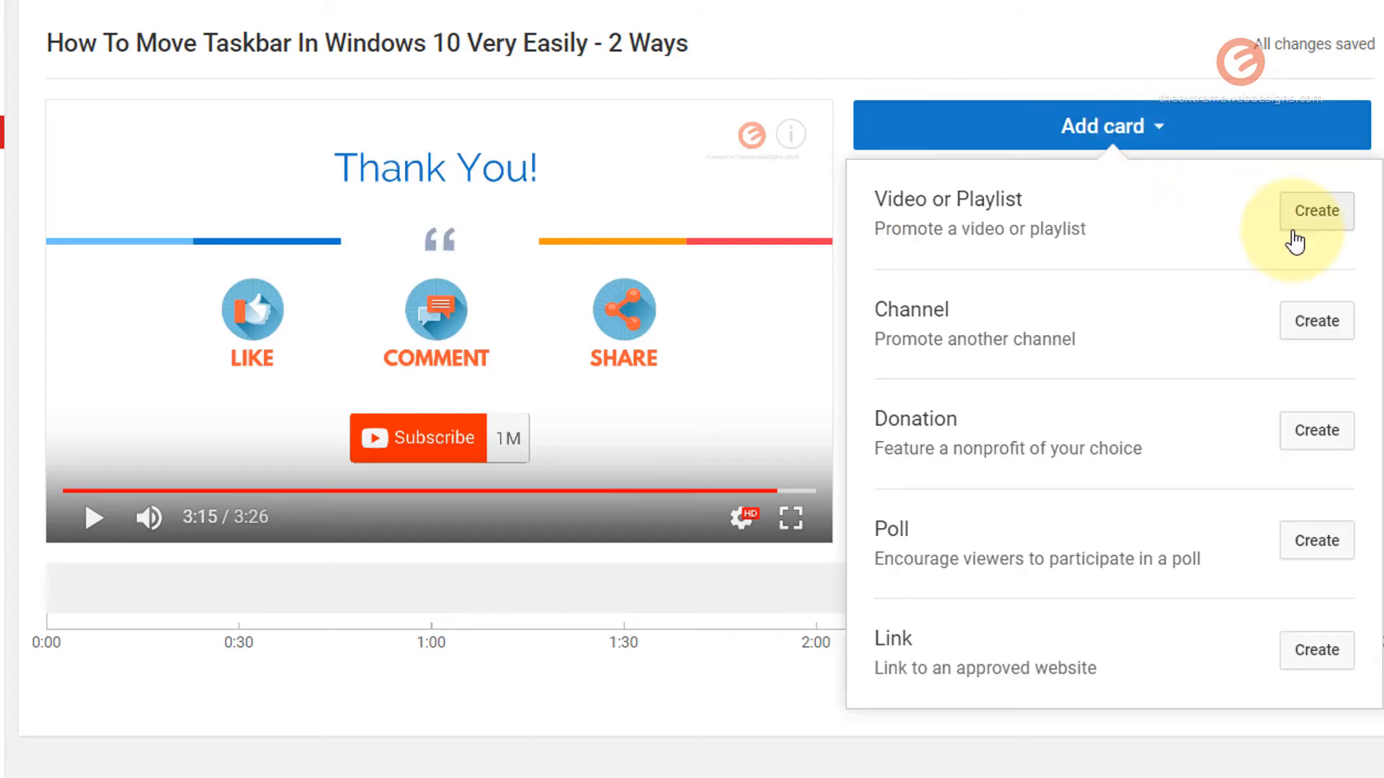
{"action": "mouse_move", "coordinate": [1293, 230]}
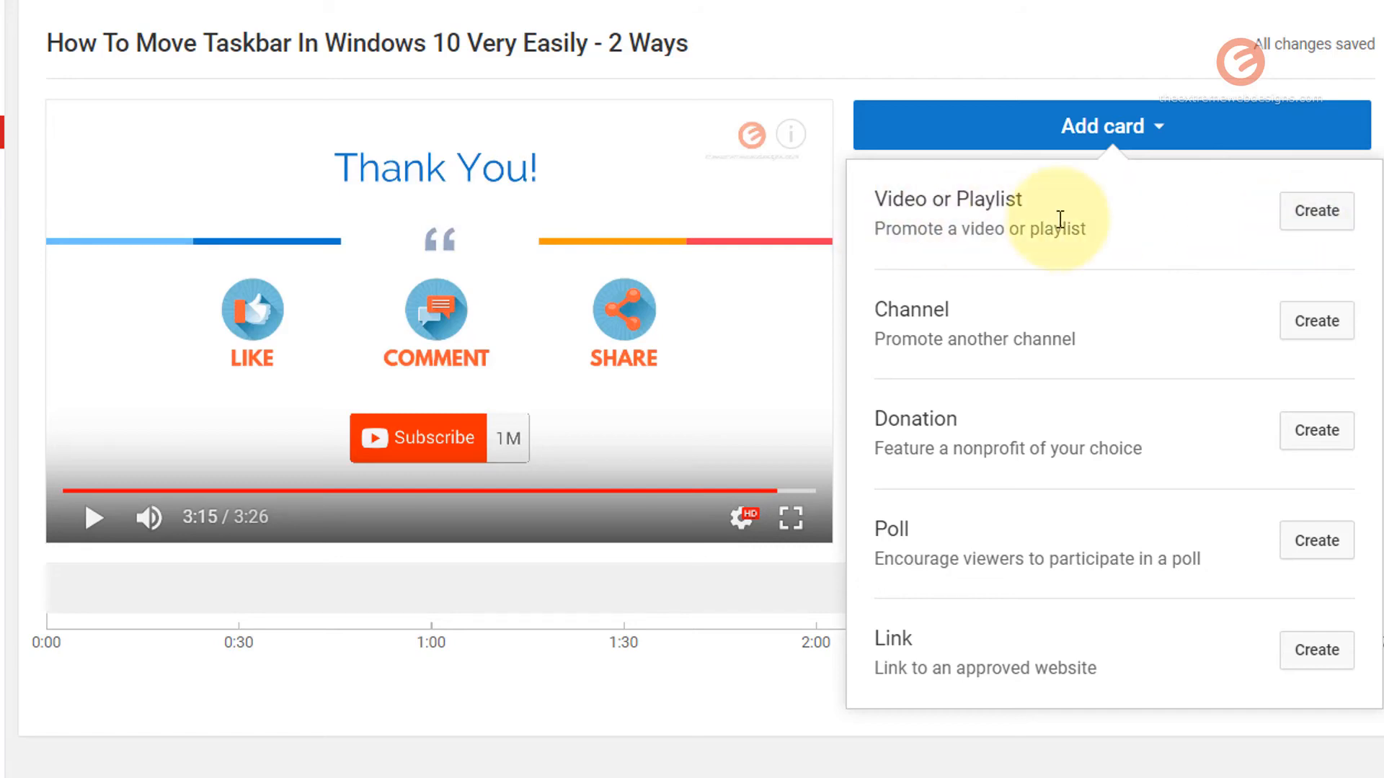
{"action": "left_click", "coordinate": [1316, 211]}
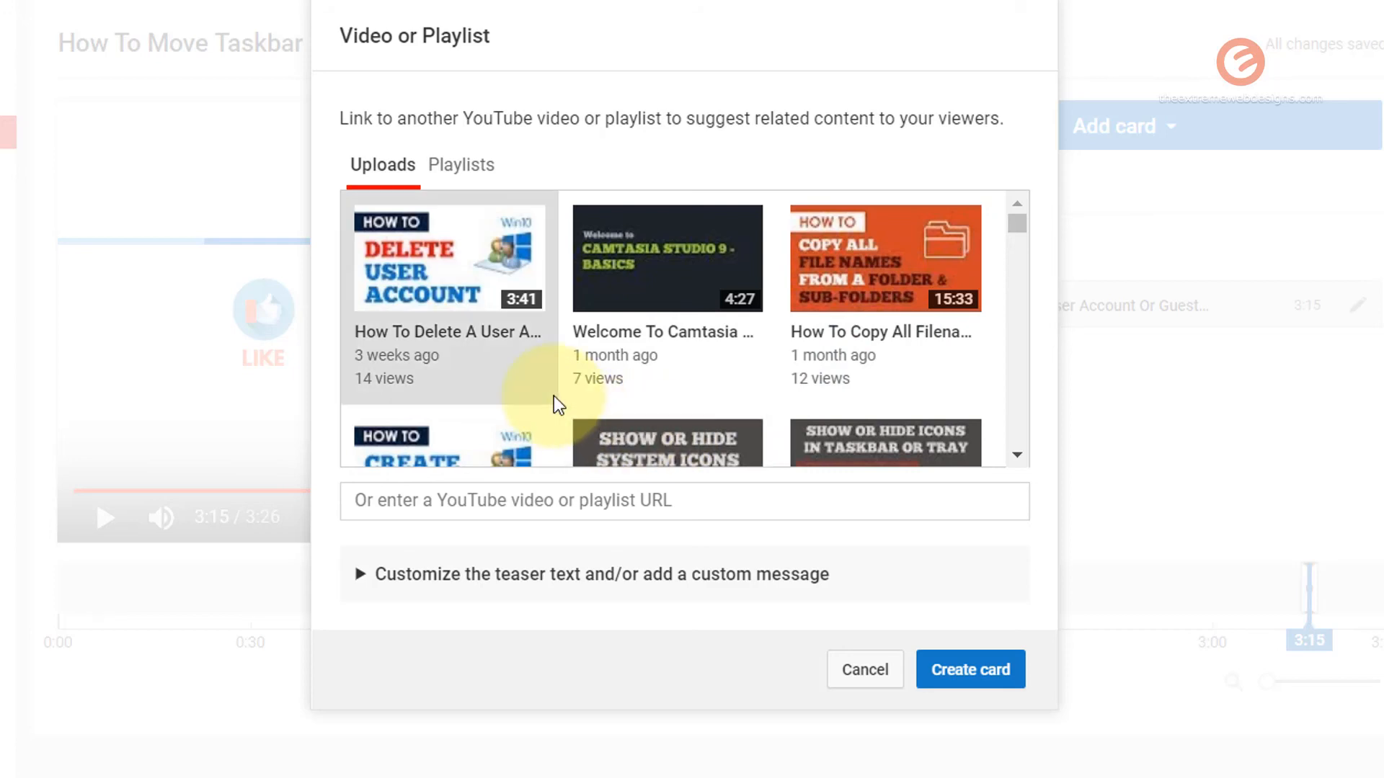
{"action": "scroll", "scroll_direction": "down", "scroll_amount": 3}
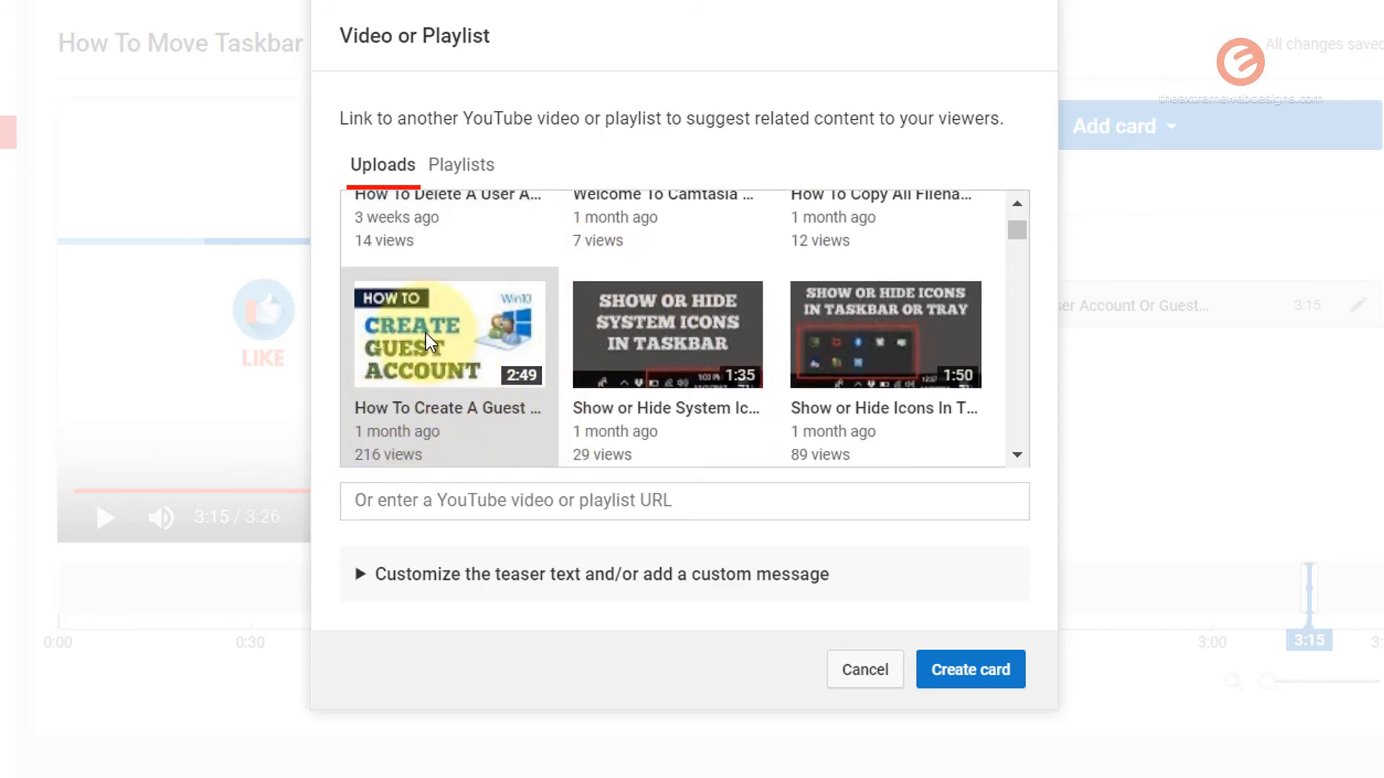
{"action": "left_click", "coordinate": [970, 670]}
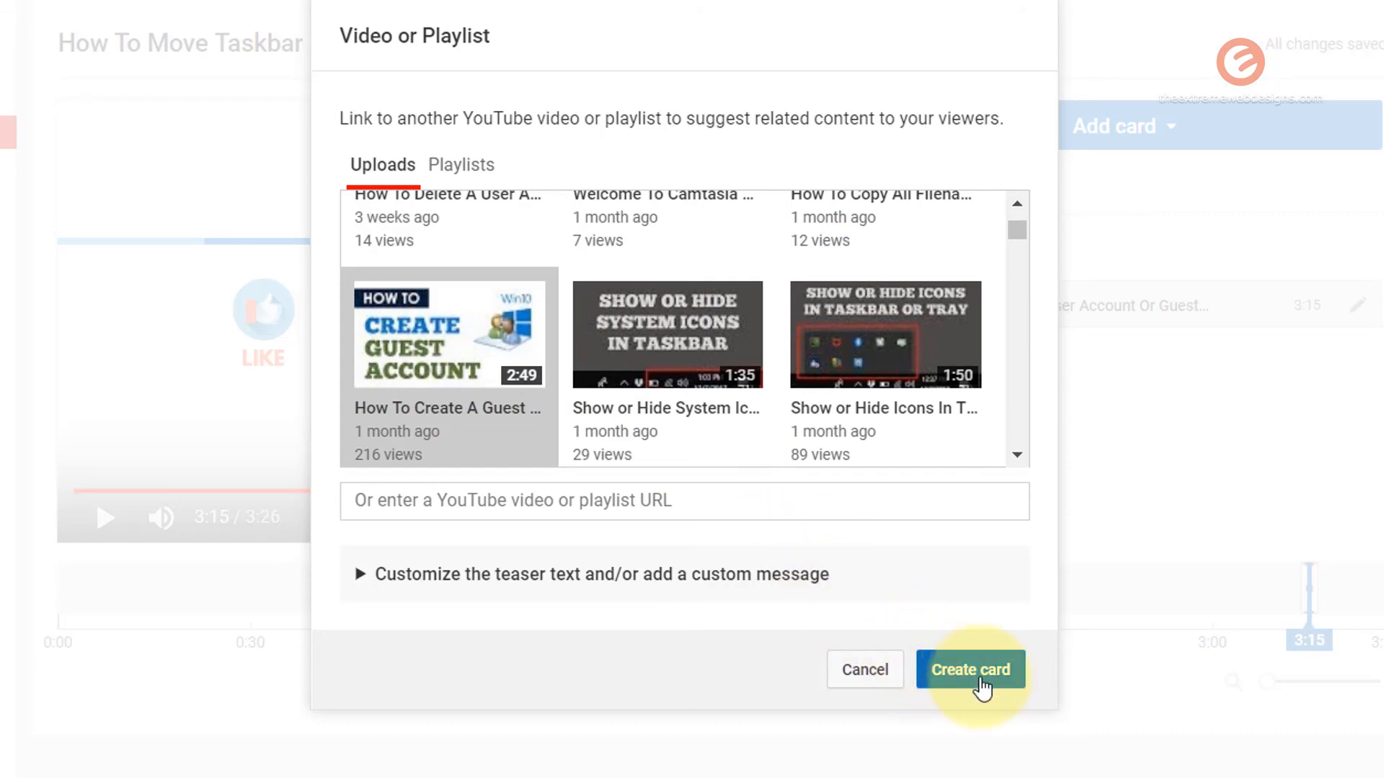
{"action": "left_click", "coordinate": [971, 669]}
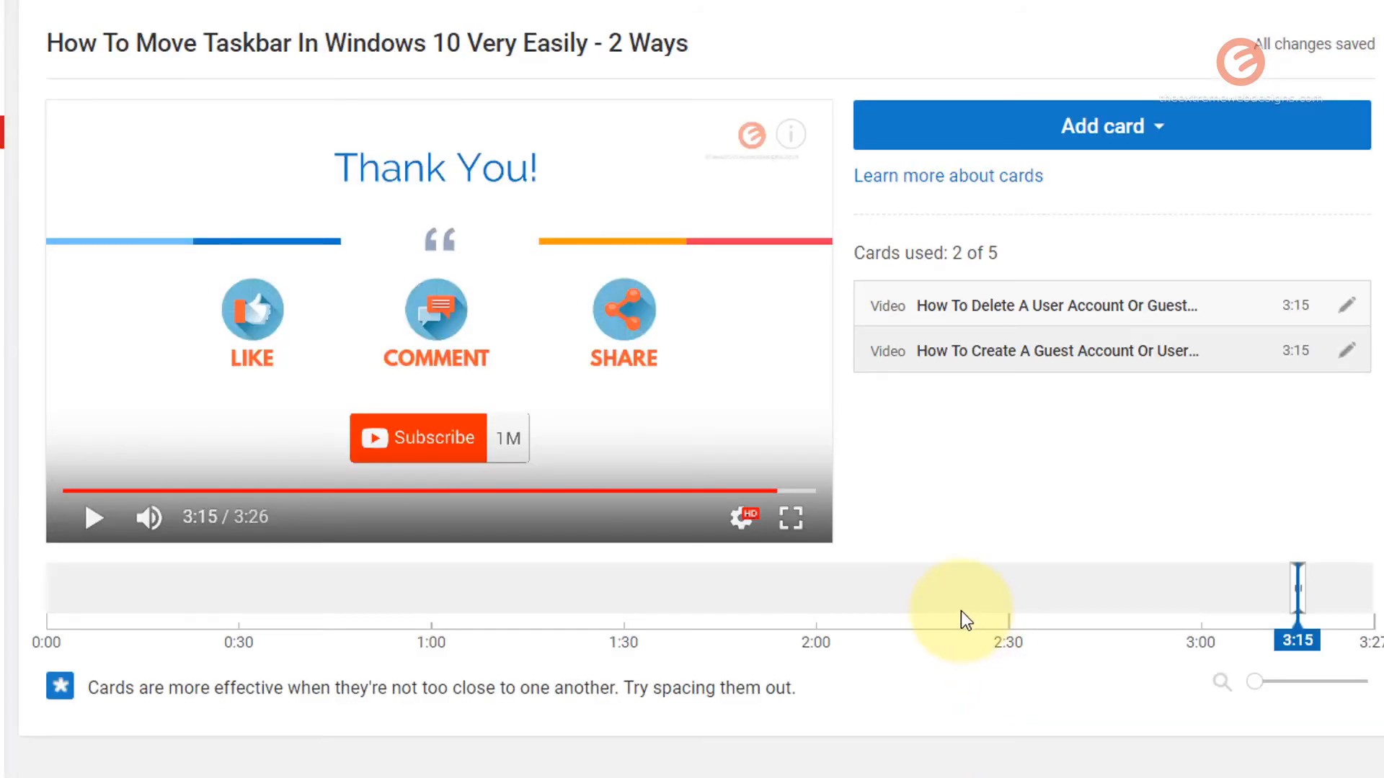
{"action": "mouse_move", "coordinate": [1247, 442]}
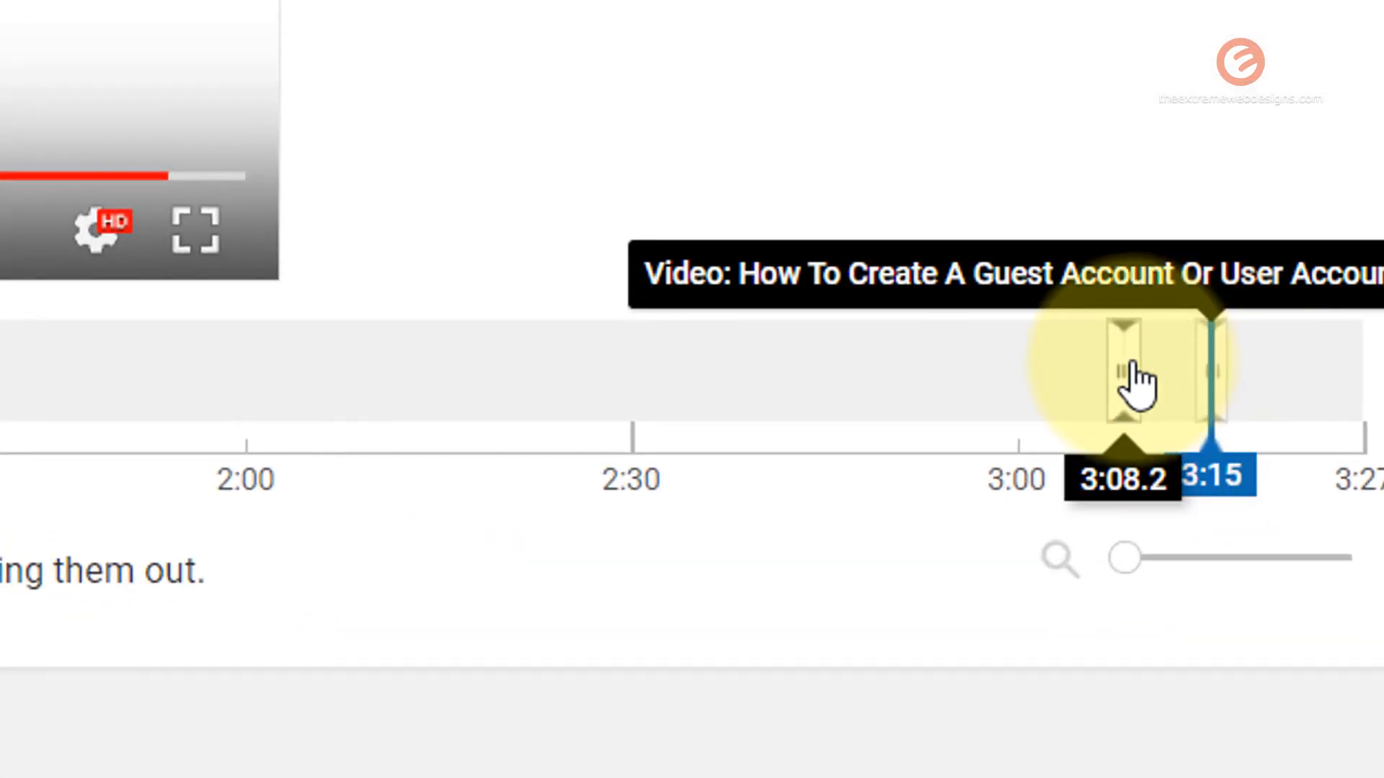
Move the Create Guest Account card's marker from 3:15 back to 1:30
{"action": "left_click_drag", "start_coordinate": [1129, 370], "coordinate": [785, 370]}
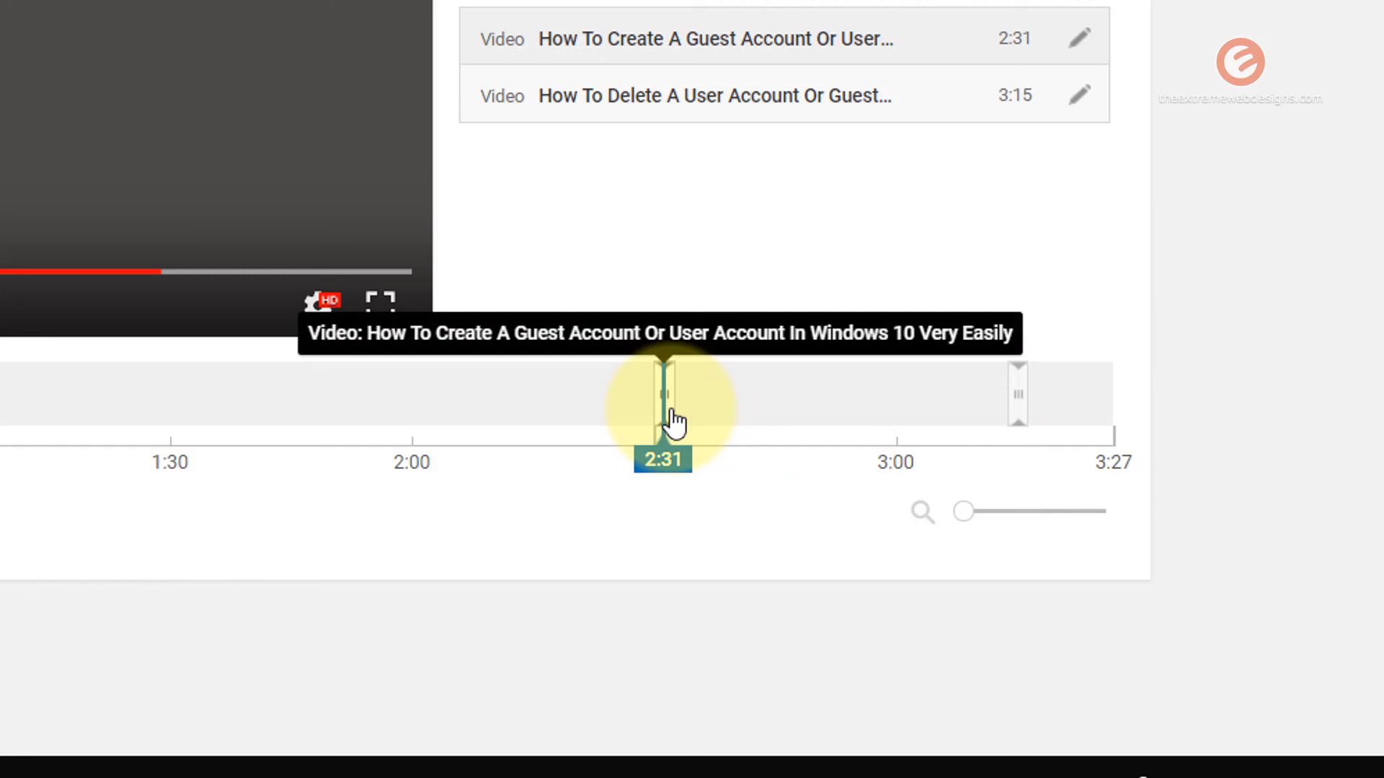
{"action": "left_click_drag", "start_coordinate": [661, 392], "coordinate": [201, 392]}
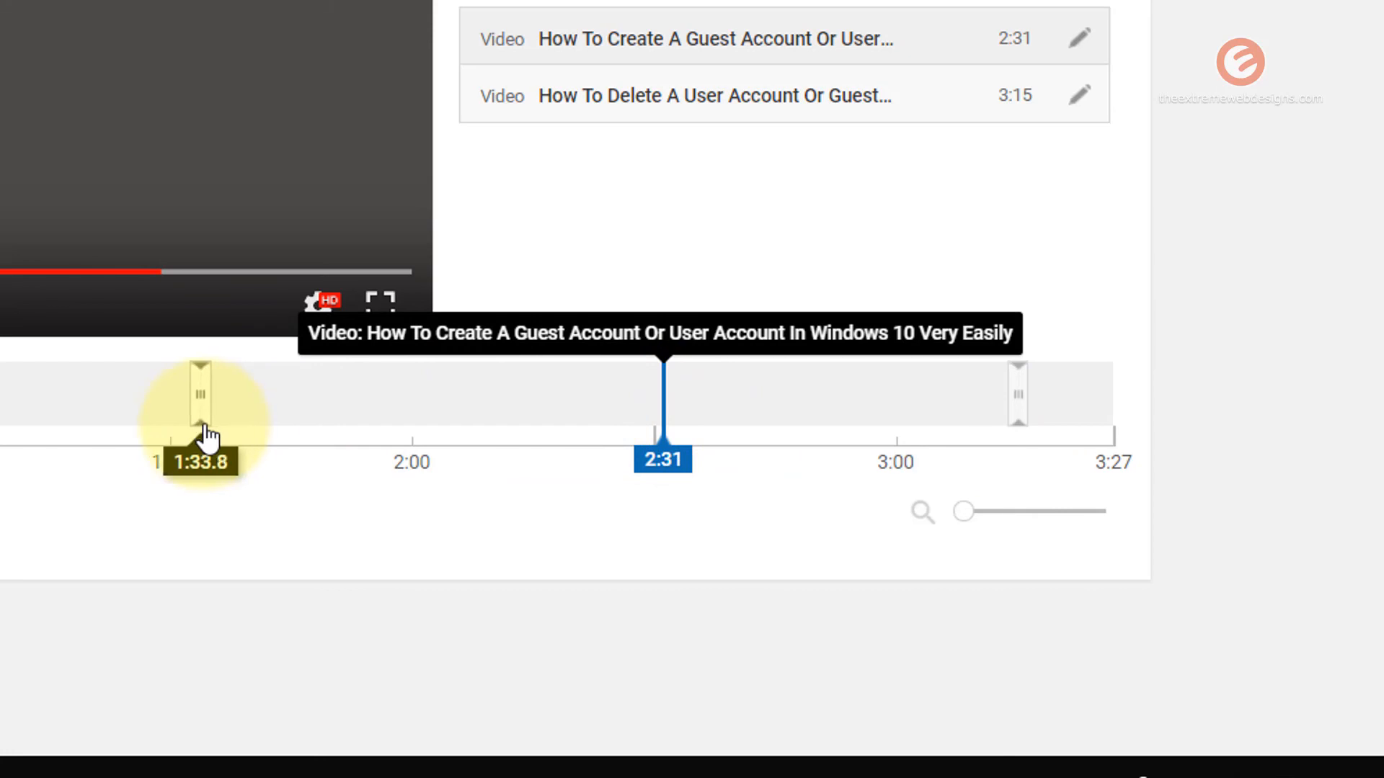
{"action": "left_click_drag", "start_coordinate": [201, 392], "coordinate": [170, 393]}
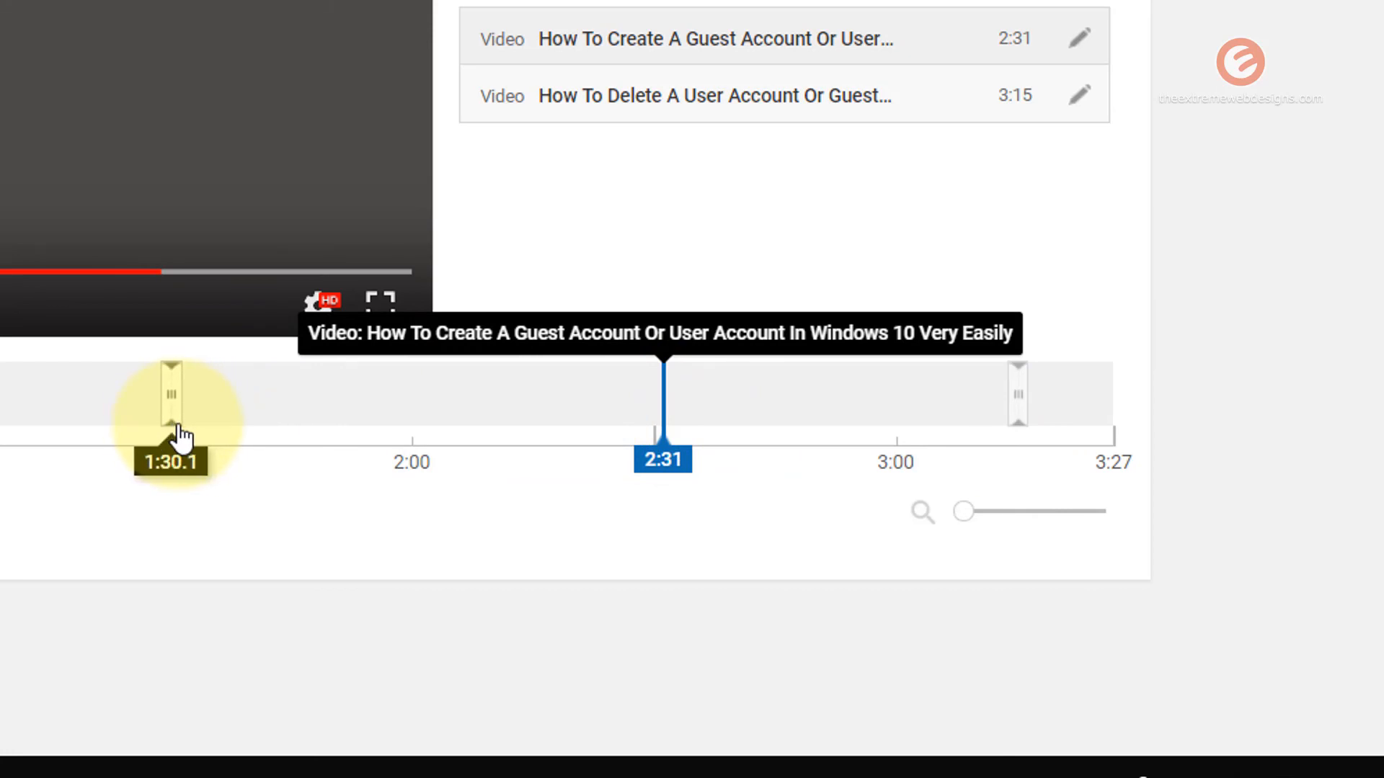
{"action": "left_click_drag", "start_coordinate": [661, 380], "coordinate": [170, 389]}
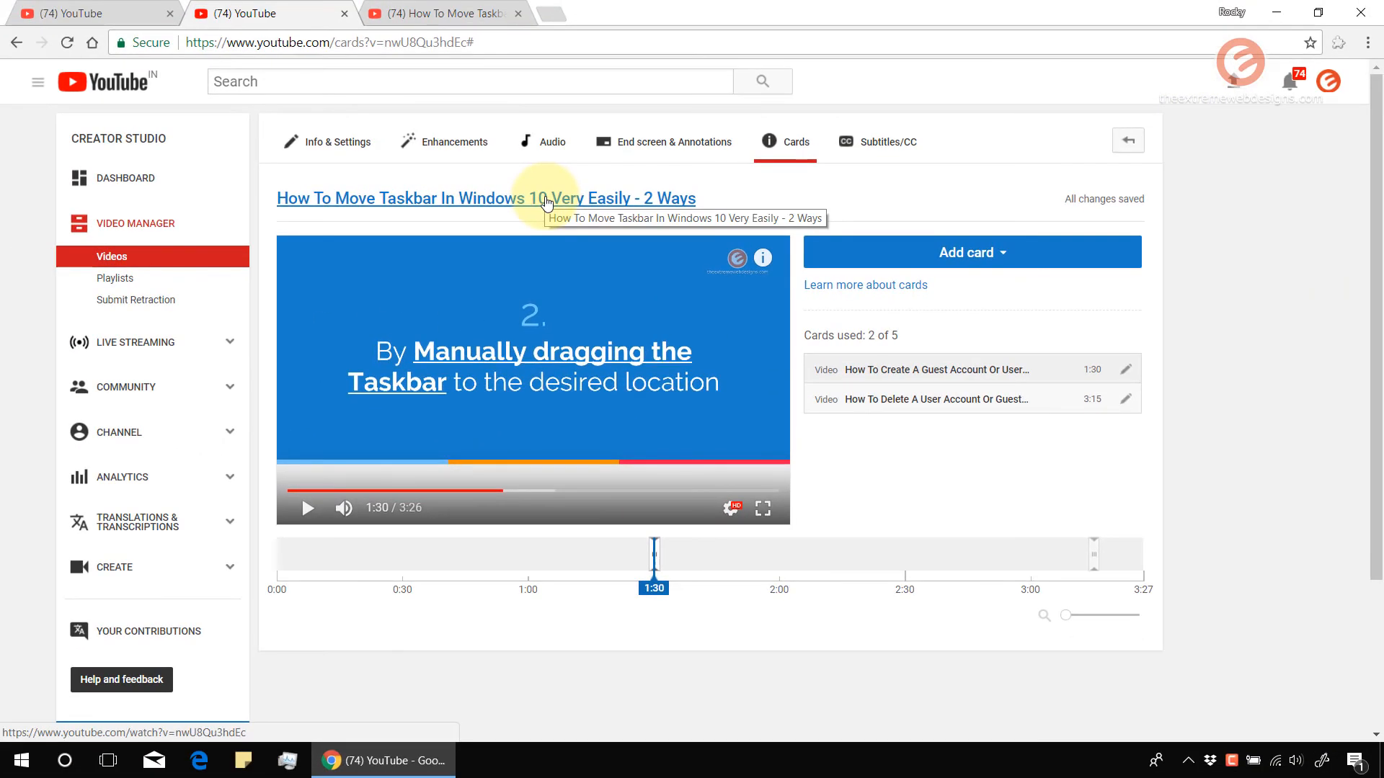
Open the published video in a new tab, seek to about 1:28, and reveal both cards
{"action": "right_click", "coordinate": [546, 200]}
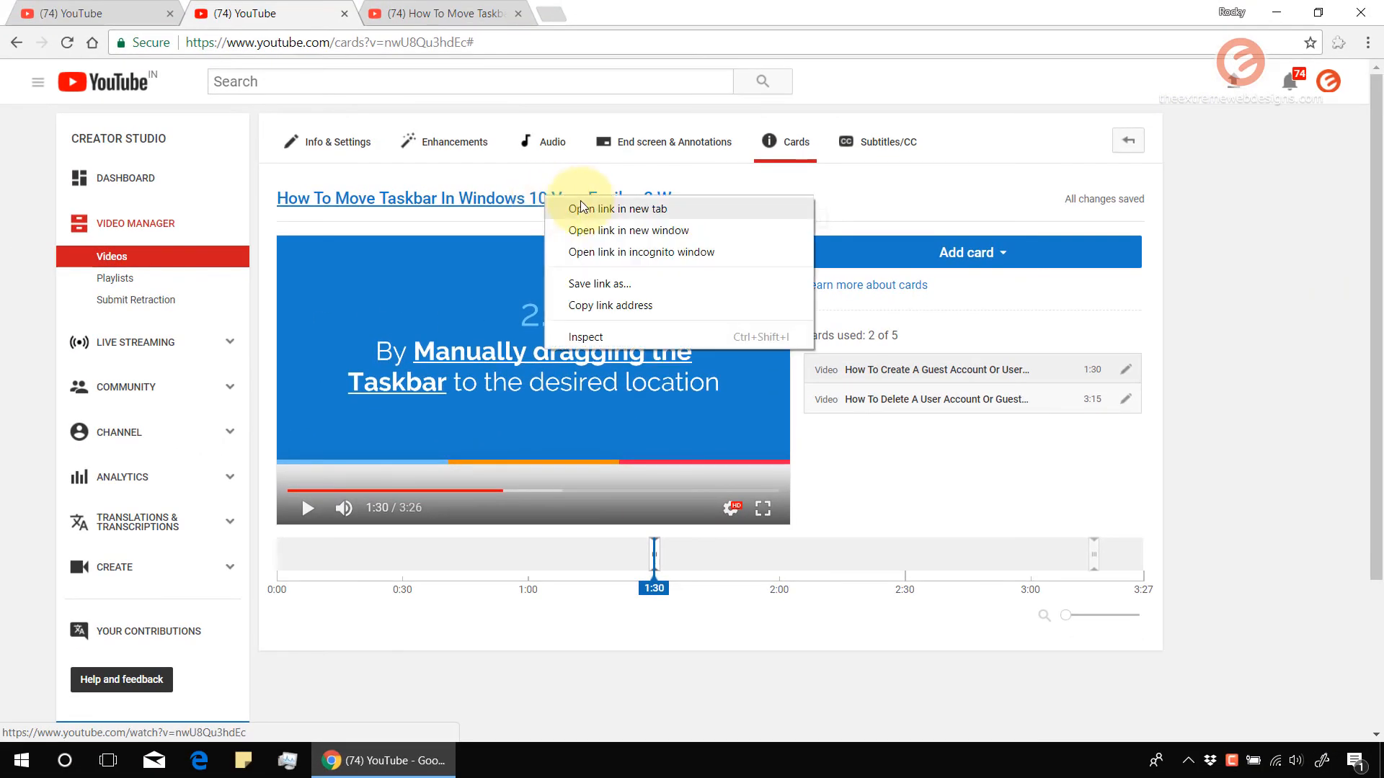
{"action": "left_click", "coordinate": [606, 208]}
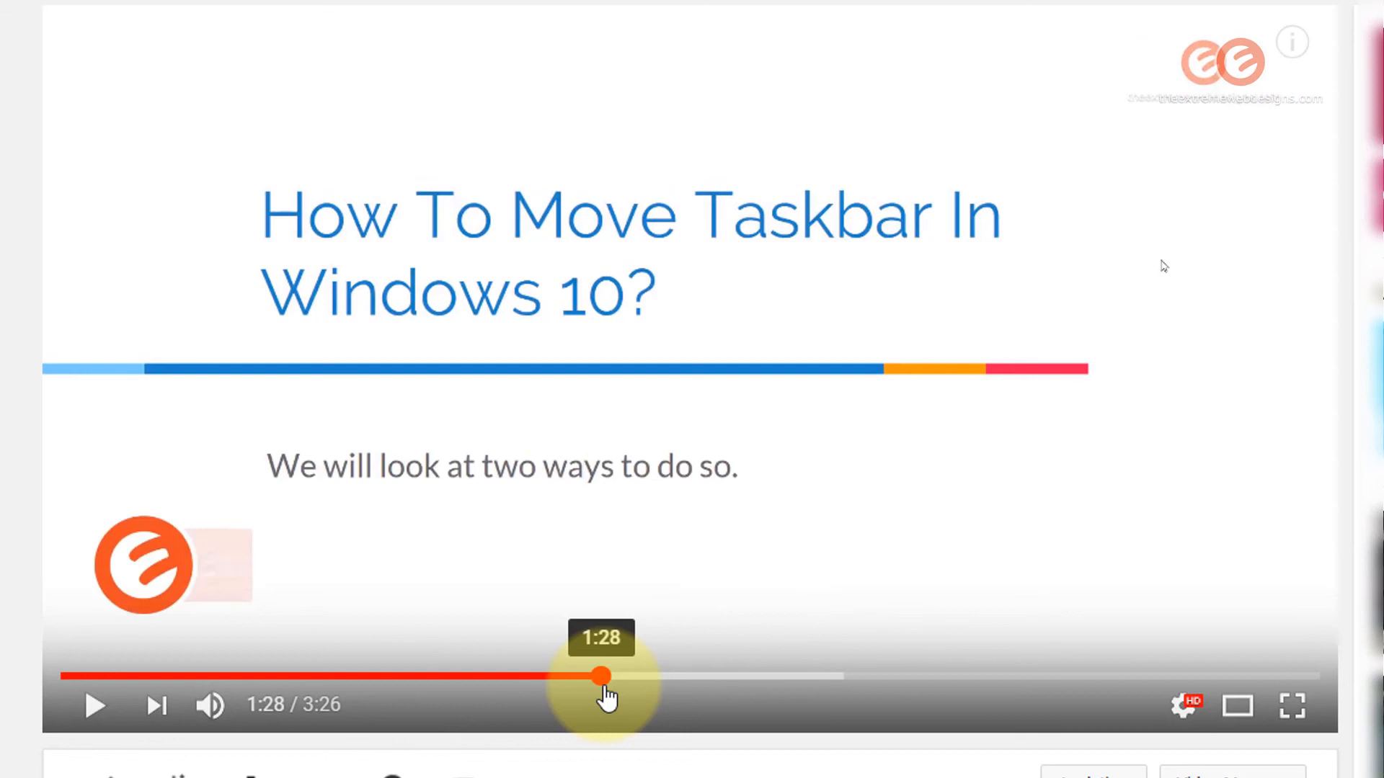
{"action": "left_click", "coordinate": [96, 706]}
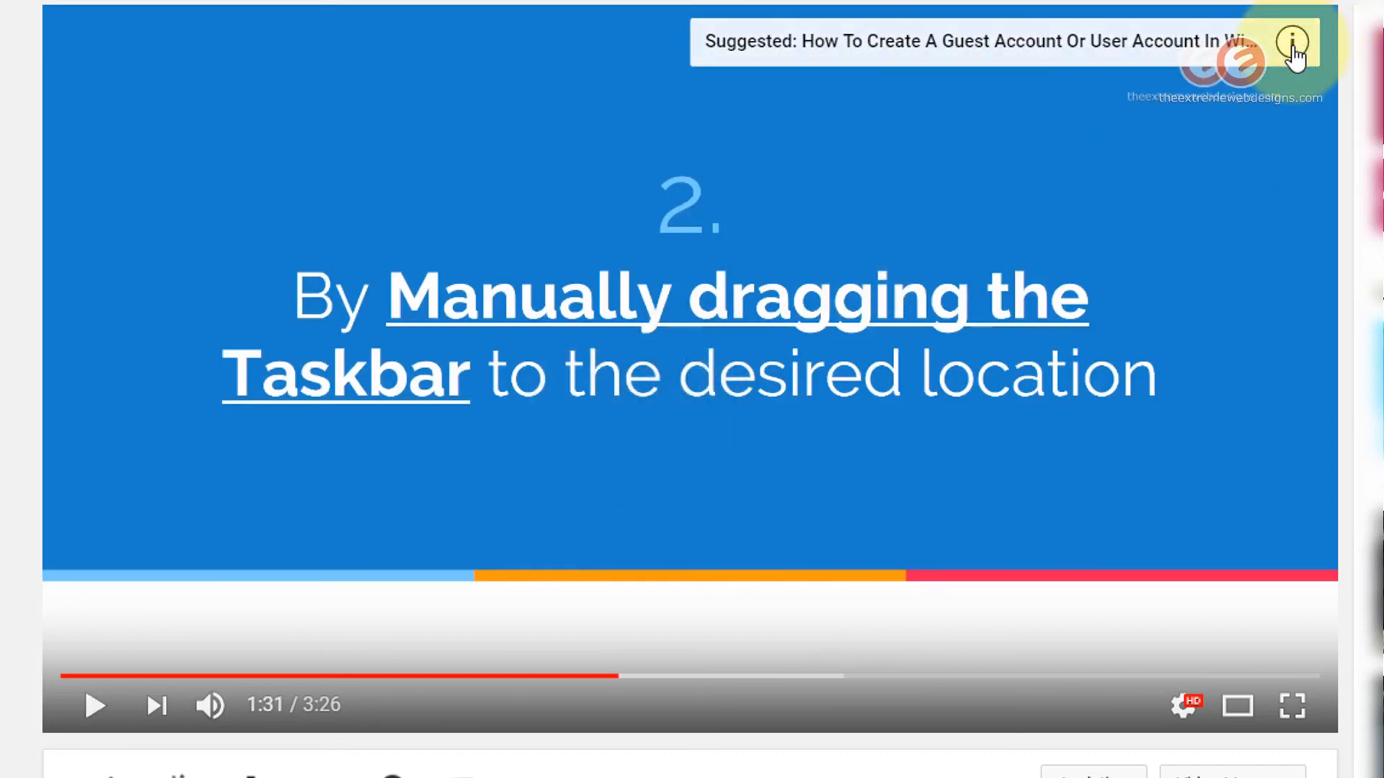
{"action": "mouse_move", "coordinate": [1302, 57]}
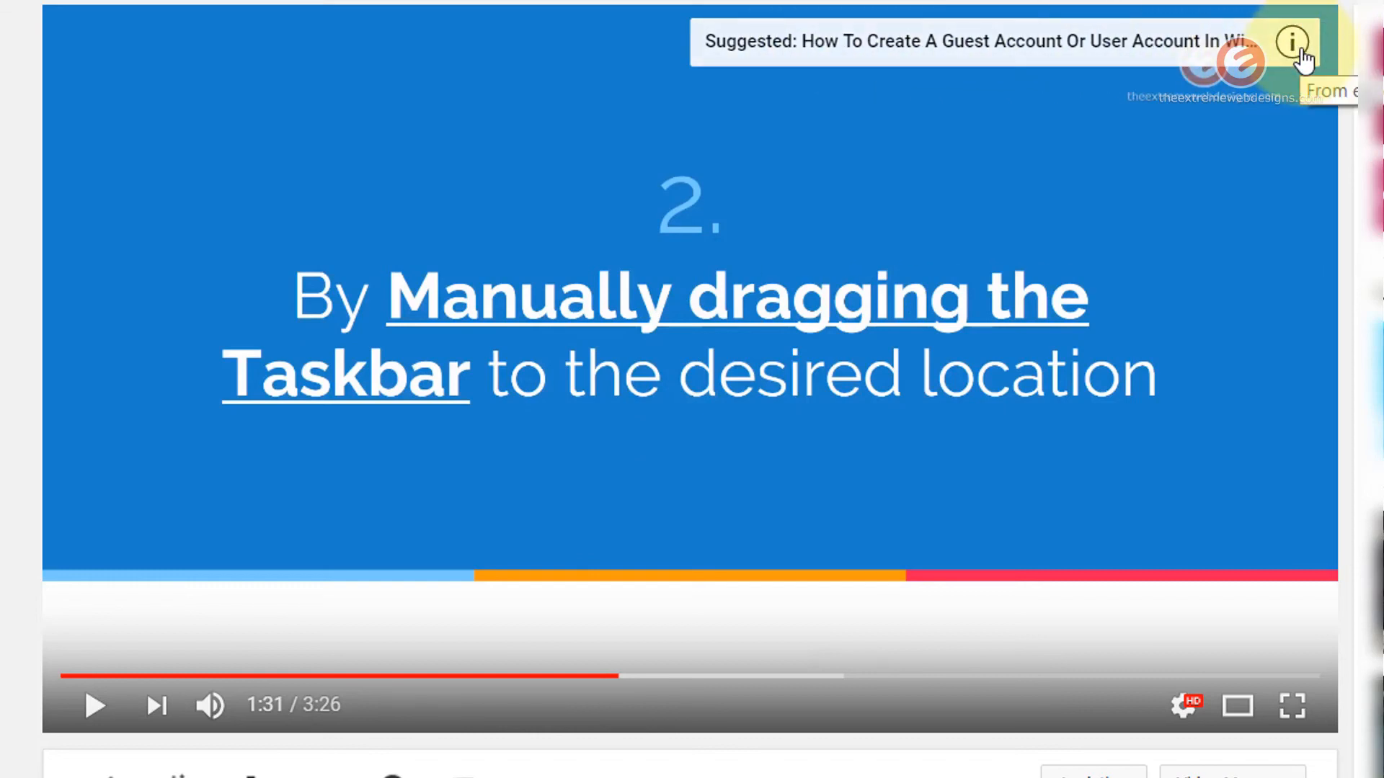
{"action": "left_click", "coordinate": [1293, 41]}
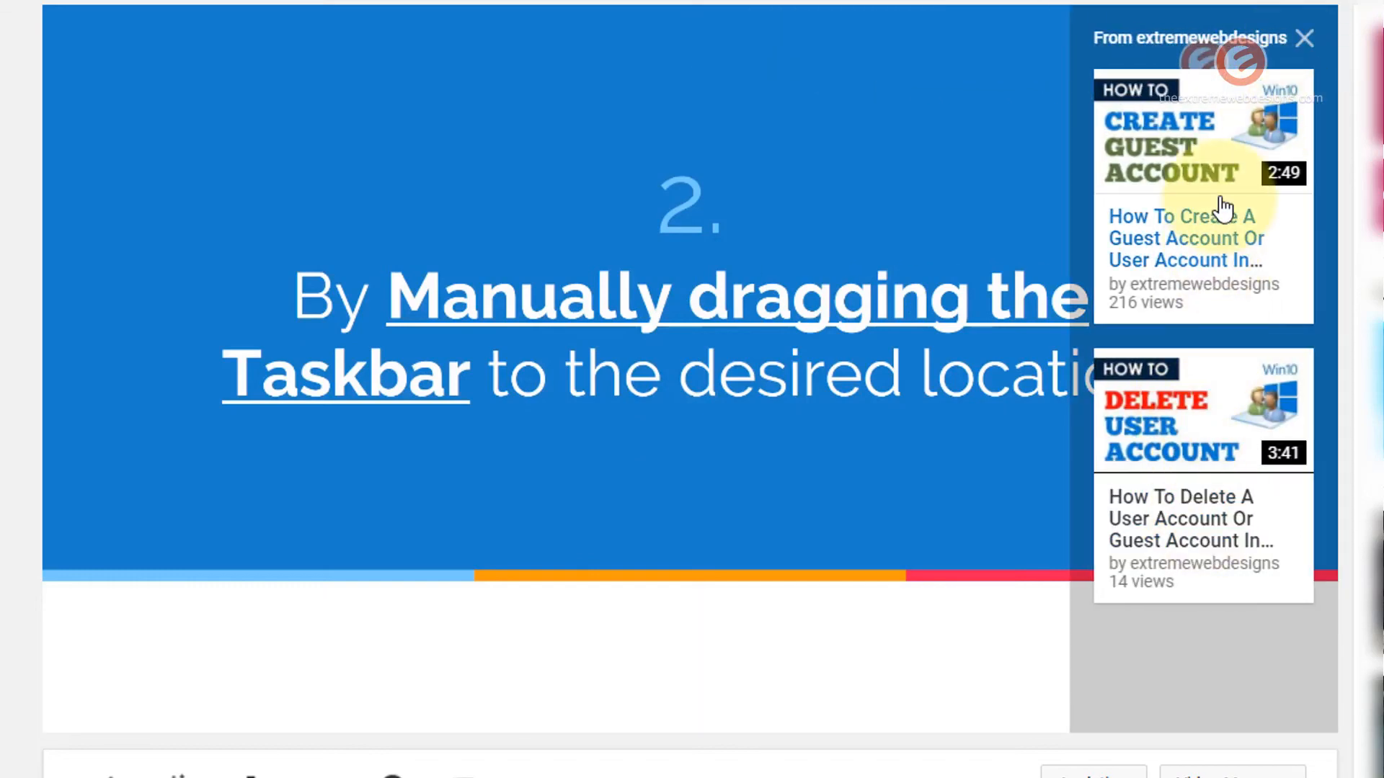